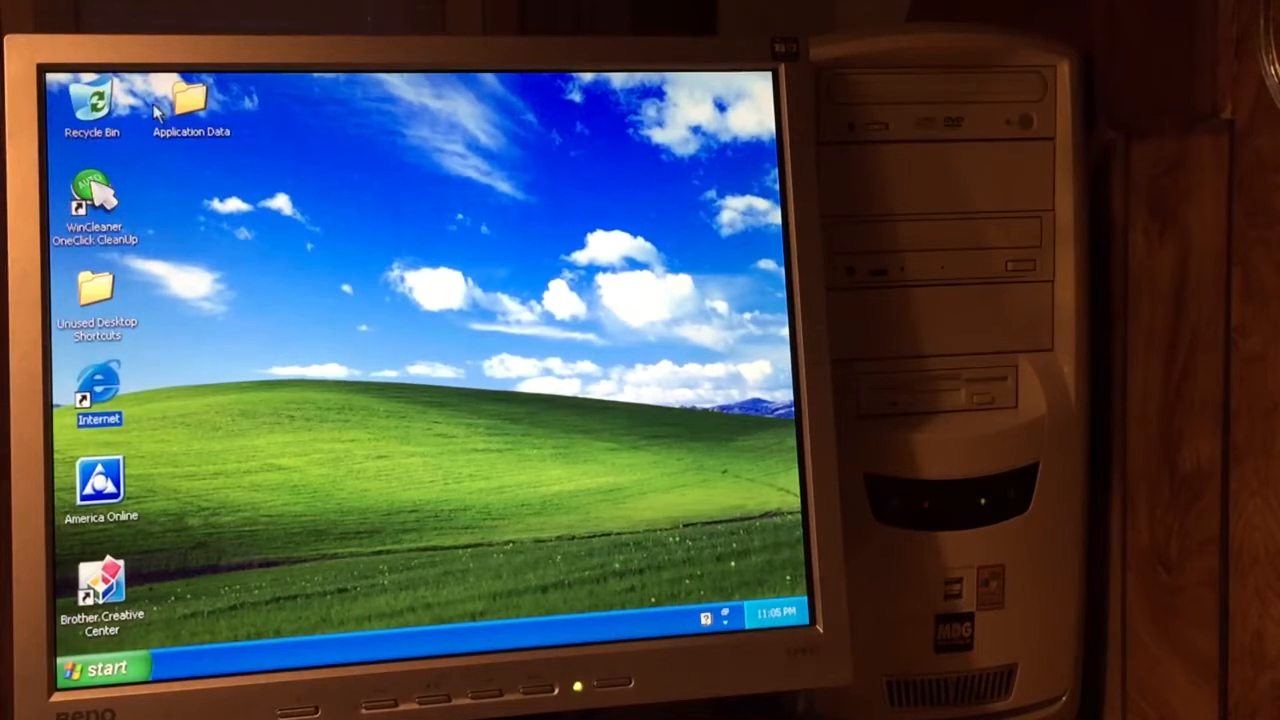
{"action": "mouse_move", "coordinate": [168, 138]}
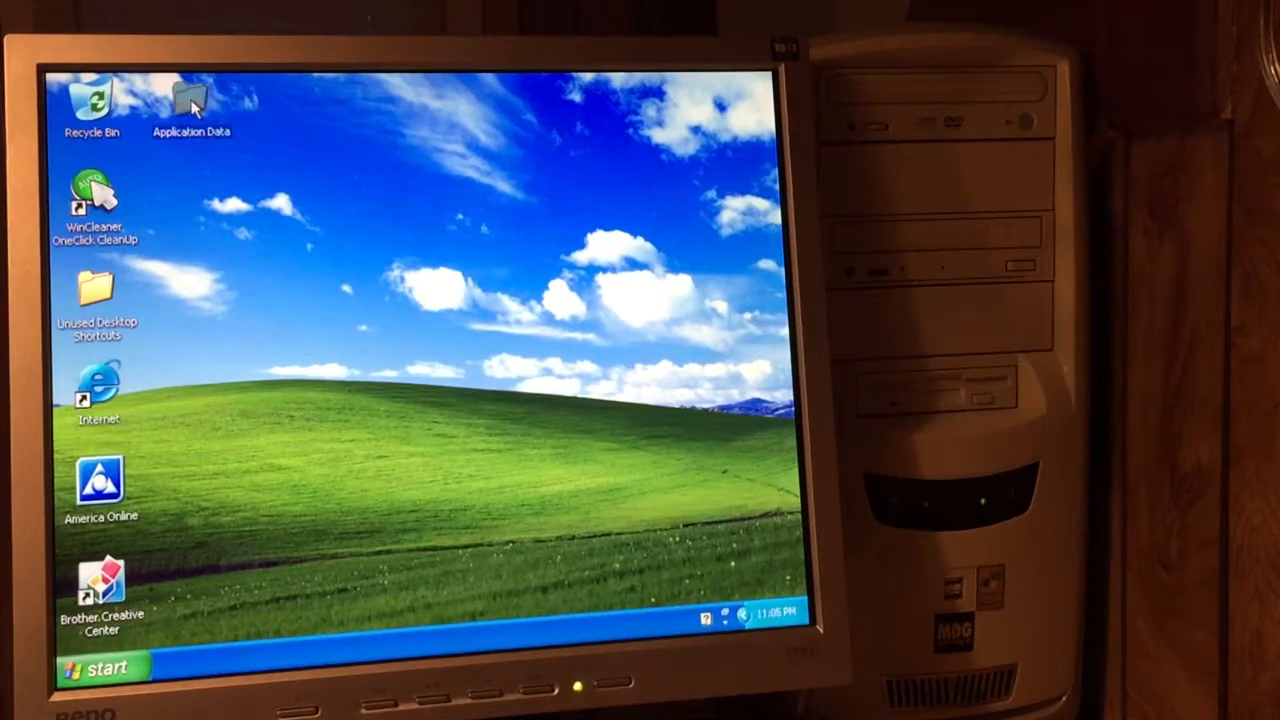
Open the Application Data folder and bring up the Start menu
{"action": "double_click", "coordinate": [190, 100]}
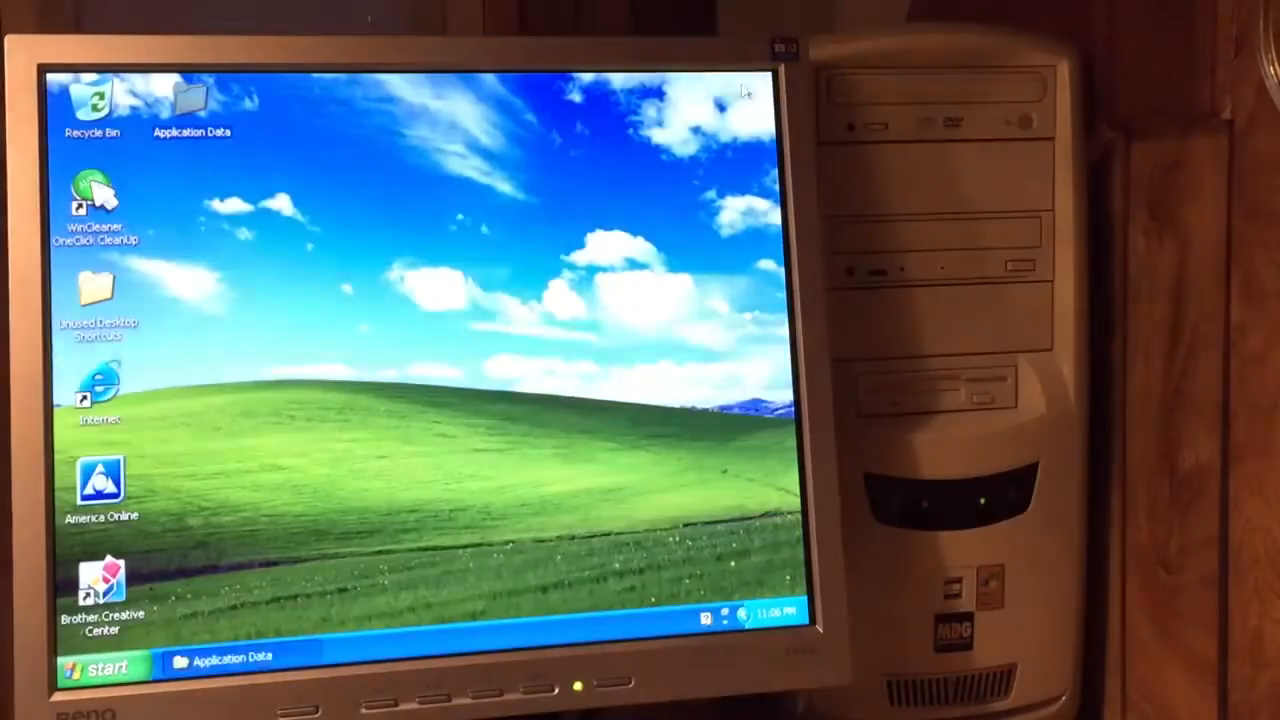
{"action": "left_click", "coordinate": [97, 666]}
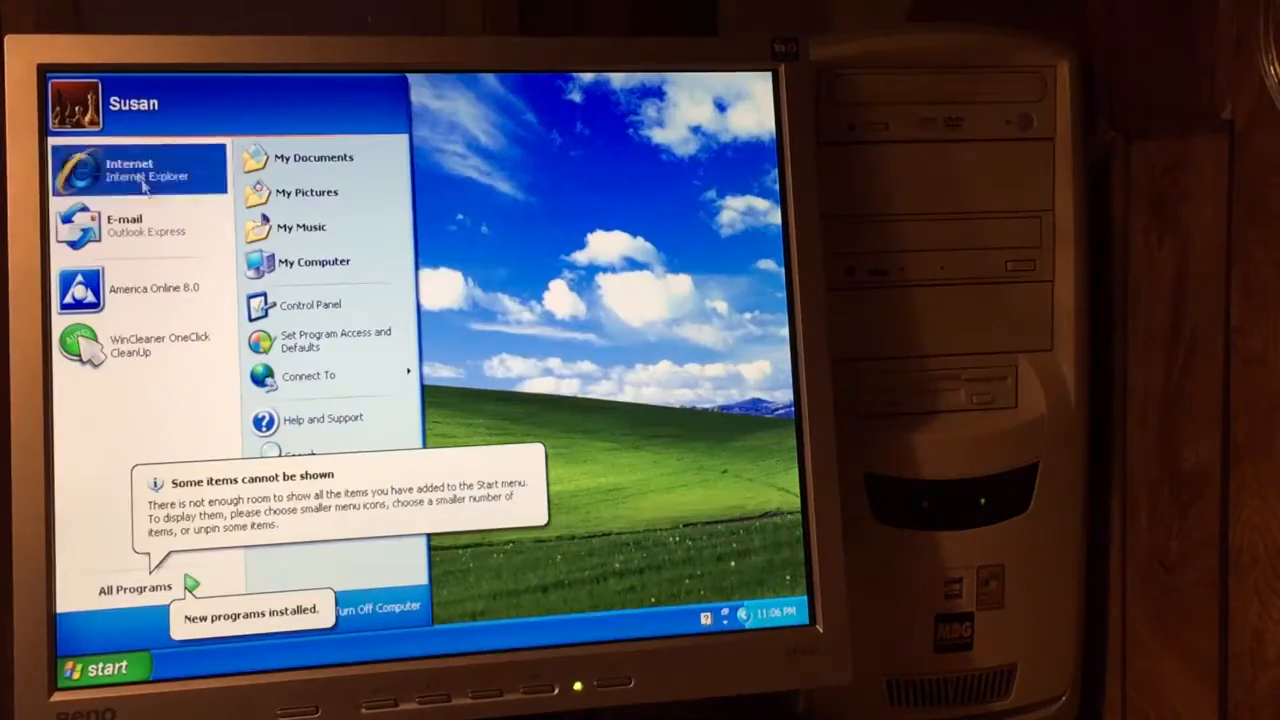
{"action": "mouse_move", "coordinate": [310, 375]}
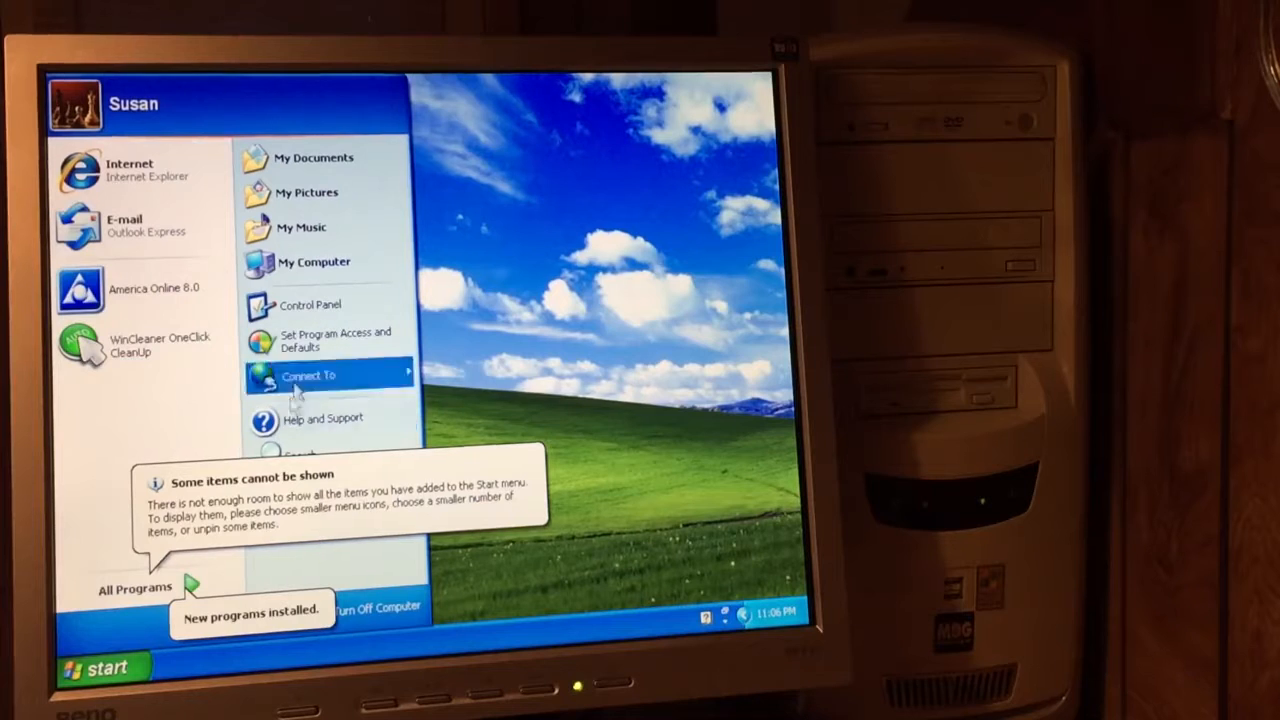
{"action": "mouse_move", "coordinate": [135, 588]}
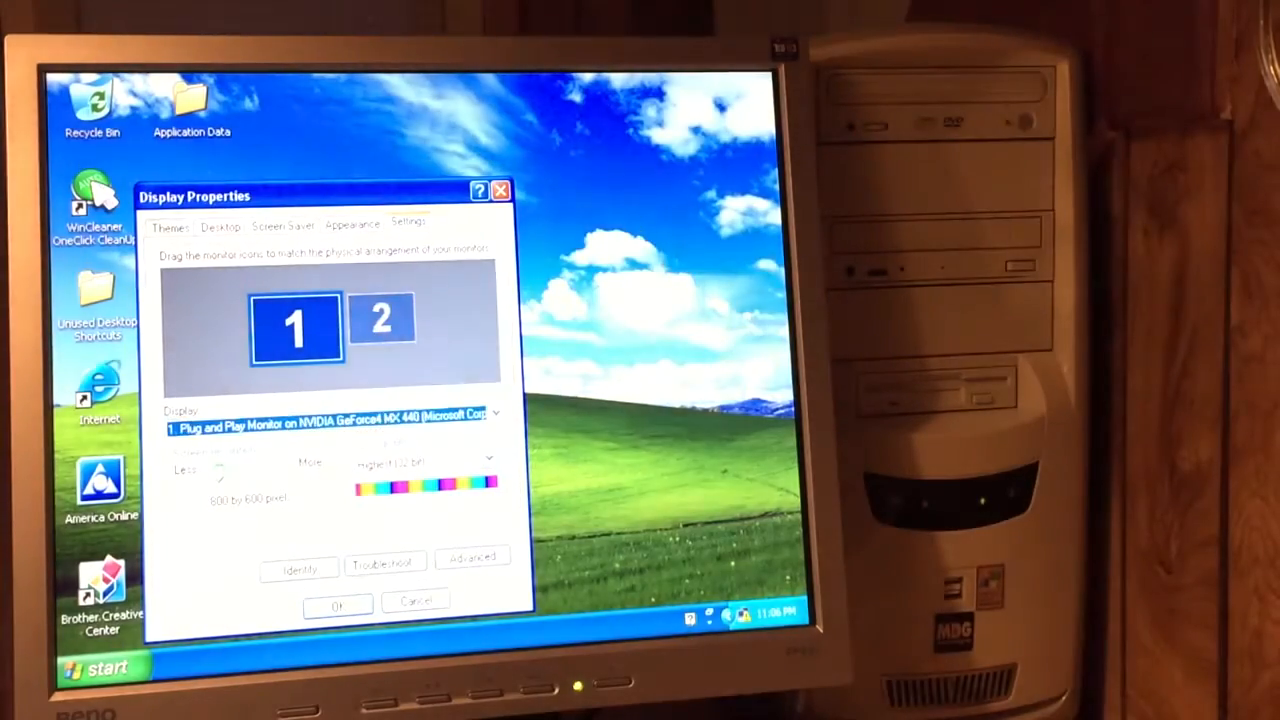
Show the full installed-programs list, expanded into the Pogo Games submenu
{"action": "left_click", "coordinate": [95, 667]}
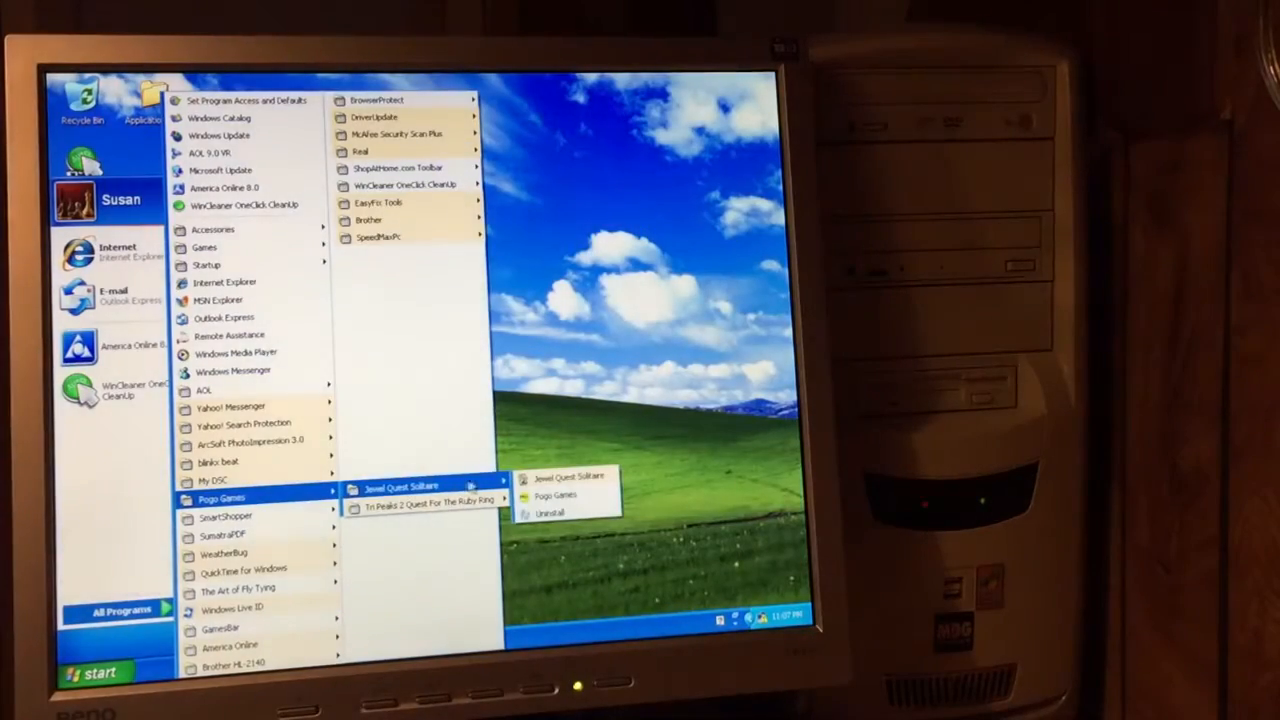
{"action": "mouse_move", "coordinate": [425, 500]}
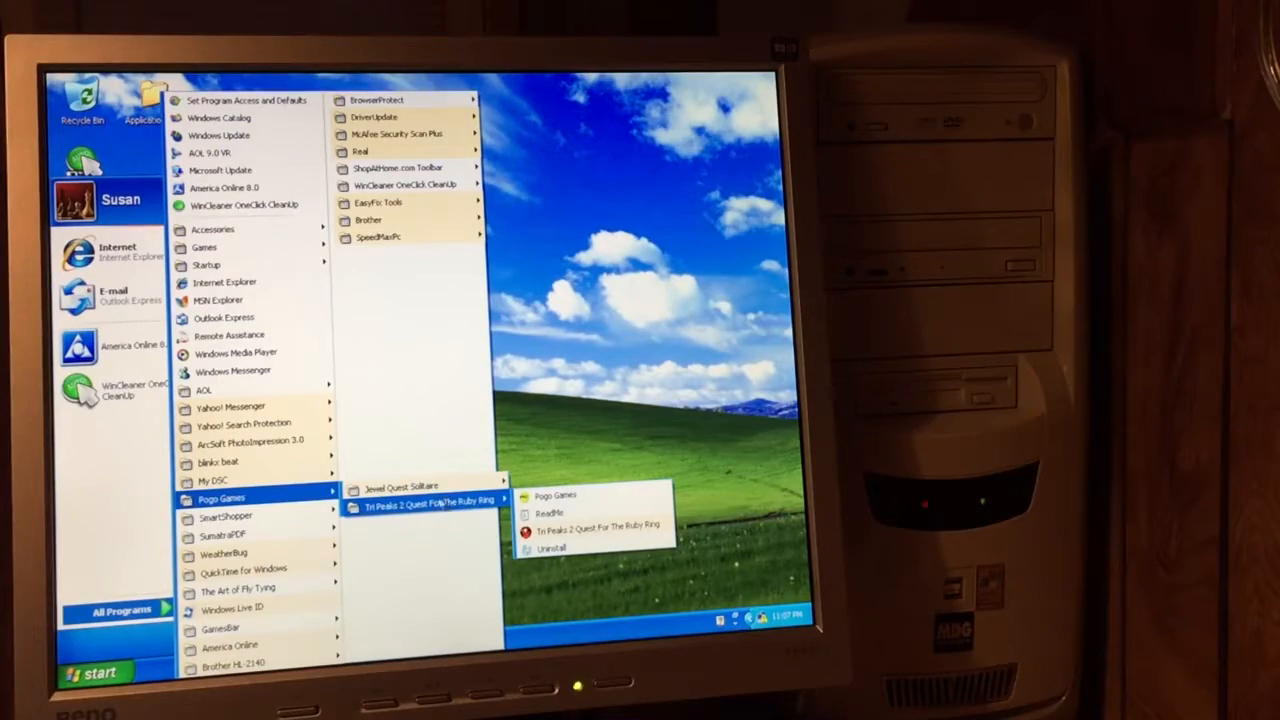
{"action": "mouse_move", "coordinate": [225, 515]}
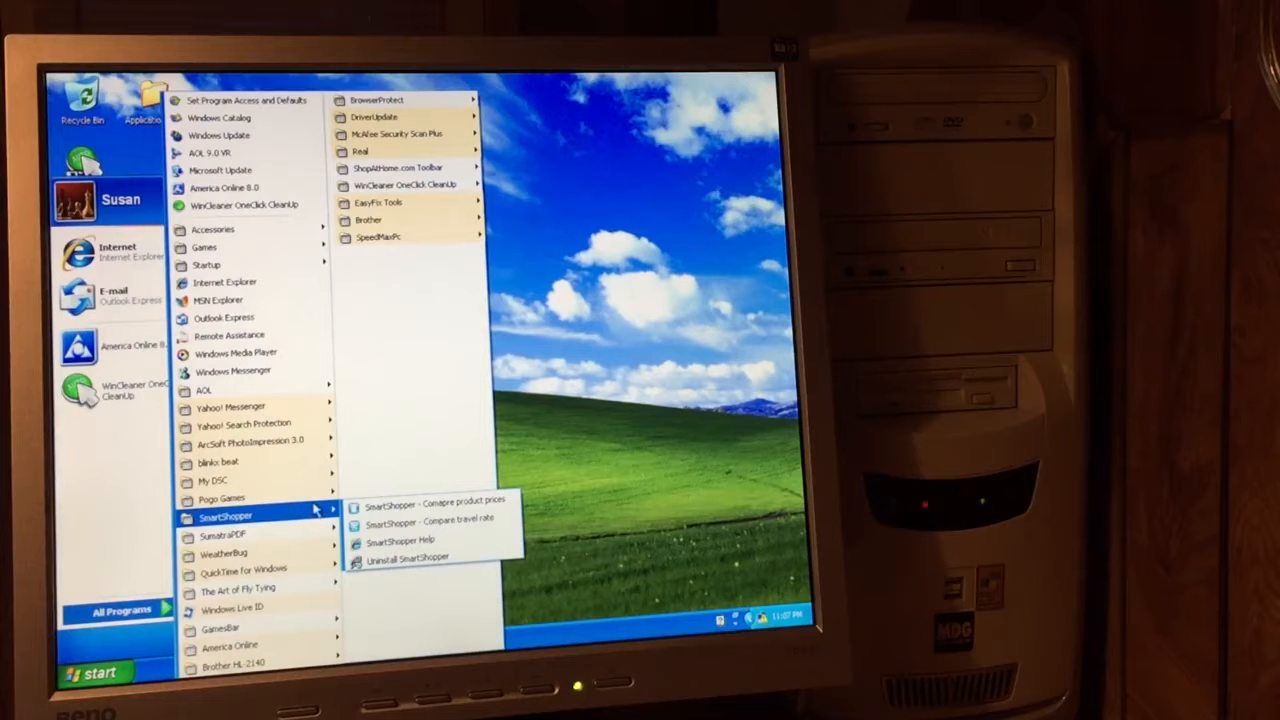
{"action": "mouse_move", "coordinate": [222, 550]}
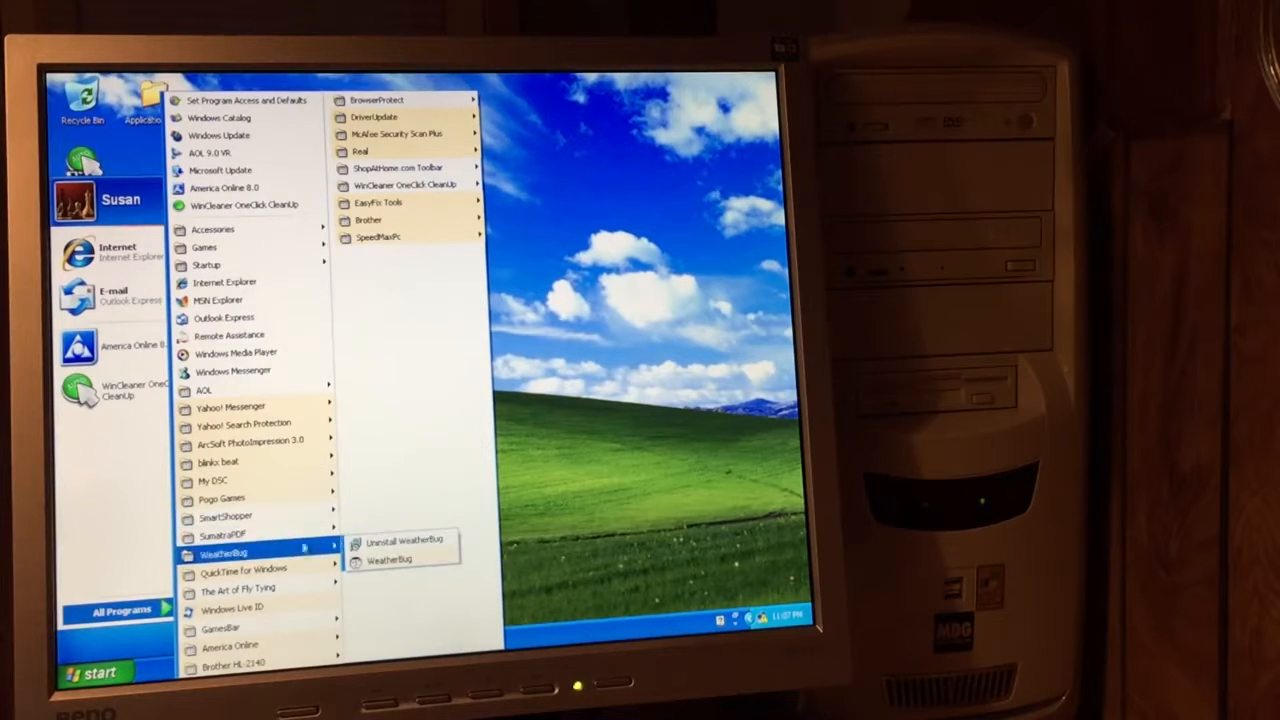
{"action": "mouse_move", "coordinate": [220, 628]}
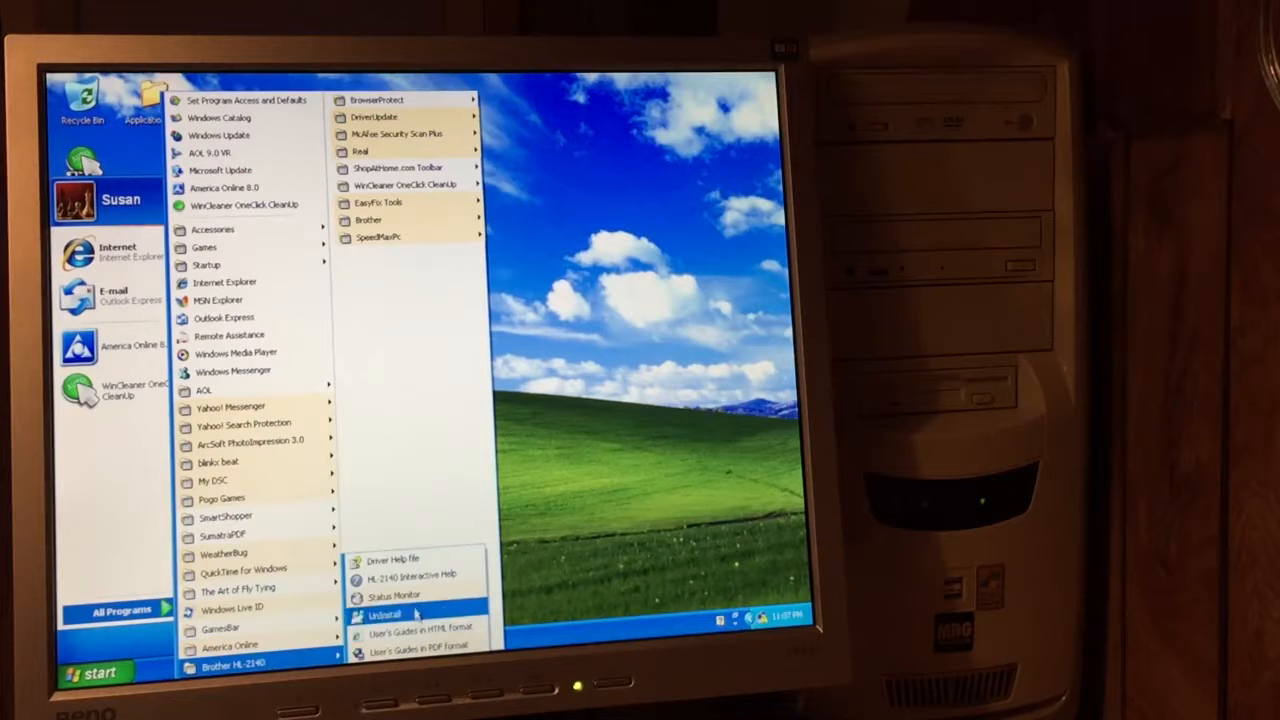
{"action": "mouse_move", "coordinate": [410, 573]}
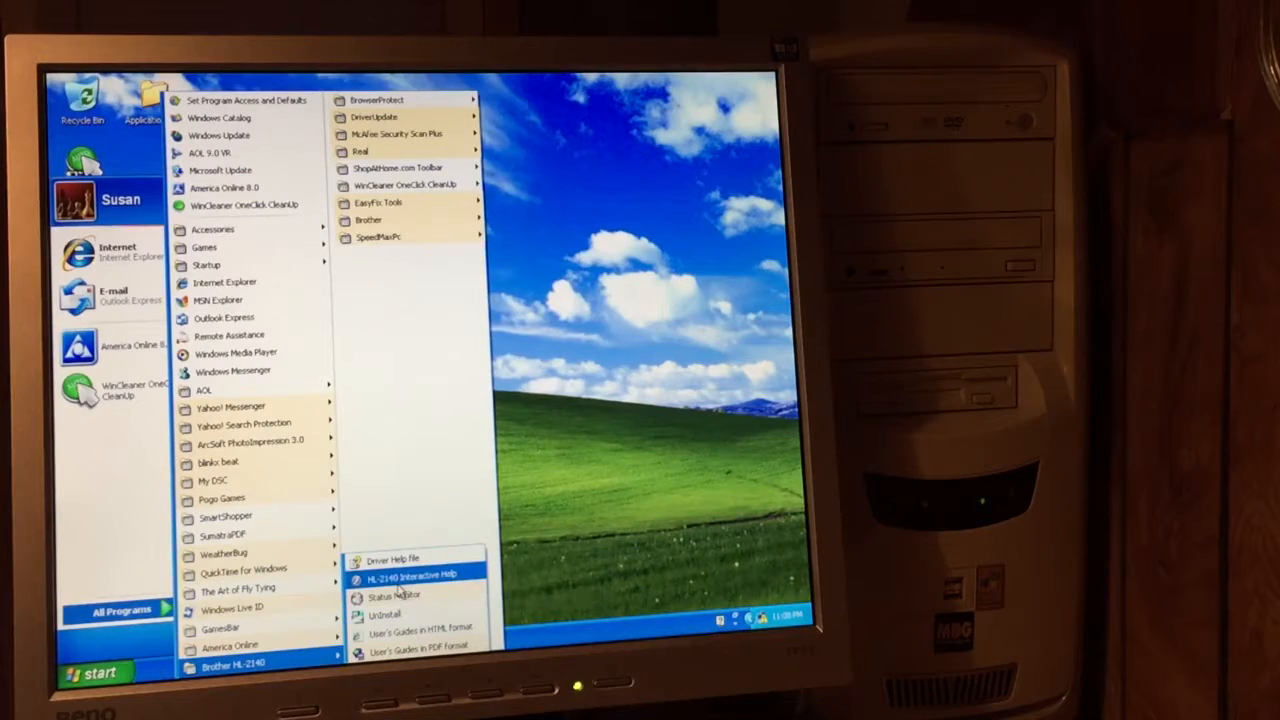
{"action": "mouse_move", "coordinate": [370, 219]}
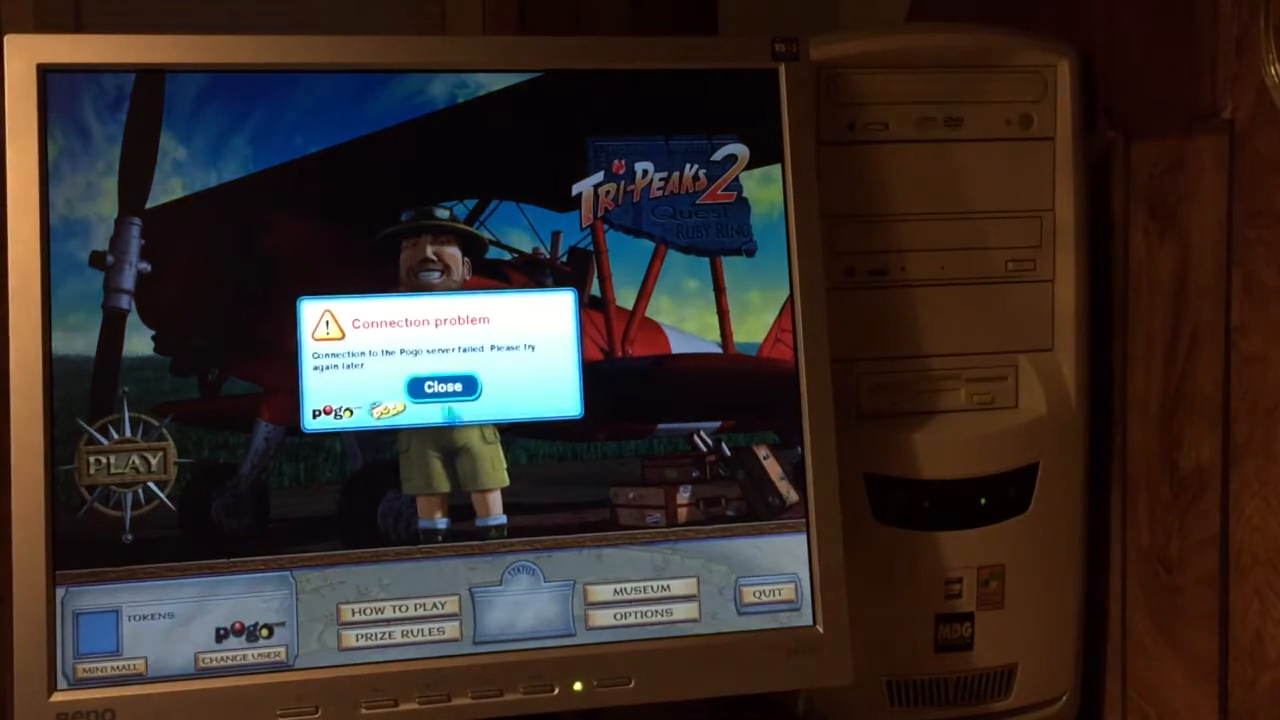
Dismiss the Tri-Peaks 2 Pogo server connection error
{"action": "left_click", "coordinate": [442, 387]}
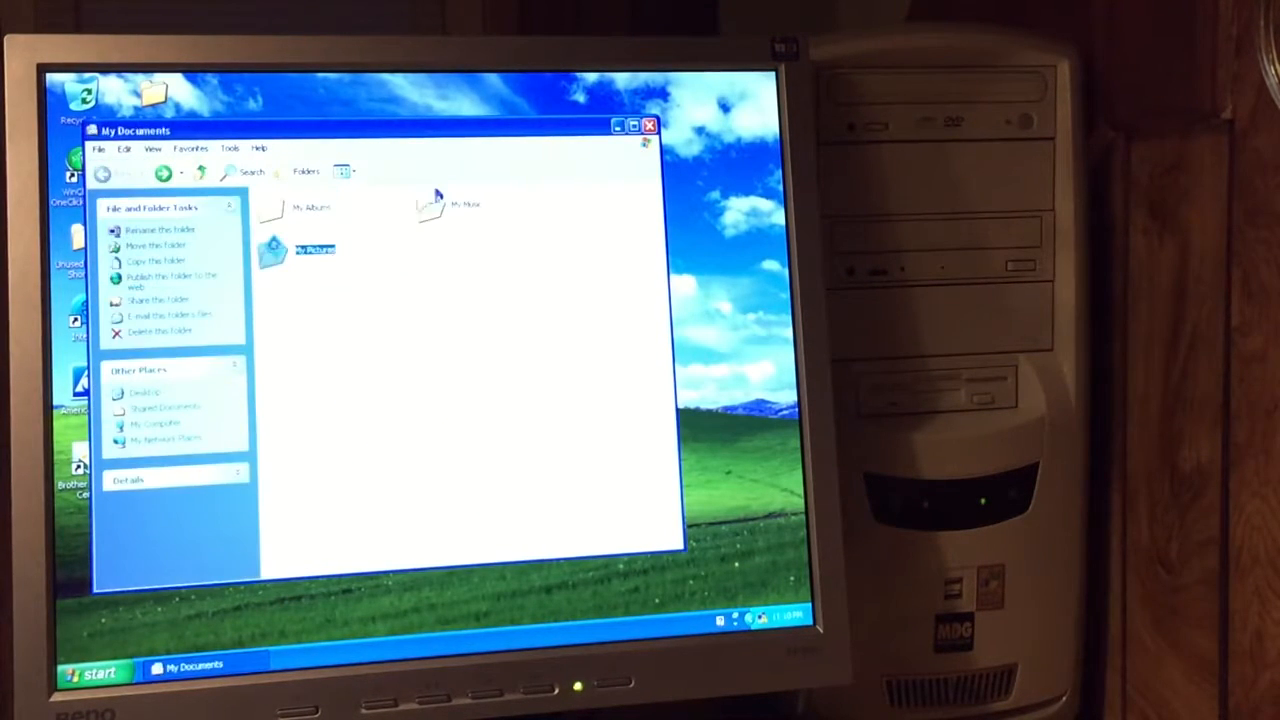
Open the My Music folder, then My Computer from the Start menu
{"action": "double_click", "coordinate": [445, 200]}
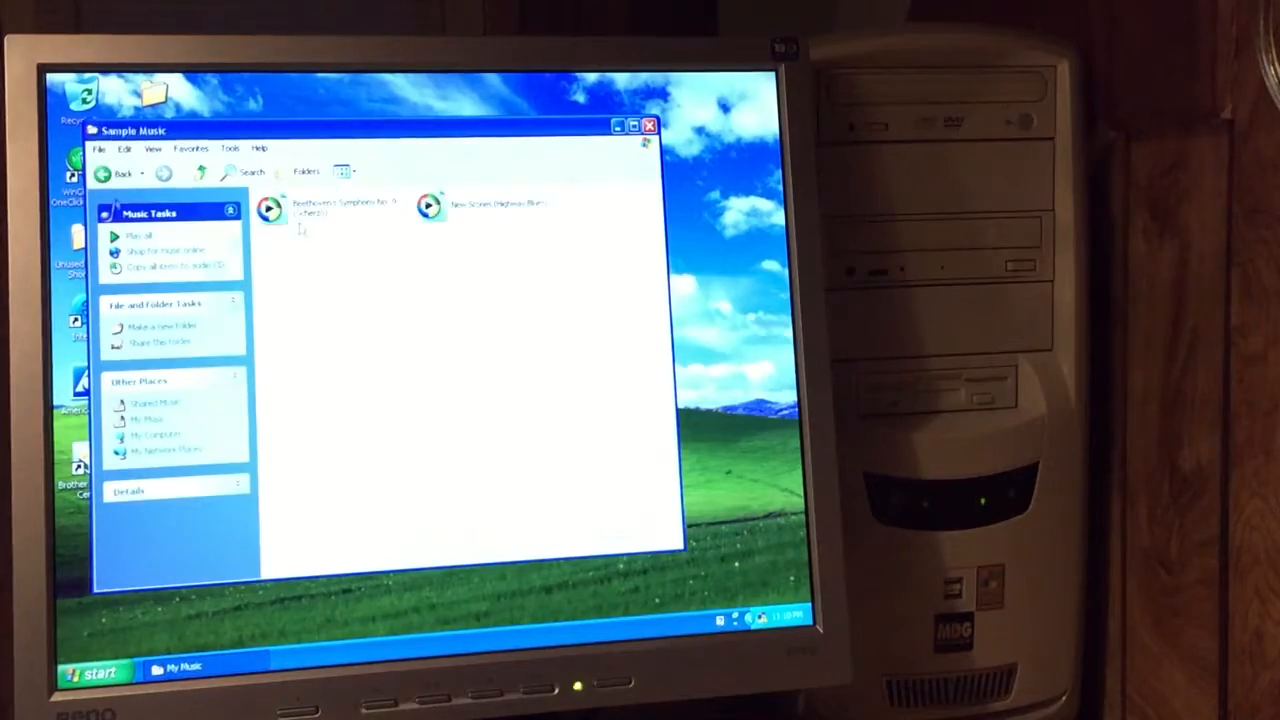
{"action": "left_click", "coordinate": [93, 670]}
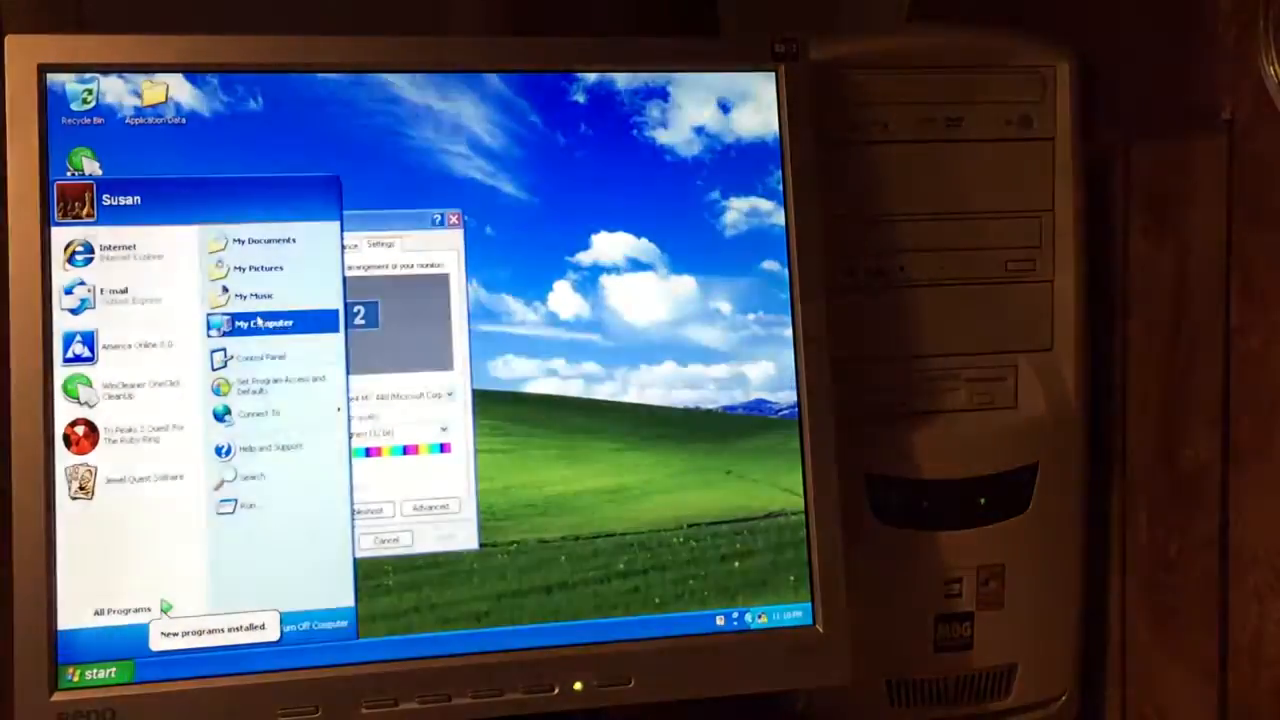
{"action": "left_click", "coordinate": [262, 322]}
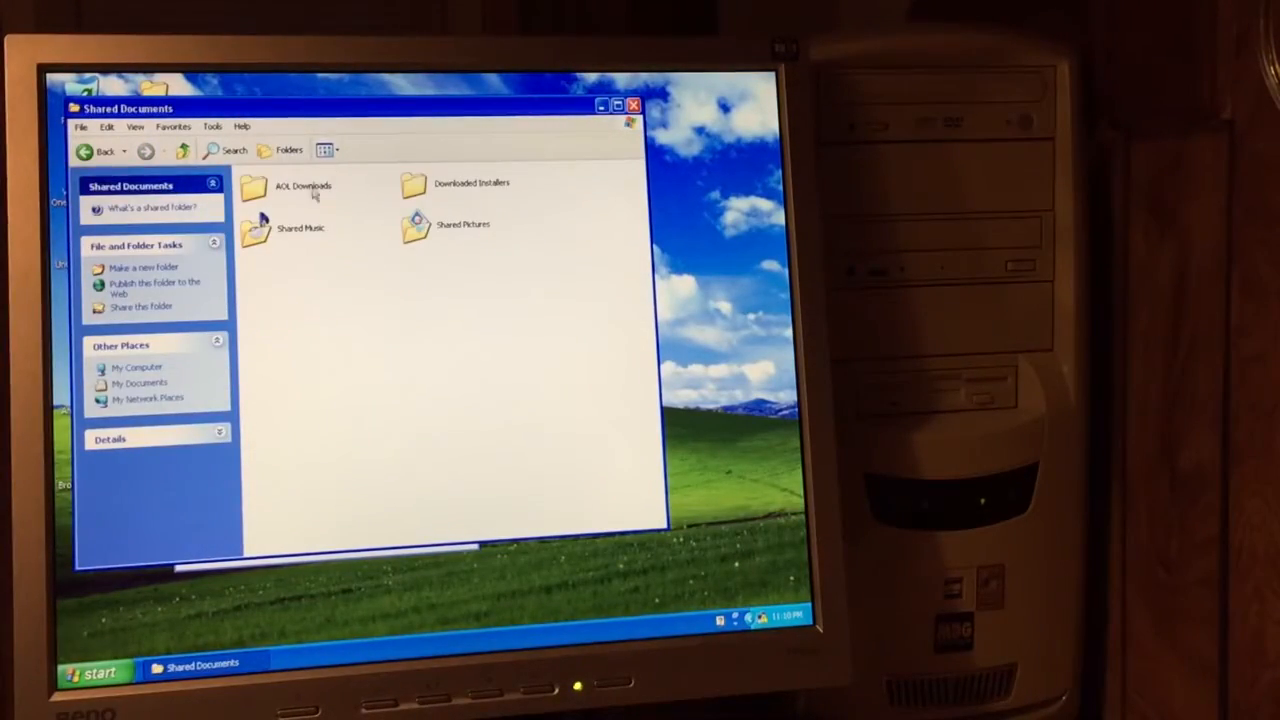
Open AOL Downloads and the saved Internet E-Mail Message in Outlook Express
{"action": "double_click", "coordinate": [300, 188]}
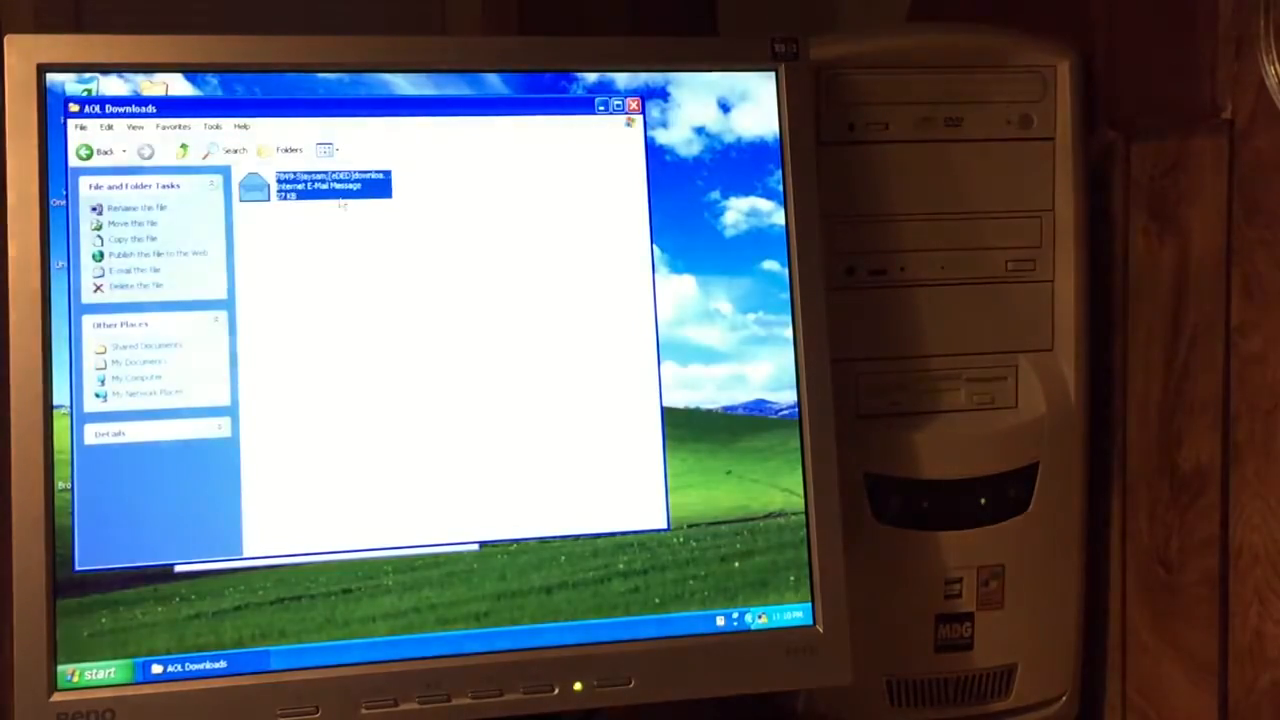
{"action": "double_click", "coordinate": [320, 190]}
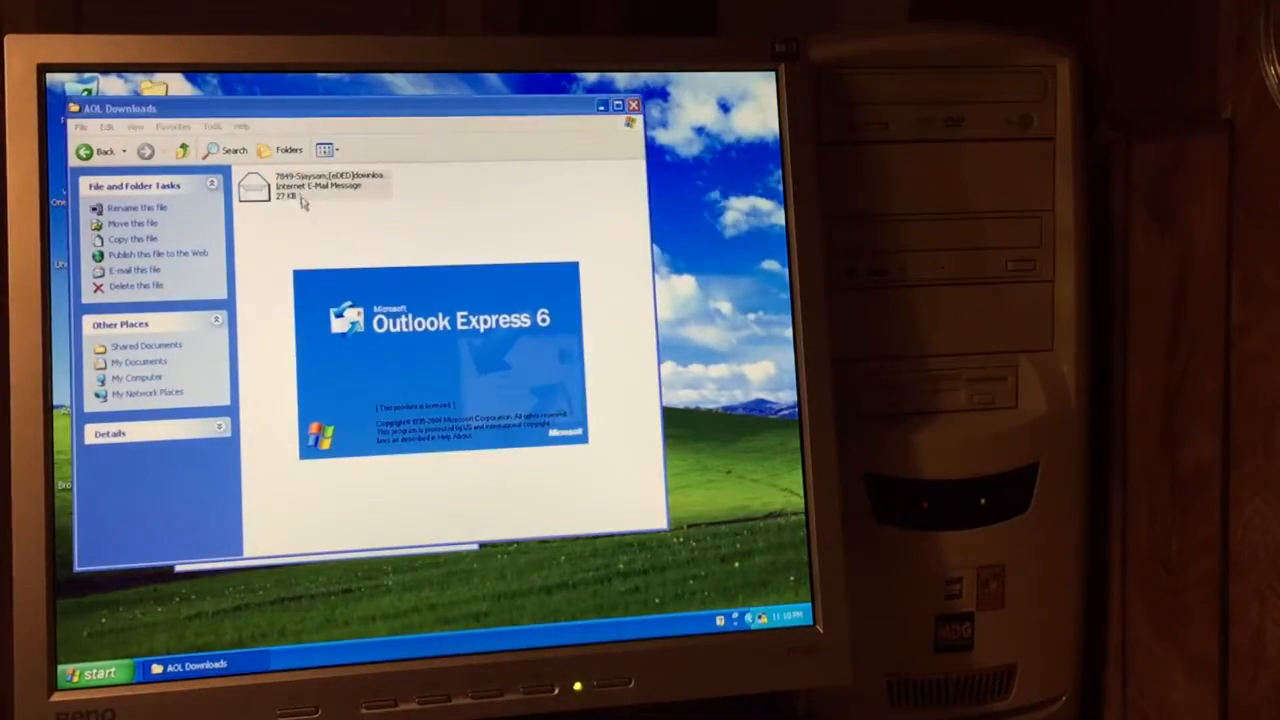
{"action": "mouse_move", "coordinate": [370, 335]}
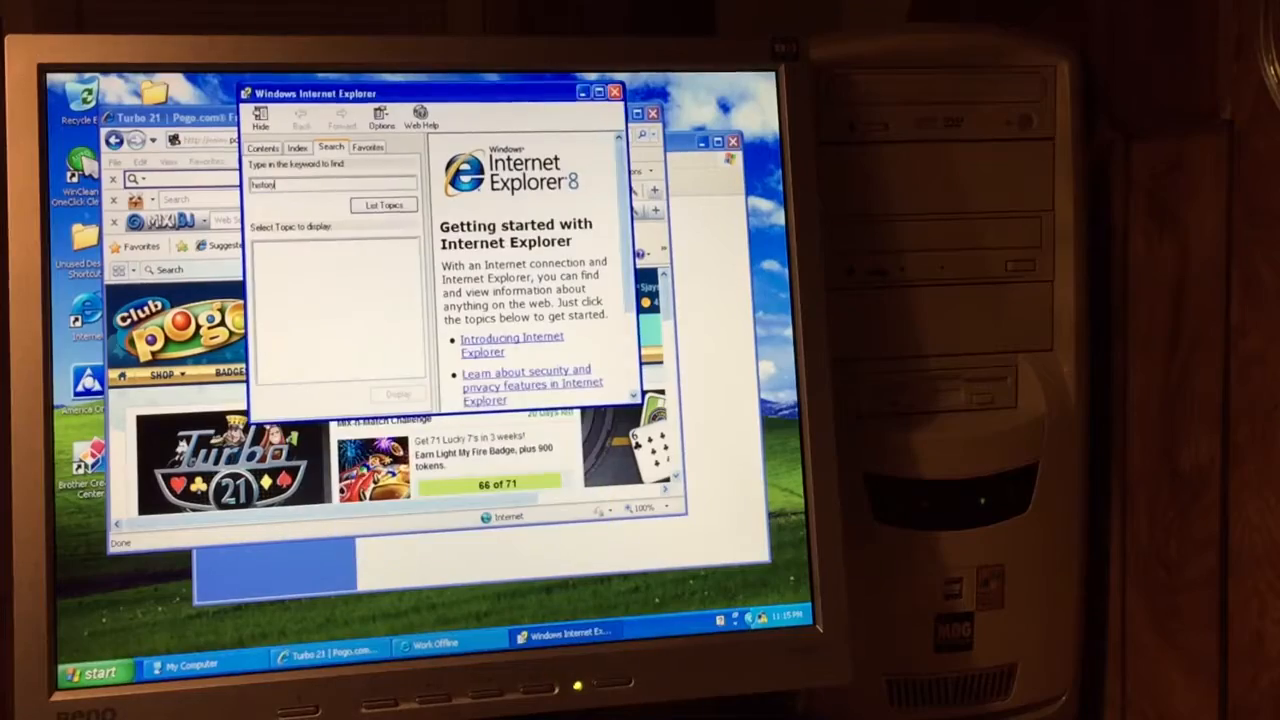
List Help topics for 'history', then close the Pogo.com browser window
{"action": "left_click", "coordinate": [383, 205]}
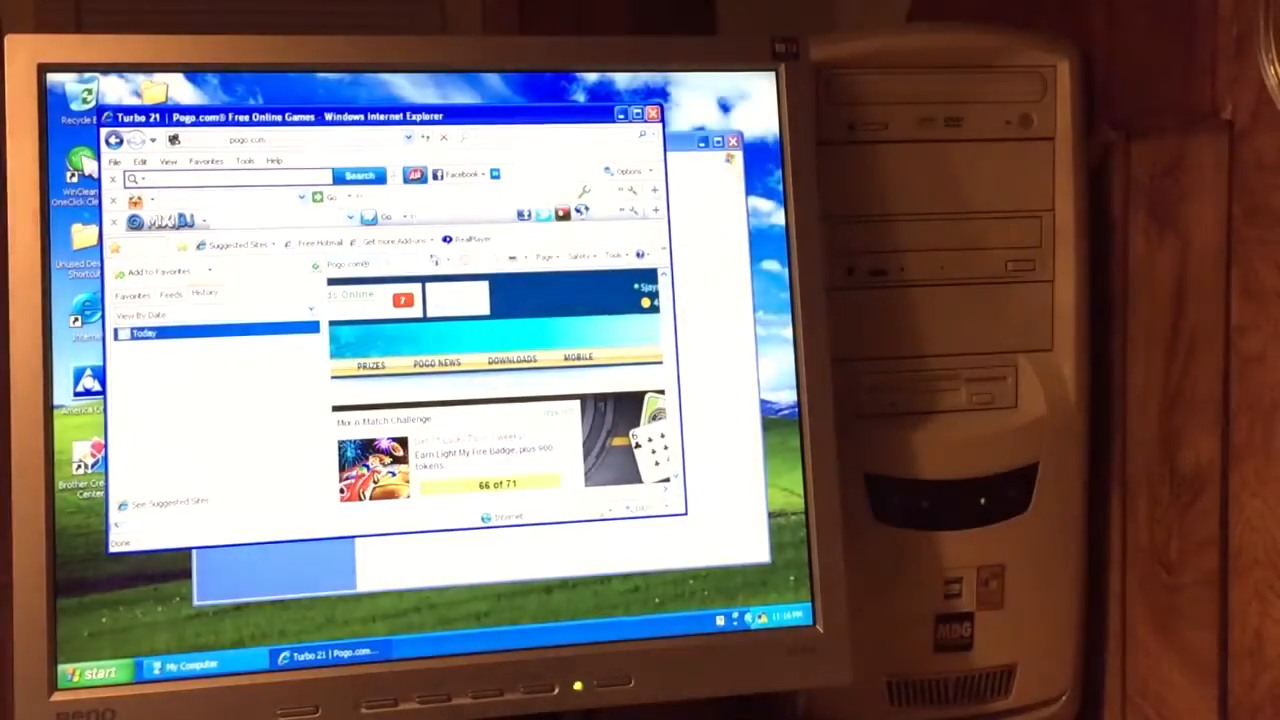
{"action": "left_click", "coordinate": [200, 314]}
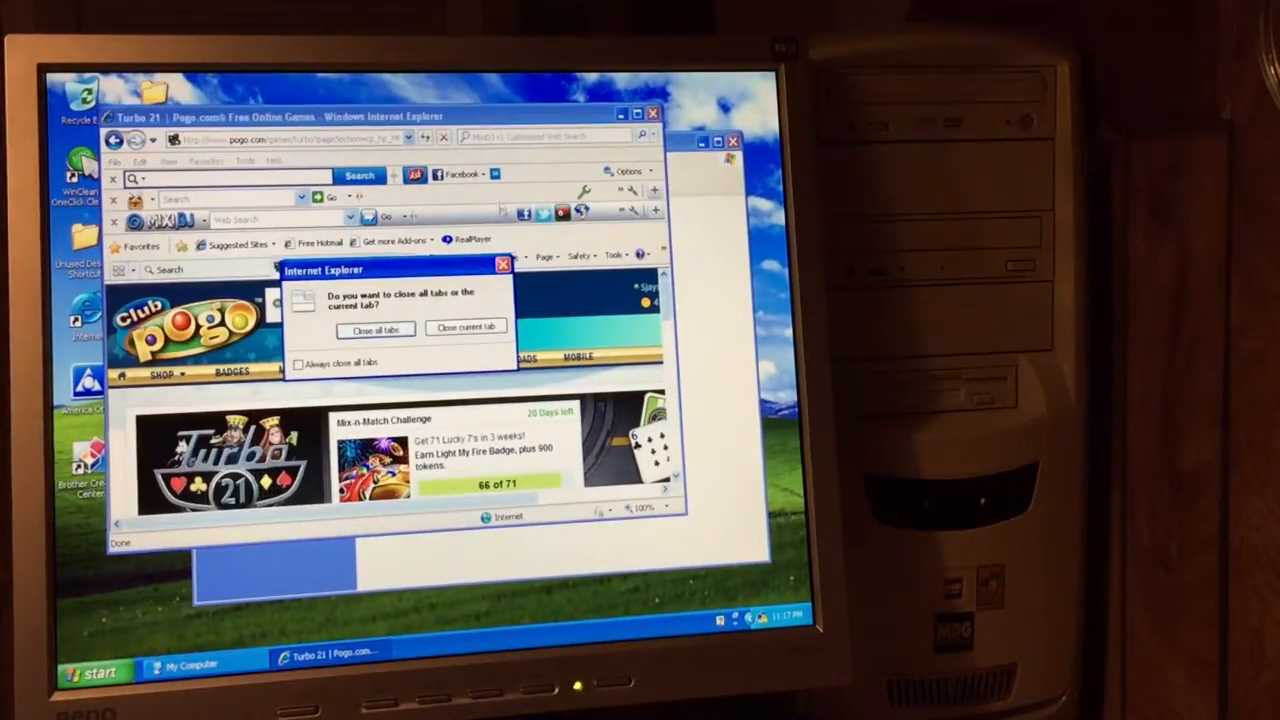
Close all browser tabs and dismiss the System Properties window
{"action": "left_click", "coordinate": [464, 327]}
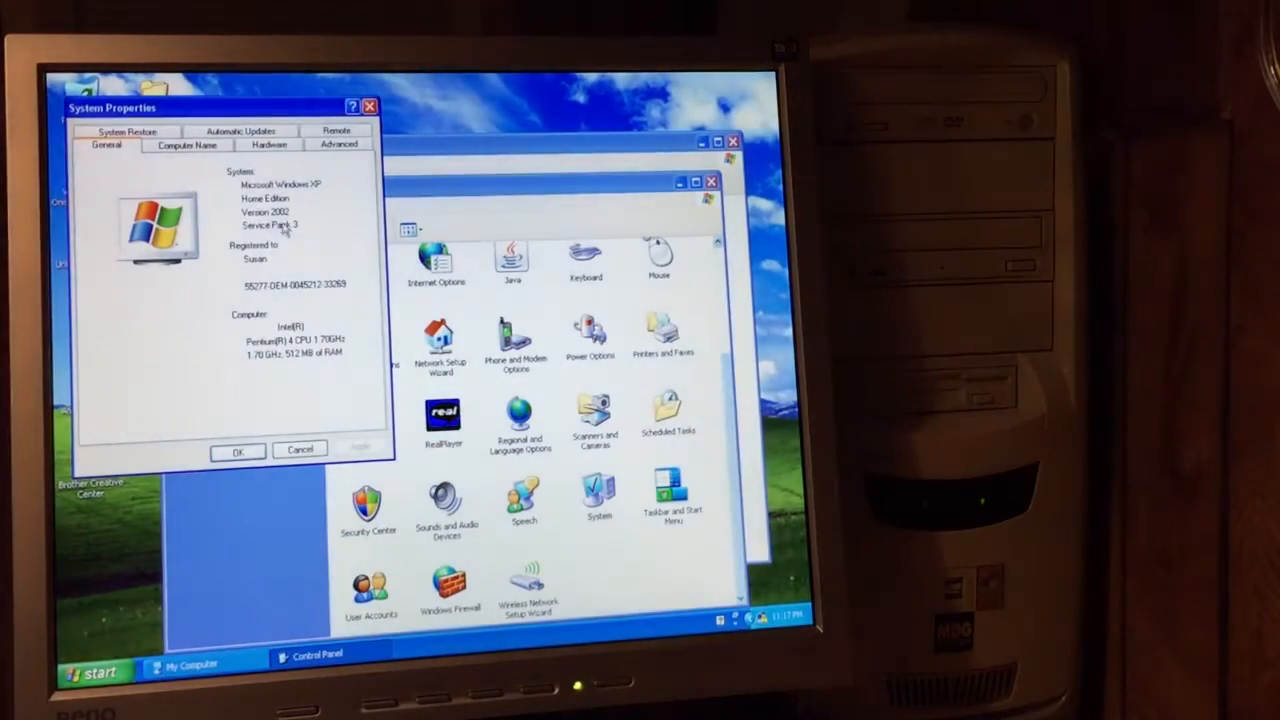
{"action": "left_click", "coordinate": [186, 144]}
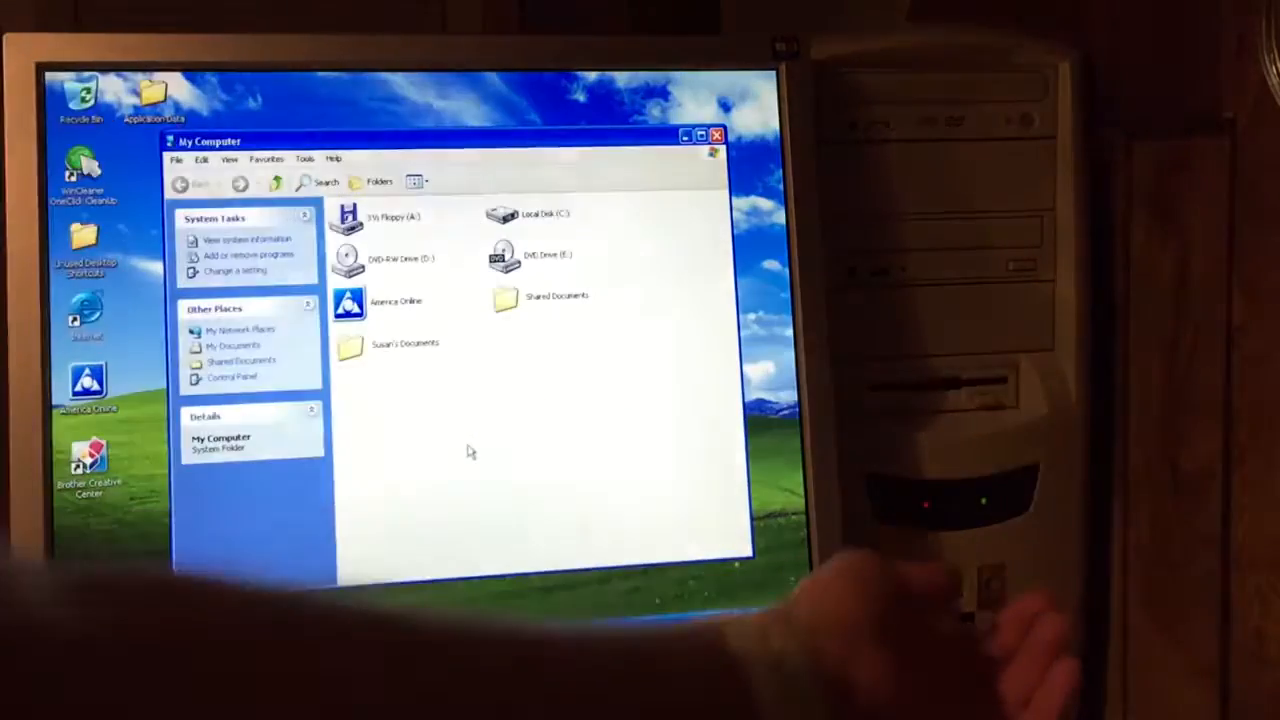
View System Properties, then cancel without changing the Automatic Updates settings
{"action": "left_click", "coordinate": [393, 216]}
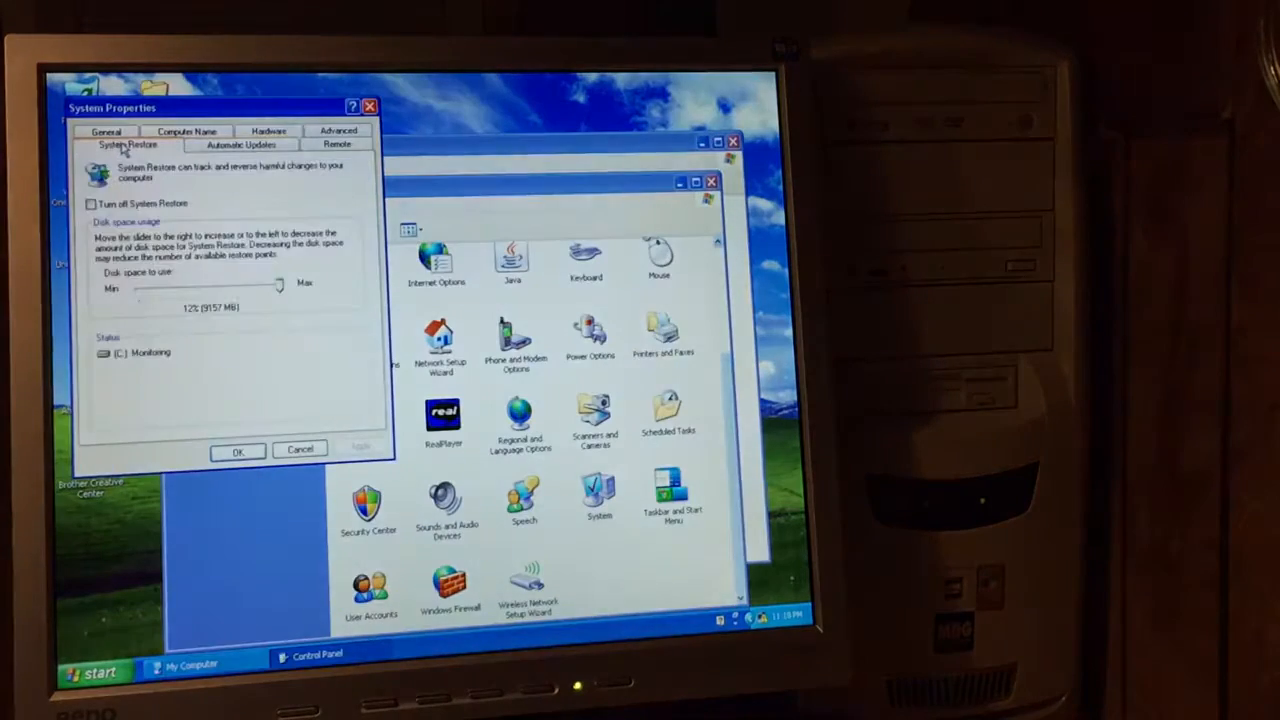
{"action": "left_click", "coordinate": [240, 144]}
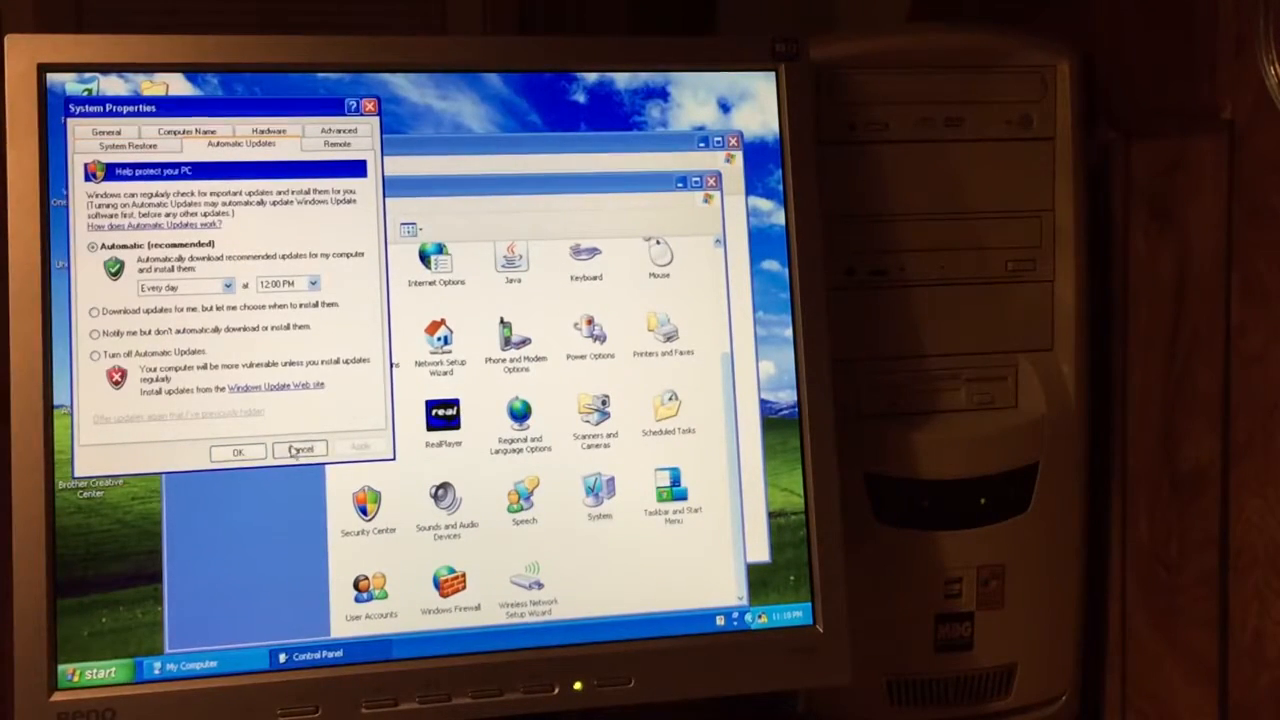
{"action": "left_click", "coordinate": [300, 451]}
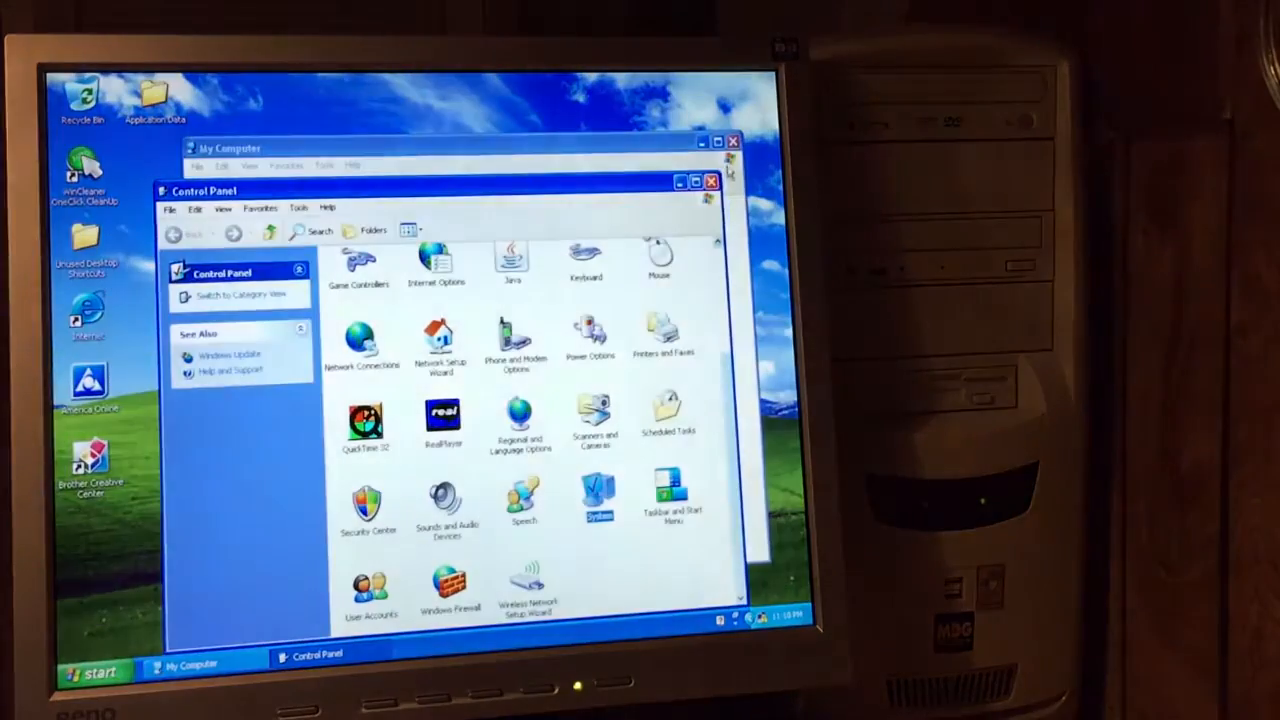
{"action": "left_click", "coordinate": [90, 670]}
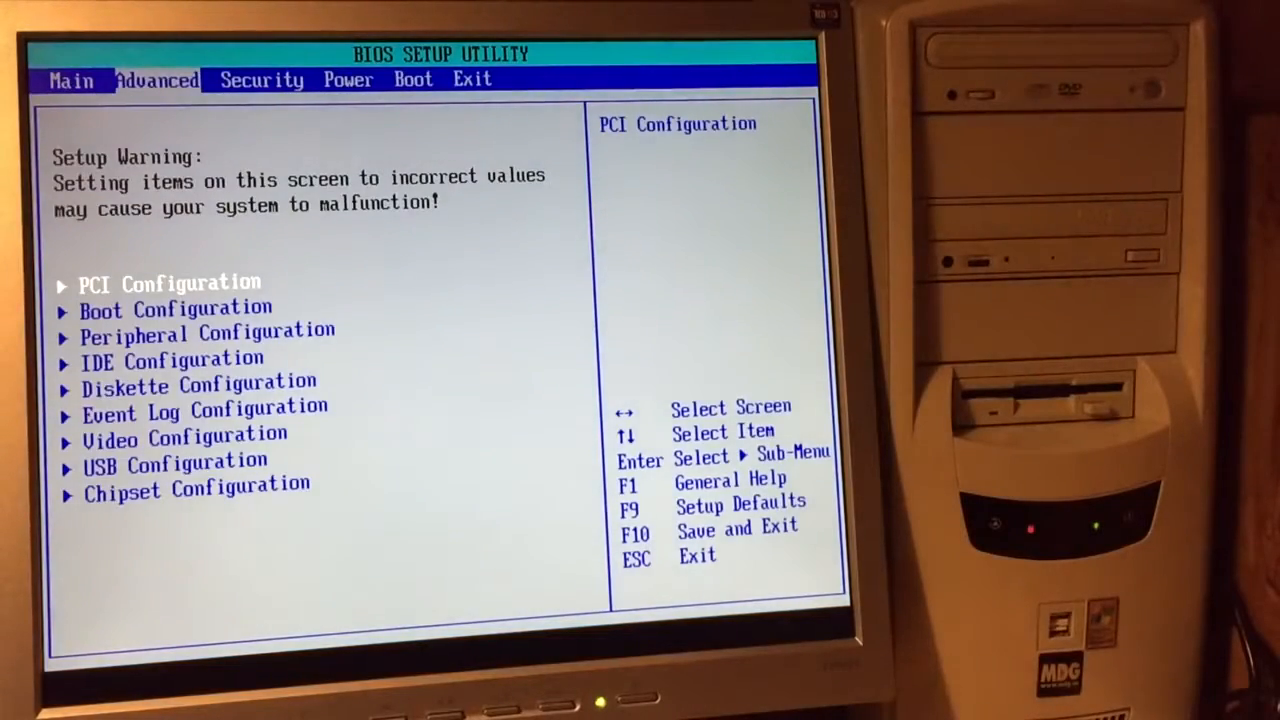
Browse the BIOS Advanced tab configuration submenus with the arrow keys
{"action": "key", "text": "down"}
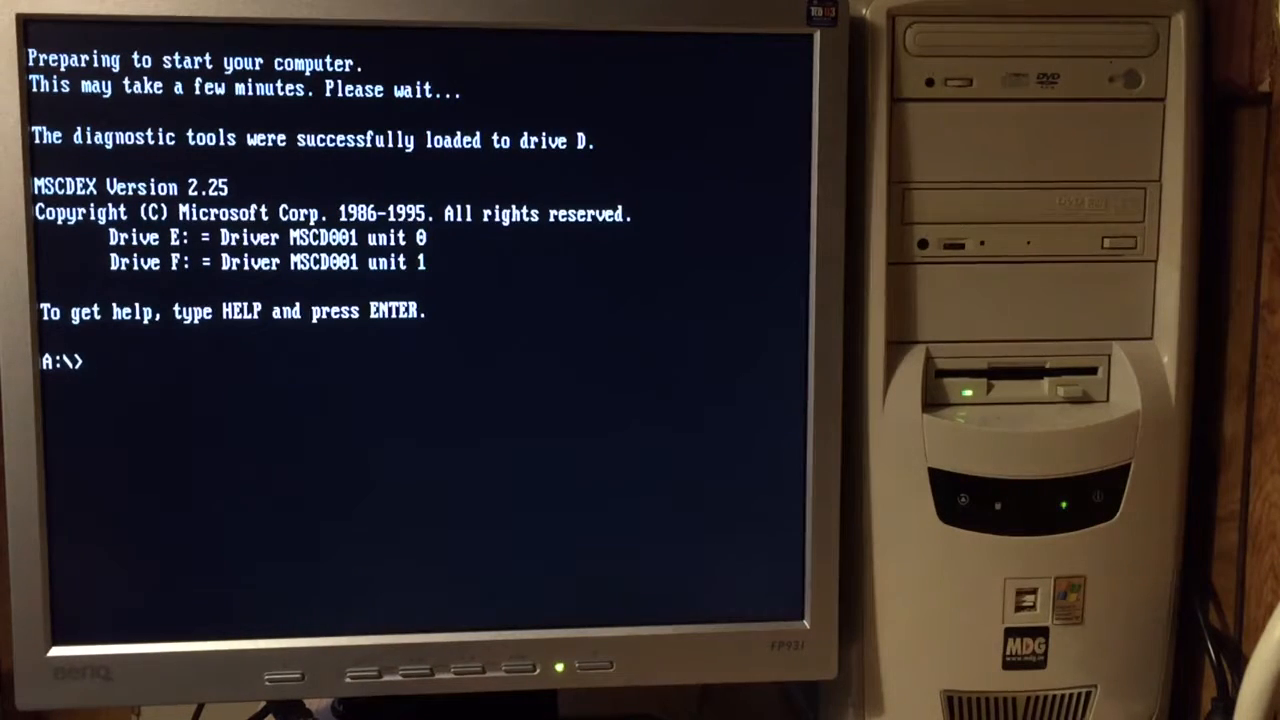
Run fdisk and delete partition 1, confirming its label FREEDOS2012
{"action": "type", "text": "fdisk"}
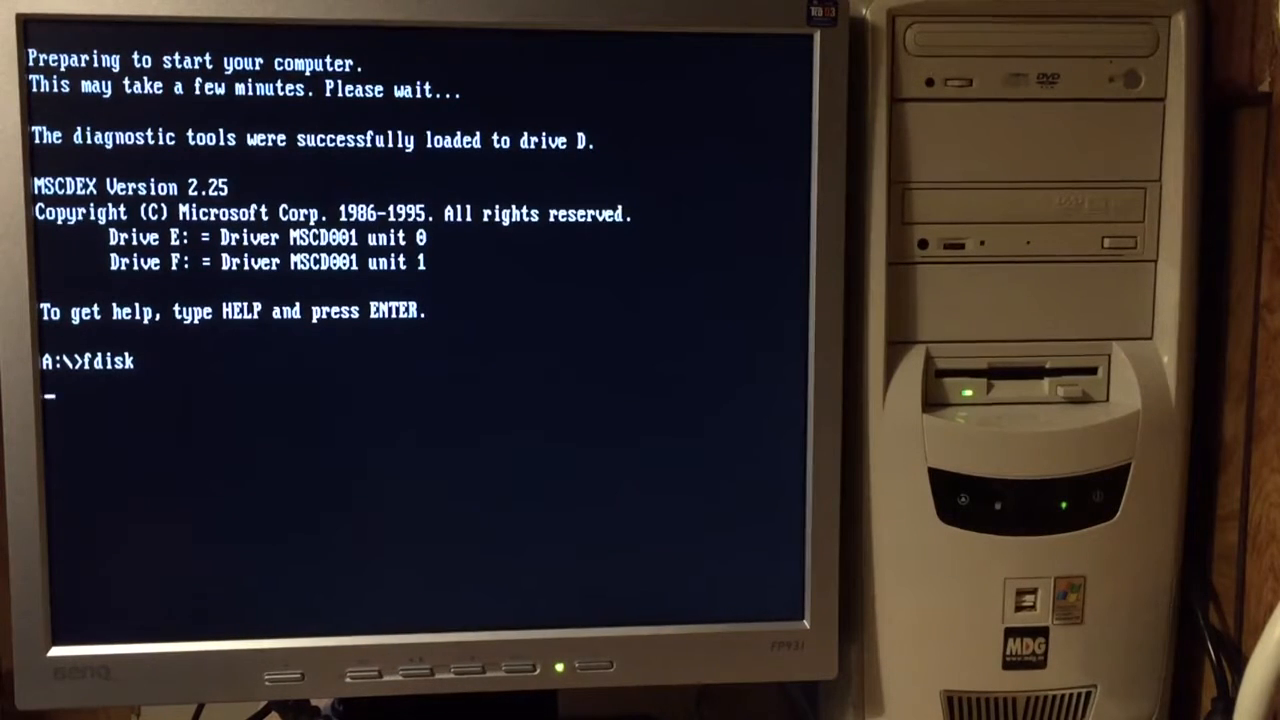
{"action": "key", "text": "enter"}
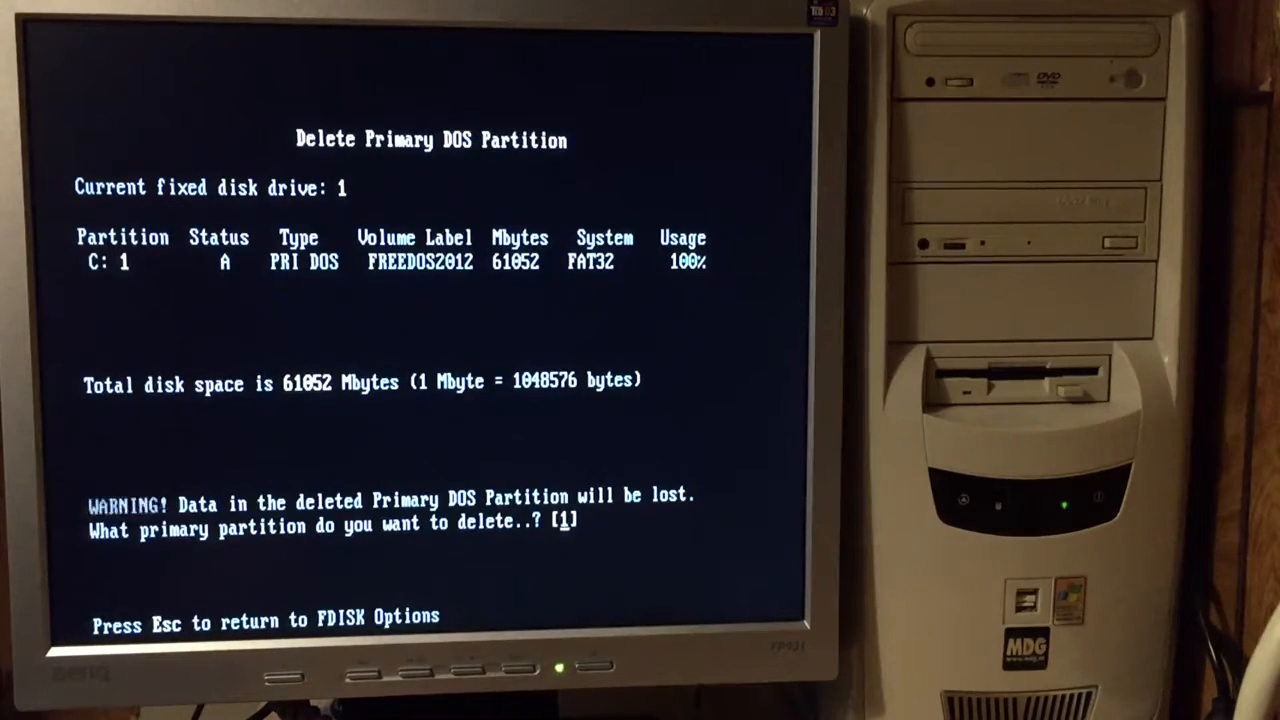
{"action": "key", "text": "enter"}
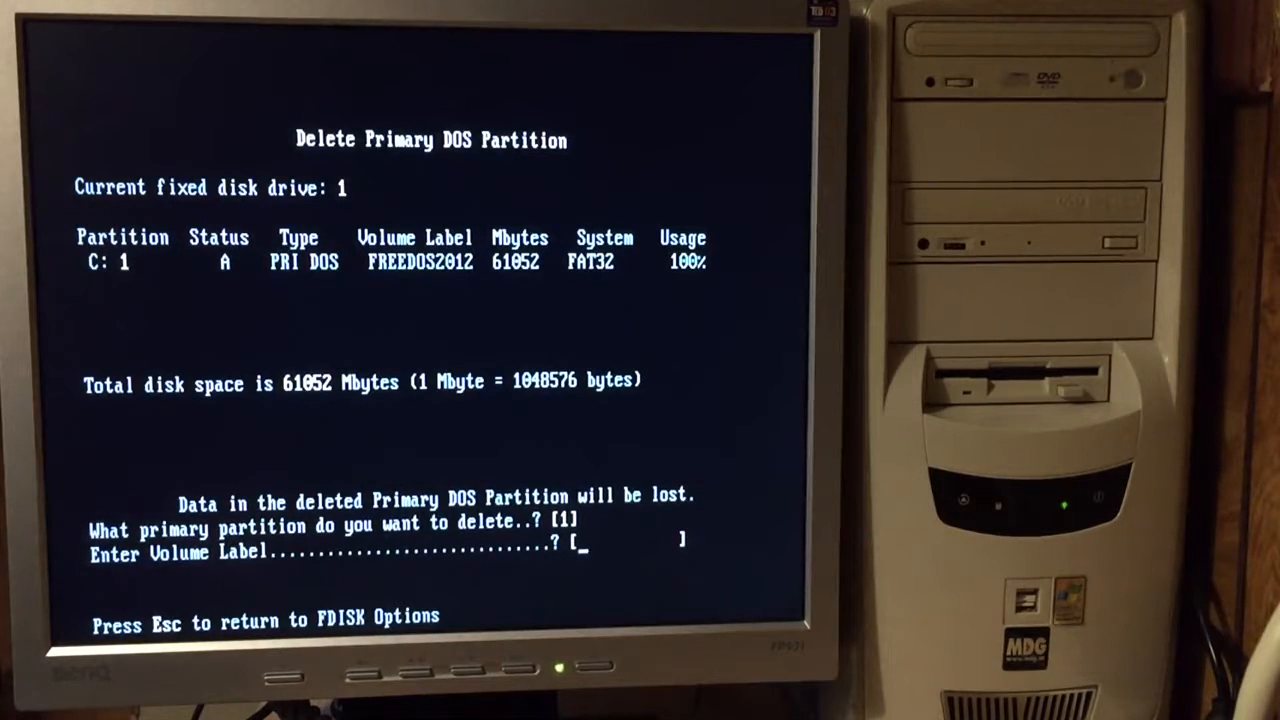
{"action": "type", "text": "FREEDOS"}
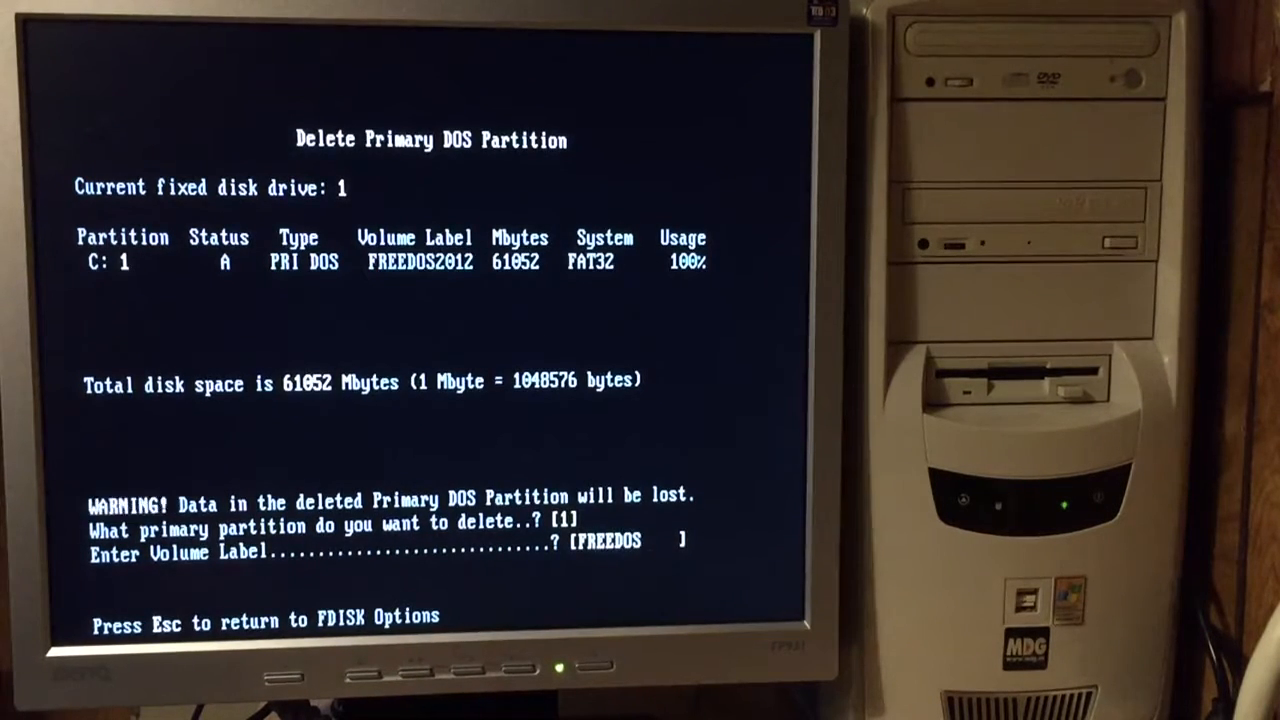
{"action": "type", "text": "FREEDOS2012"}
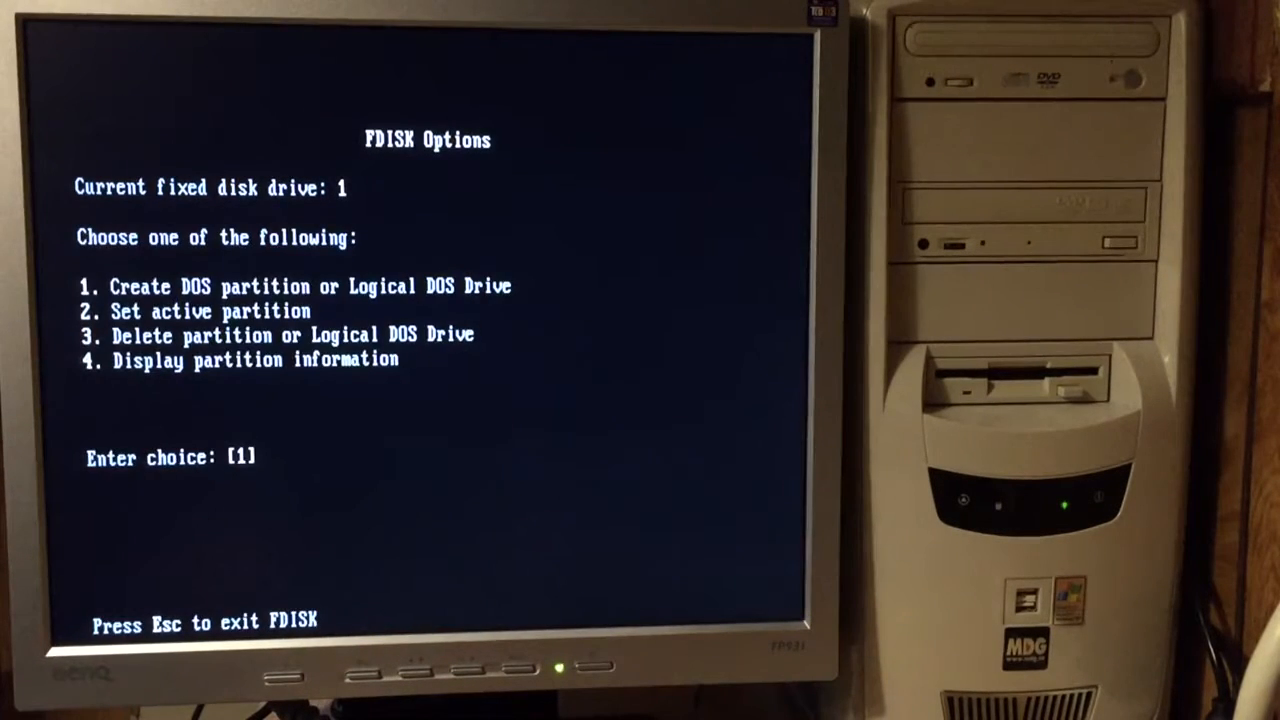
Create an active primary DOS partition using the whole disk
{"action": "key", "text": "enter"}
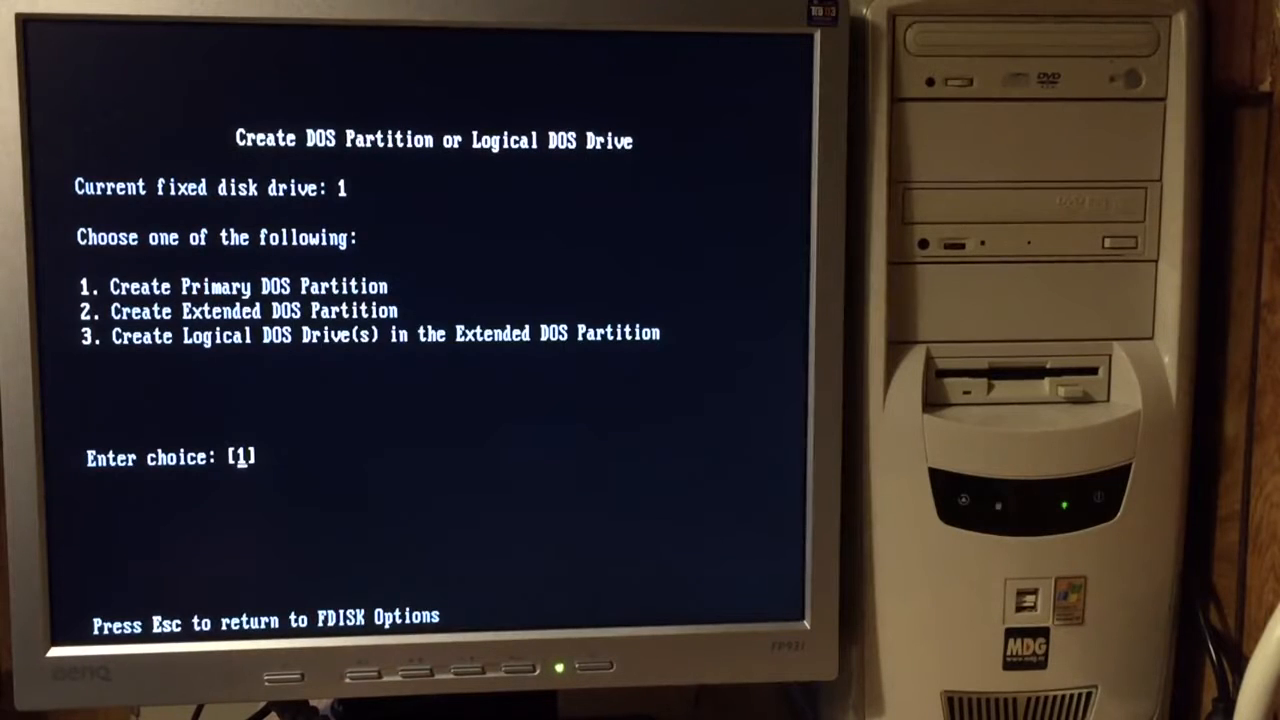
{"action": "key", "text": "enter"}
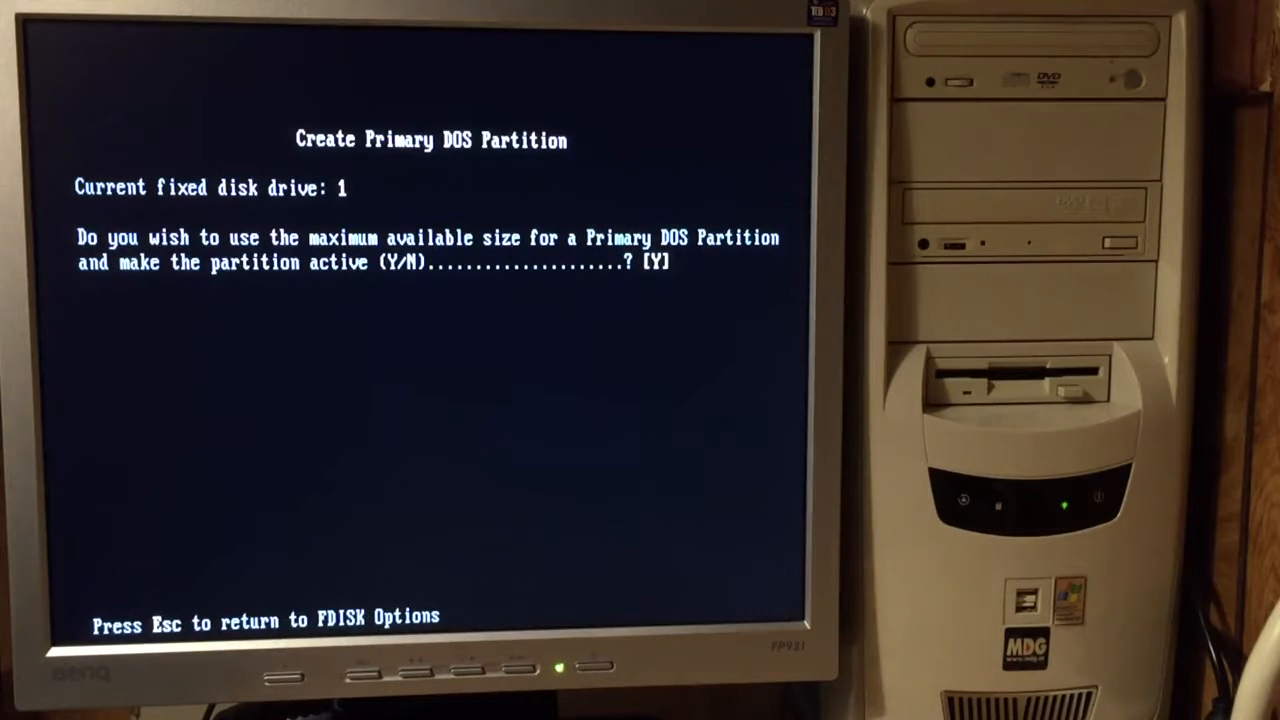
{"action": "key", "text": "enter"}
{"action": "type", "text": "format c"}
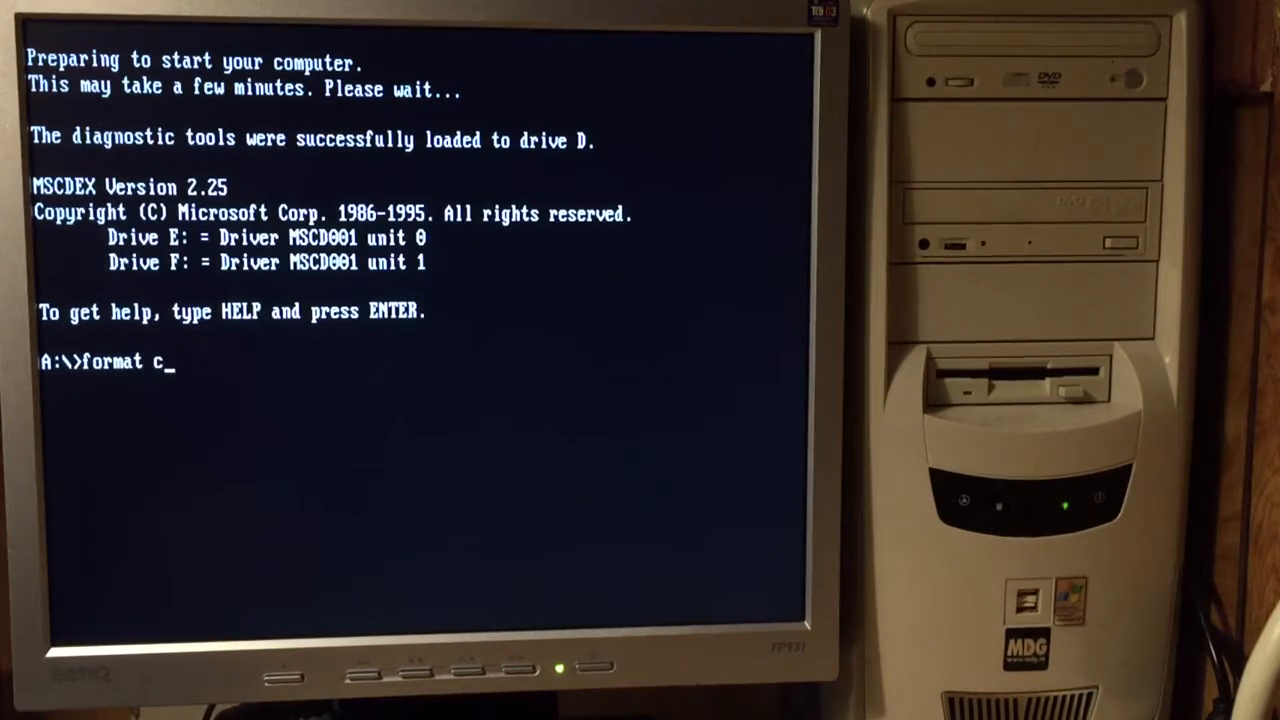
Format drive C, confirming with Y and giving it the volume label Win98
{"action": "key", "text": "enter"}
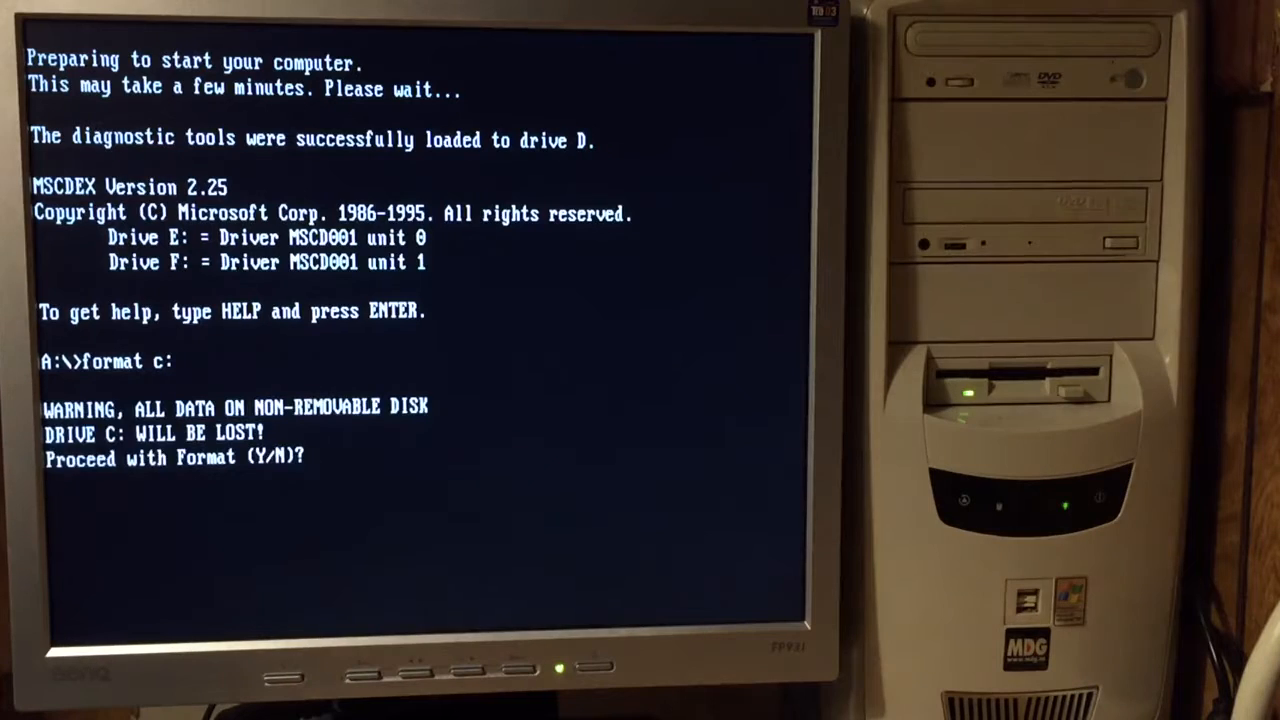
{"action": "type", "text": "y"}
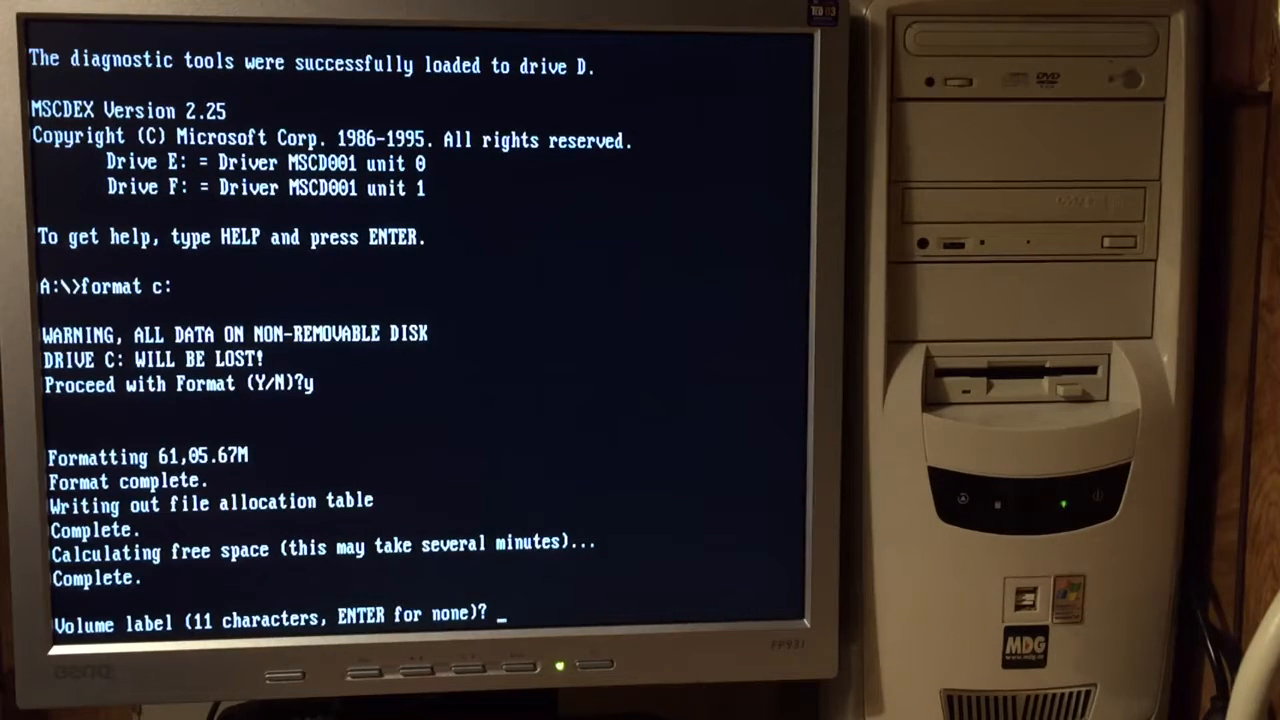
{"action": "type", "text": "W"}
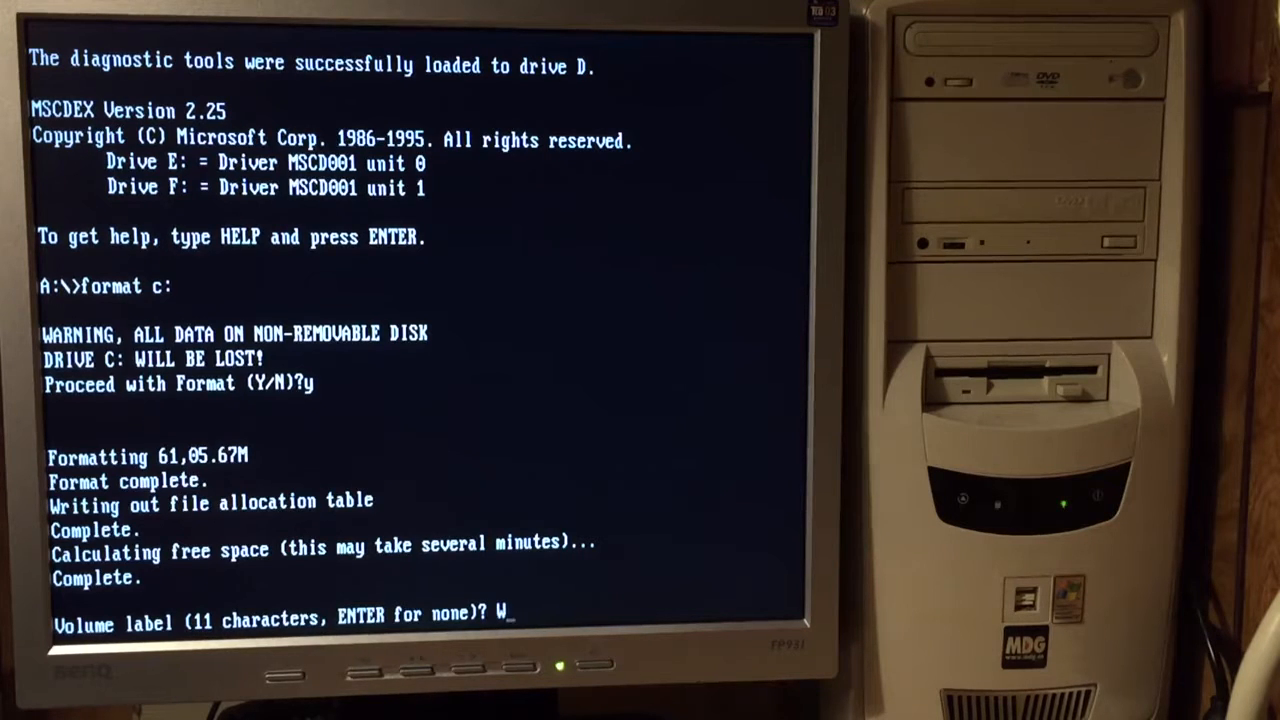
{"action": "type", "text": "in9"}
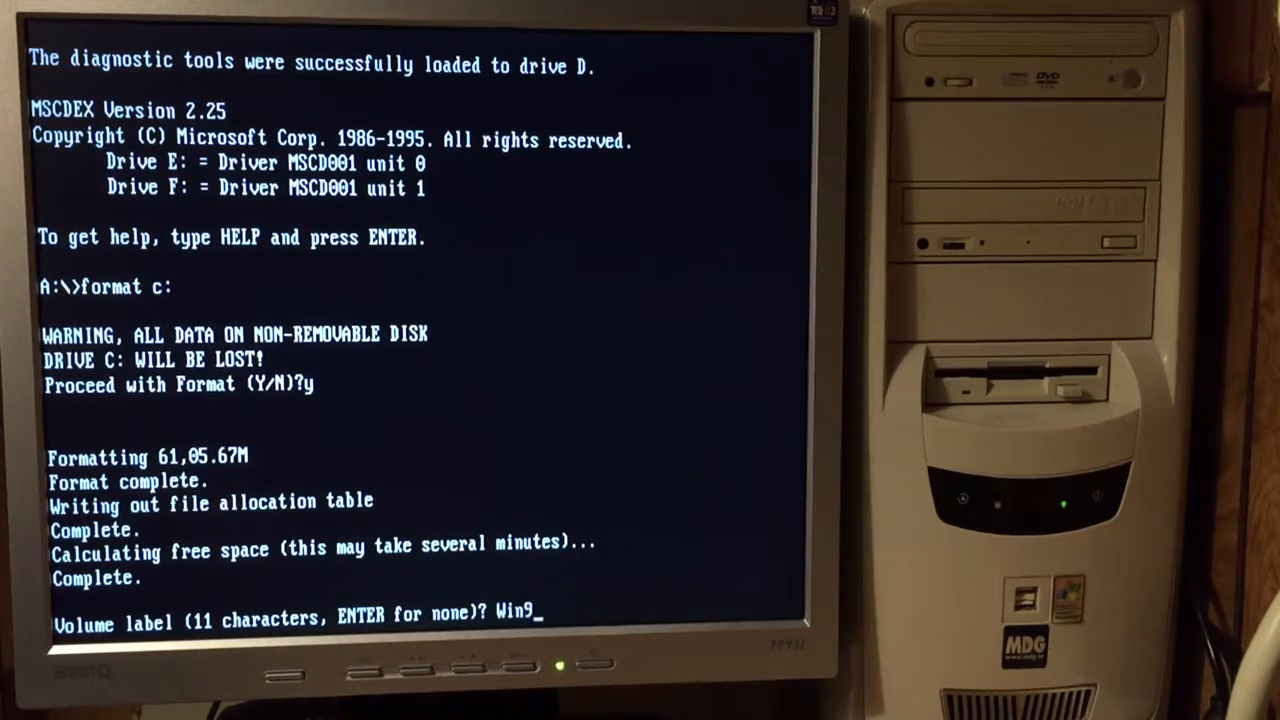
{"action": "type", "text": "8"}
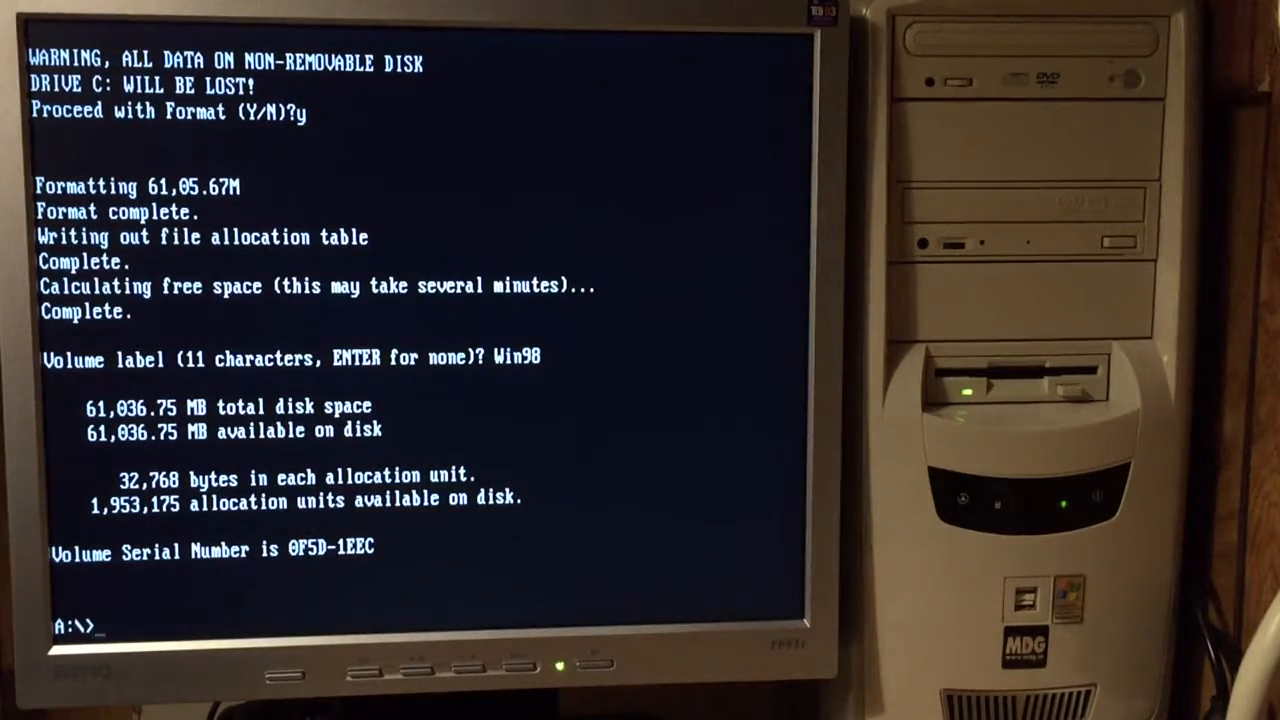
Run Windows 98 Setup from CD drive F: and exit the ScanDisk results
{"action": "type", "text": "f:"}
{"action": "type", "text": "setup"}
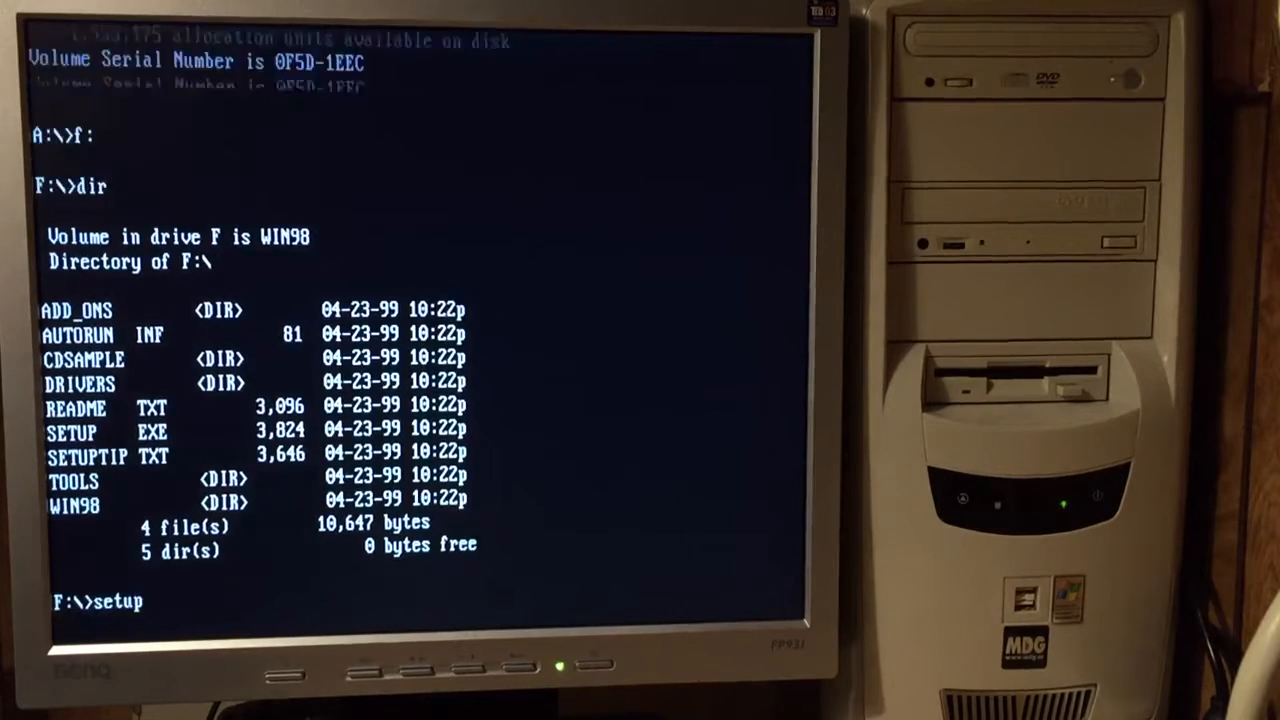
{"action": "key", "text": "enter"}
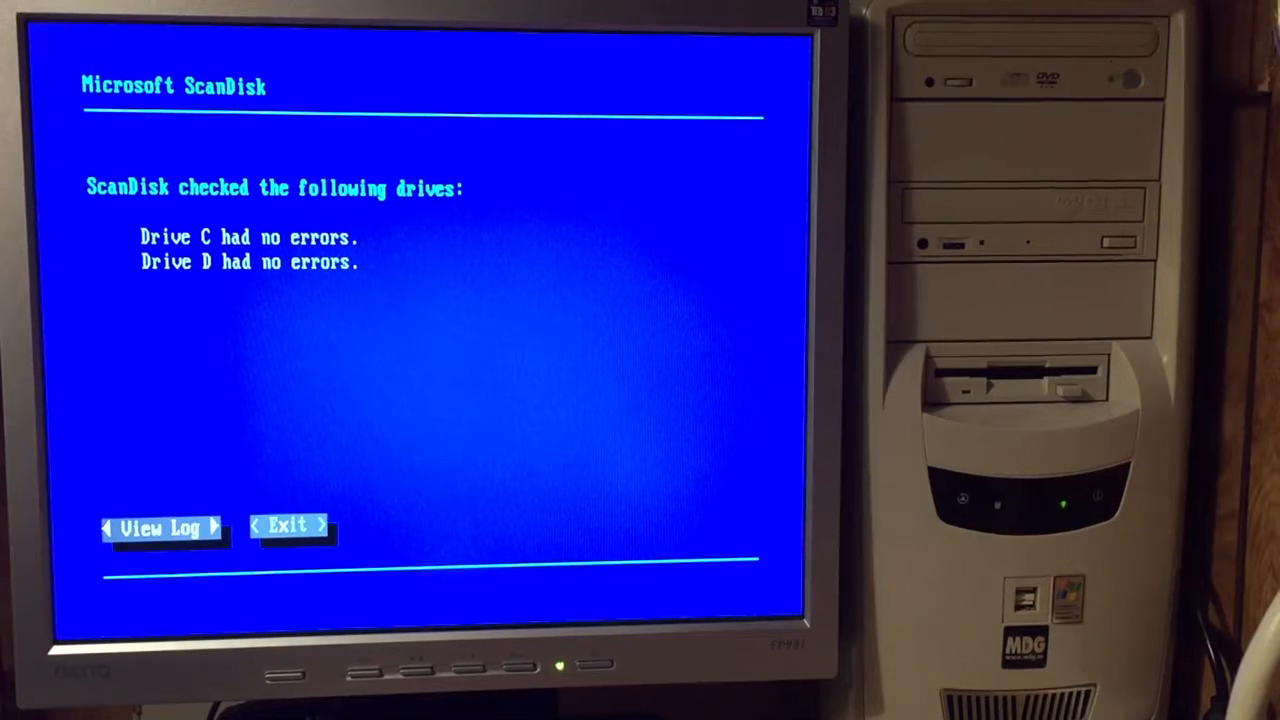
{"action": "left_click", "coordinate": [288, 526]}
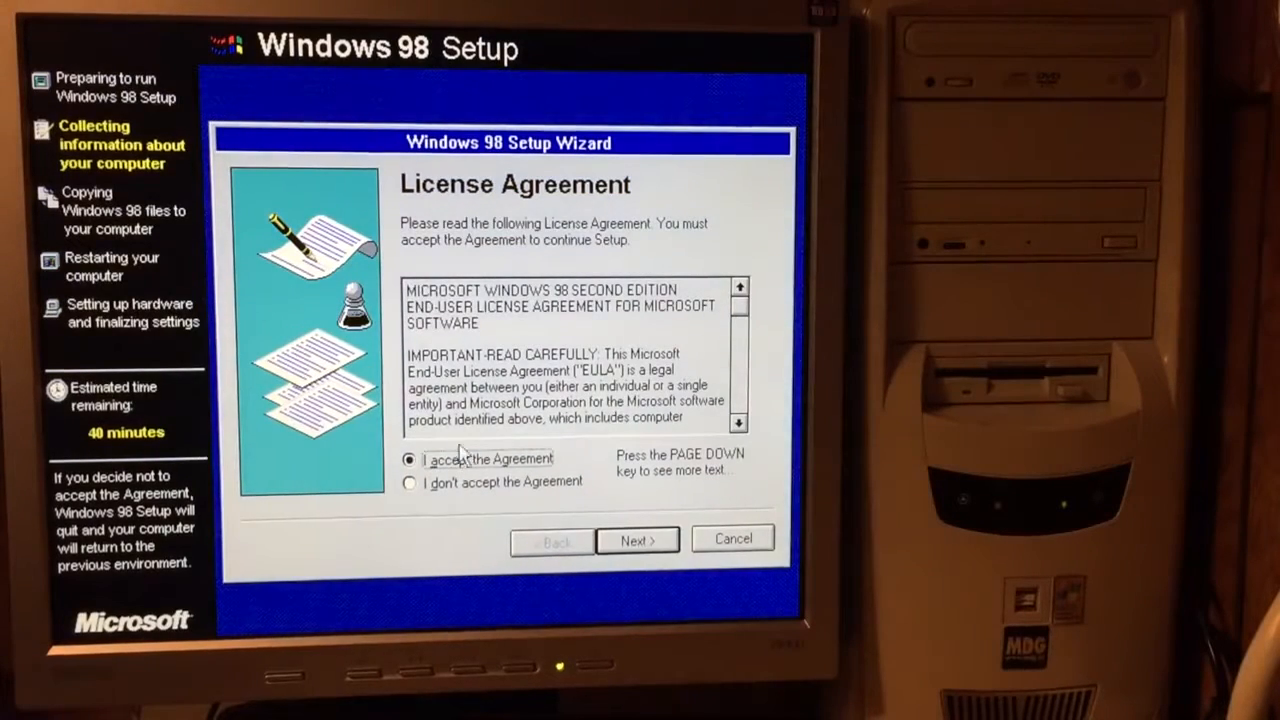
Accept the license and product key, keep C:\WINDOWS, and choose the Custom setup type
{"action": "left_click", "coordinate": [637, 540]}
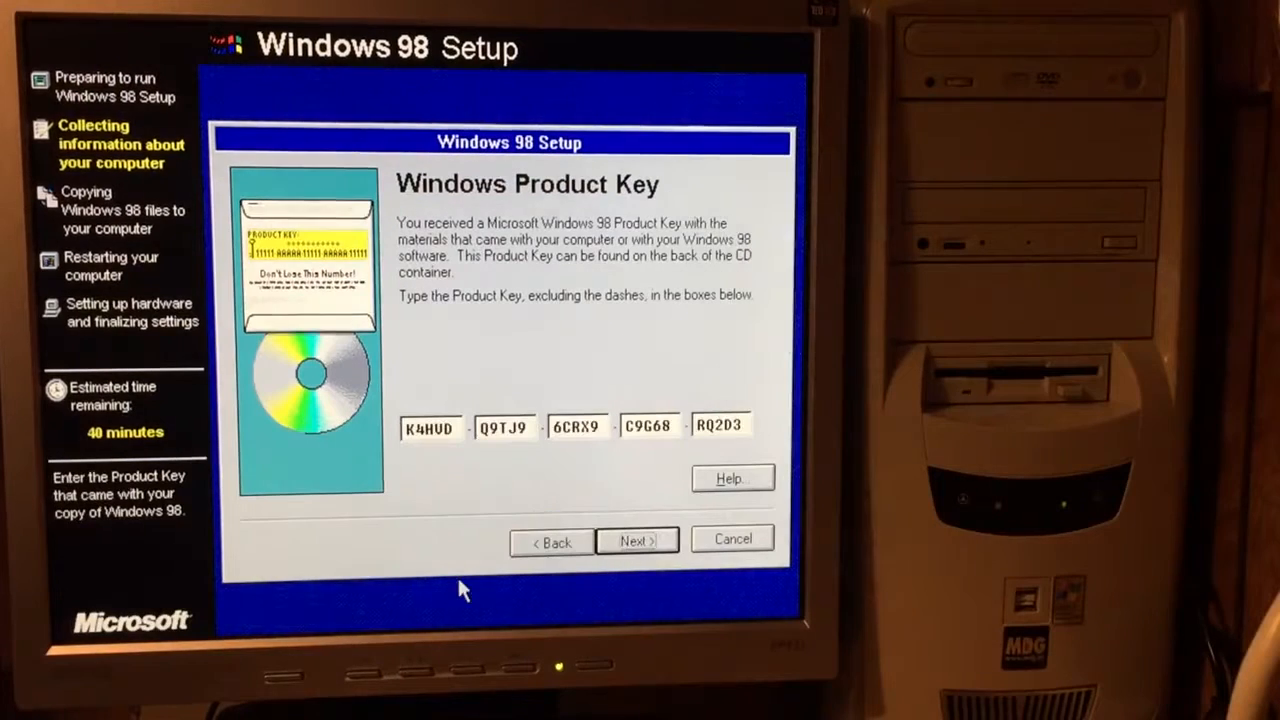
{"action": "left_click", "coordinate": [637, 540]}
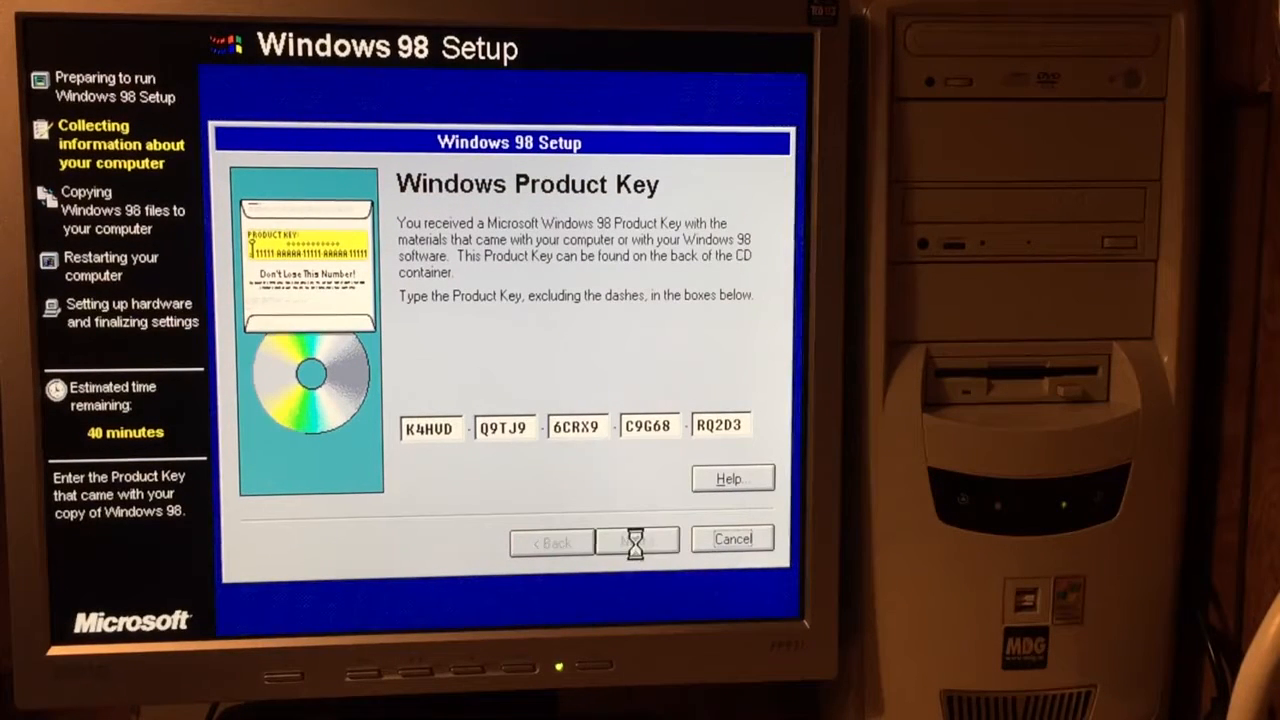
{"action": "left_click", "coordinate": [637, 540]}
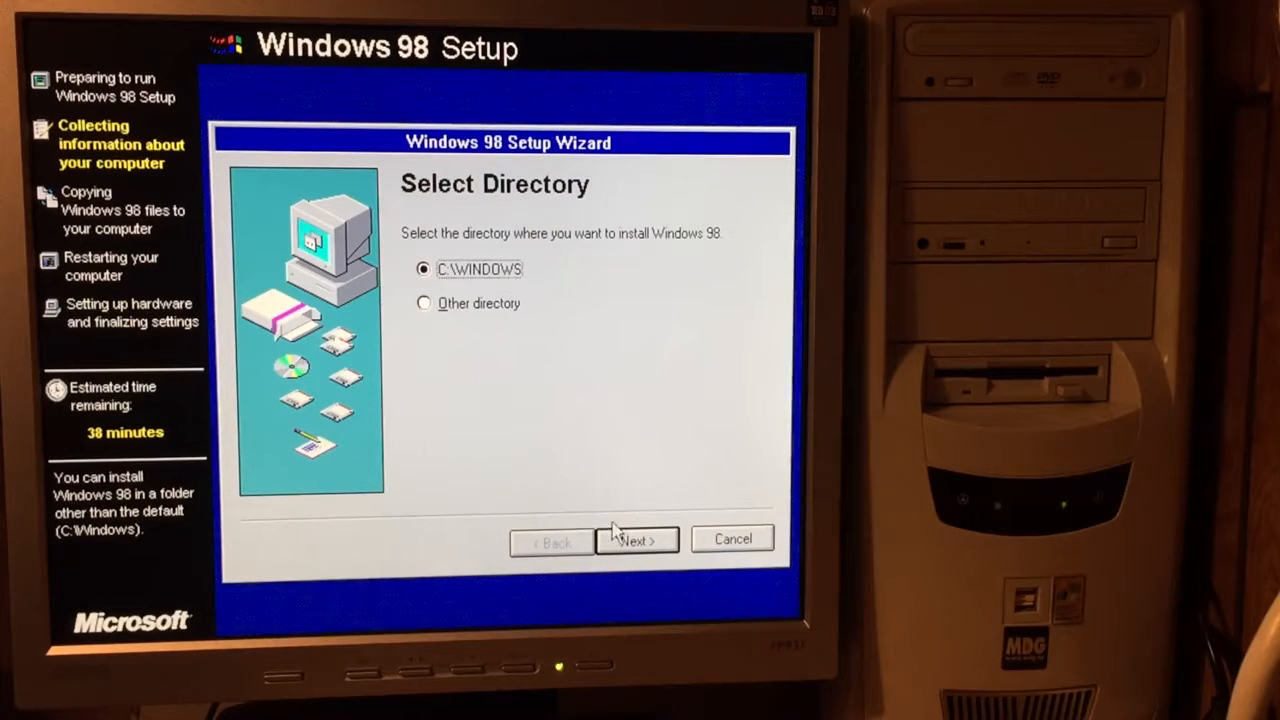
{"action": "left_click", "coordinate": [637, 539]}
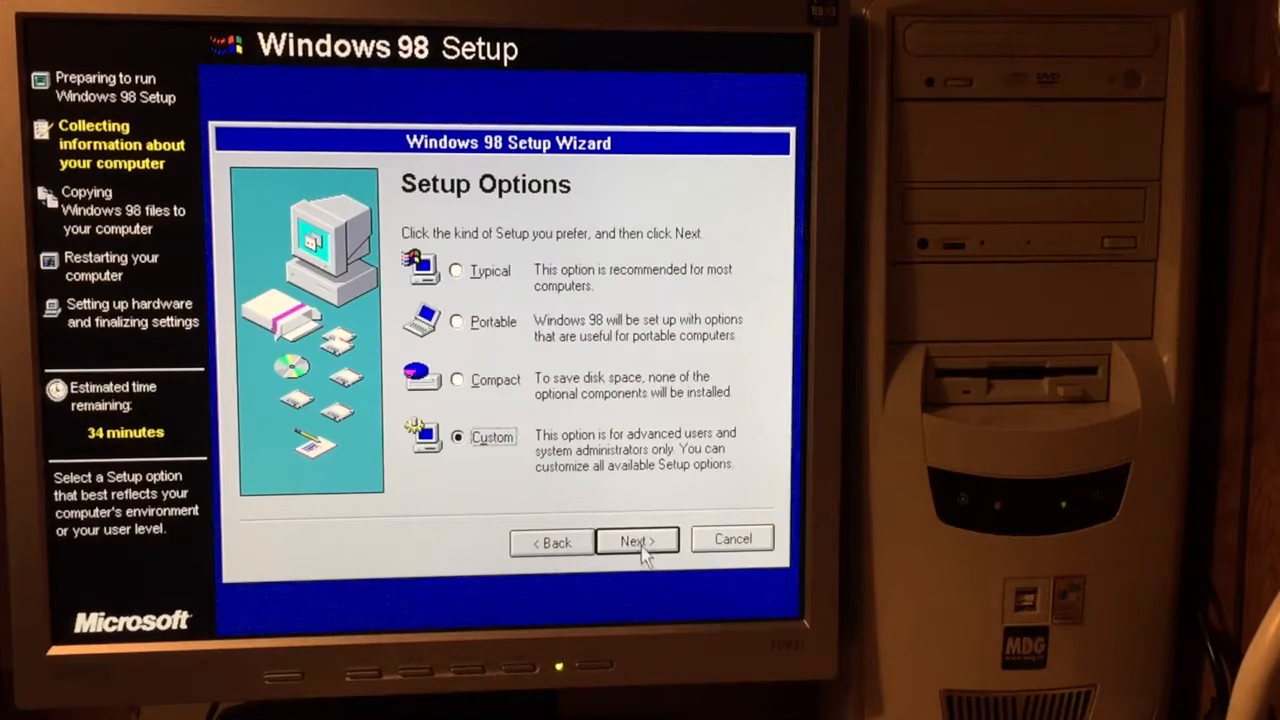
{"action": "left_click", "coordinate": [637, 540]}
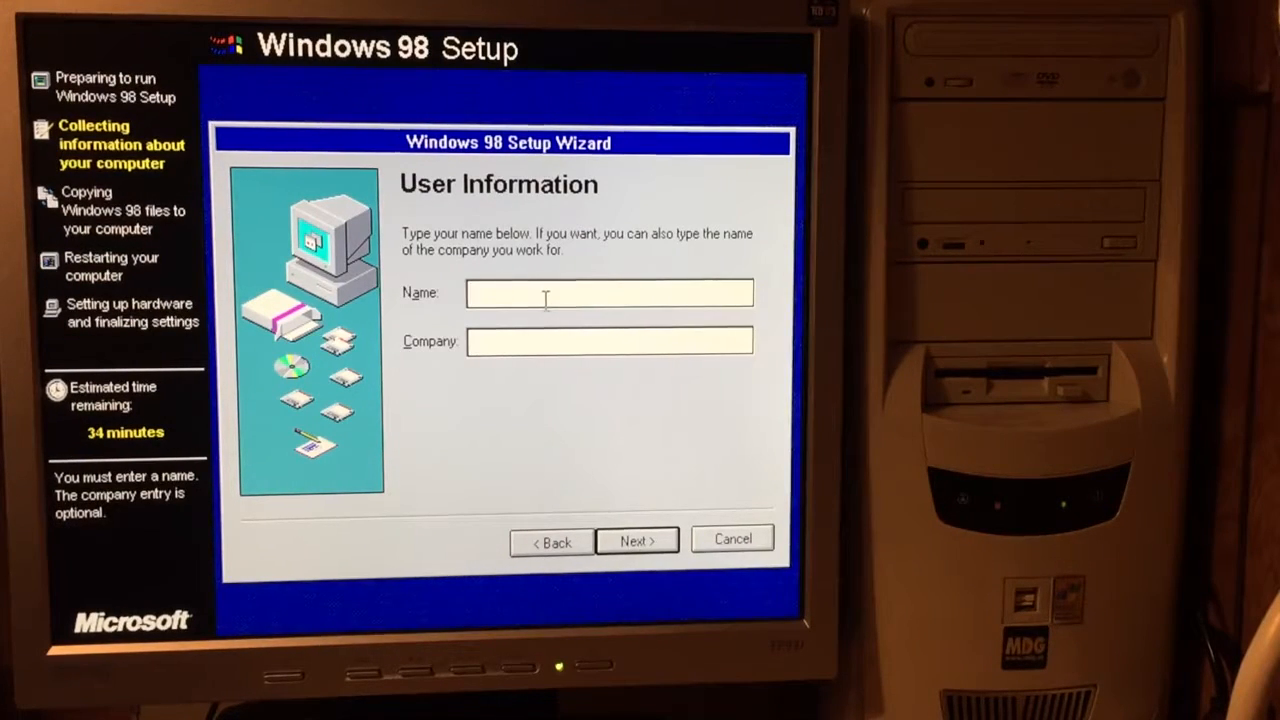
Enter user name Win98SE, add extra components, accept identification and regional settings, start copying
{"action": "type", "text": "Win"}
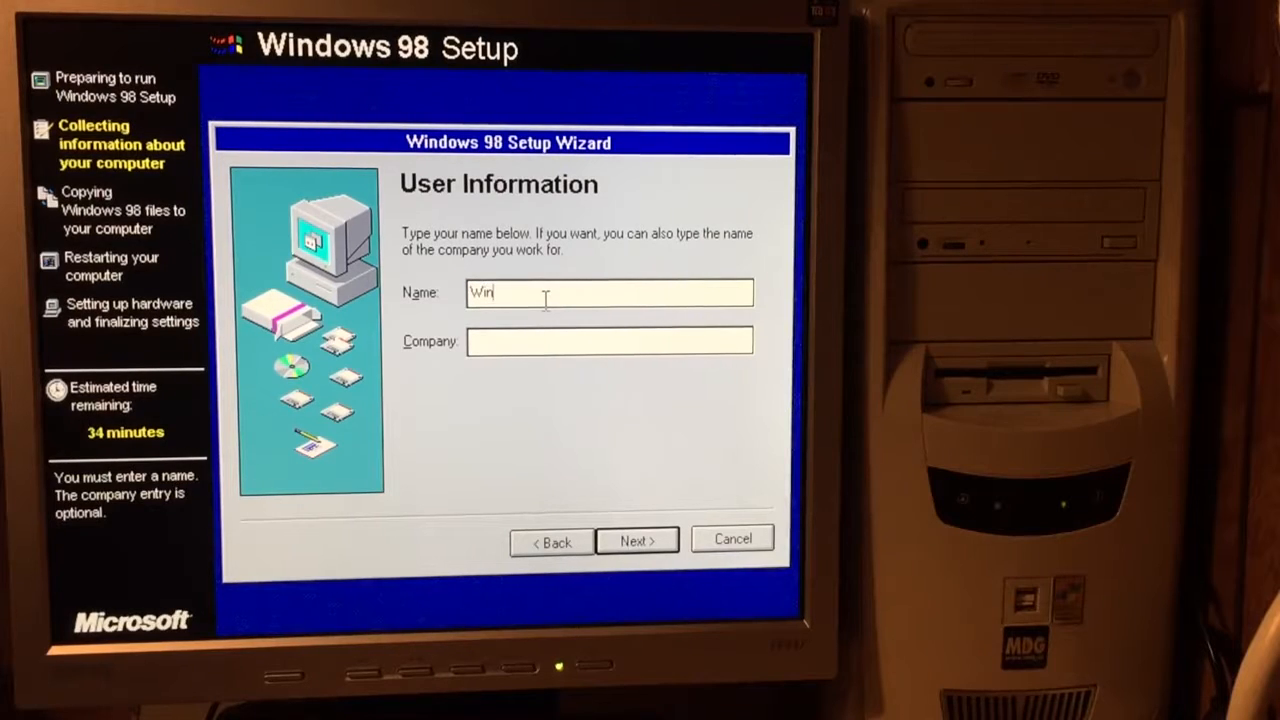
{"action": "type", "text": "98SE"}
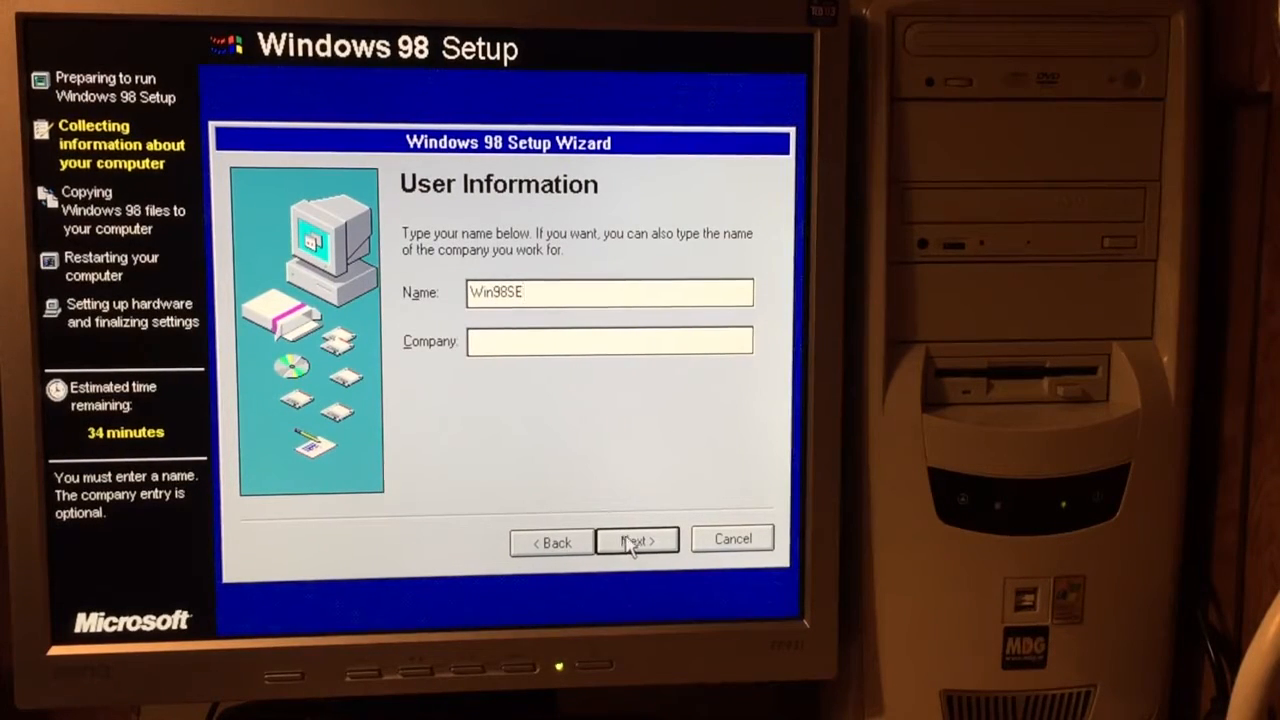
{"action": "left_click", "coordinate": [637, 541]}
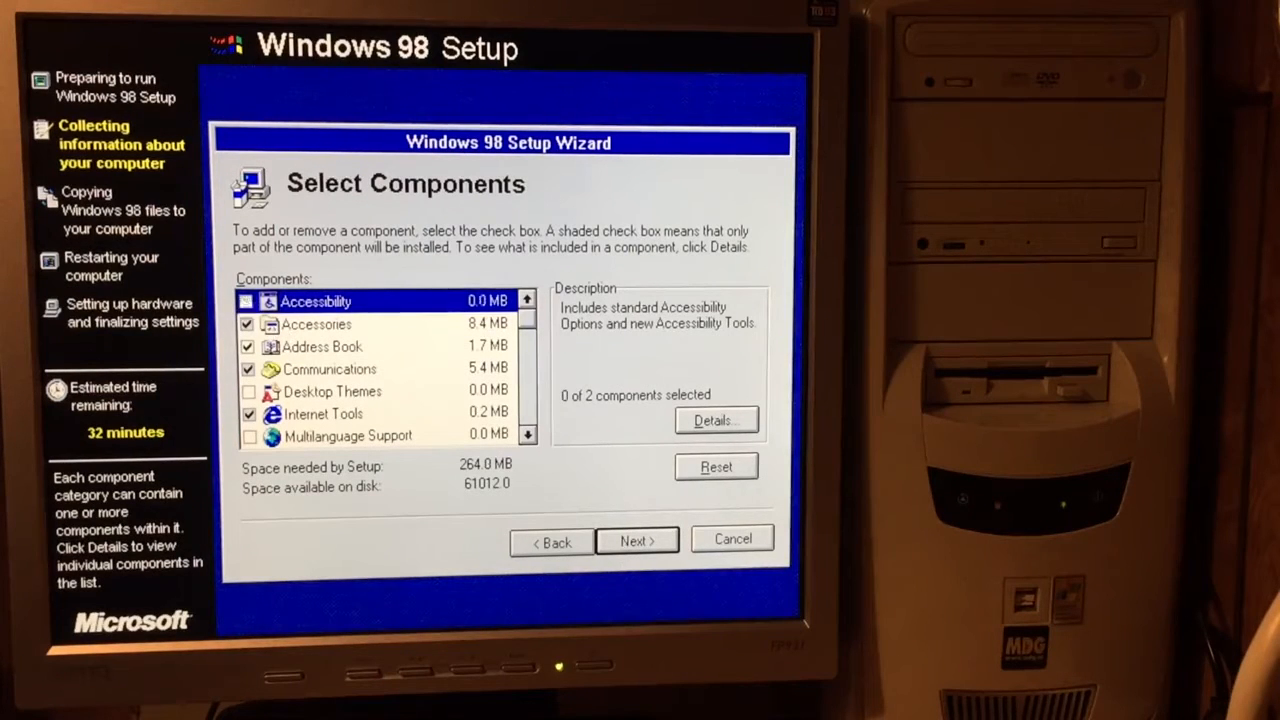
{"action": "left_click", "coordinate": [247, 301]}
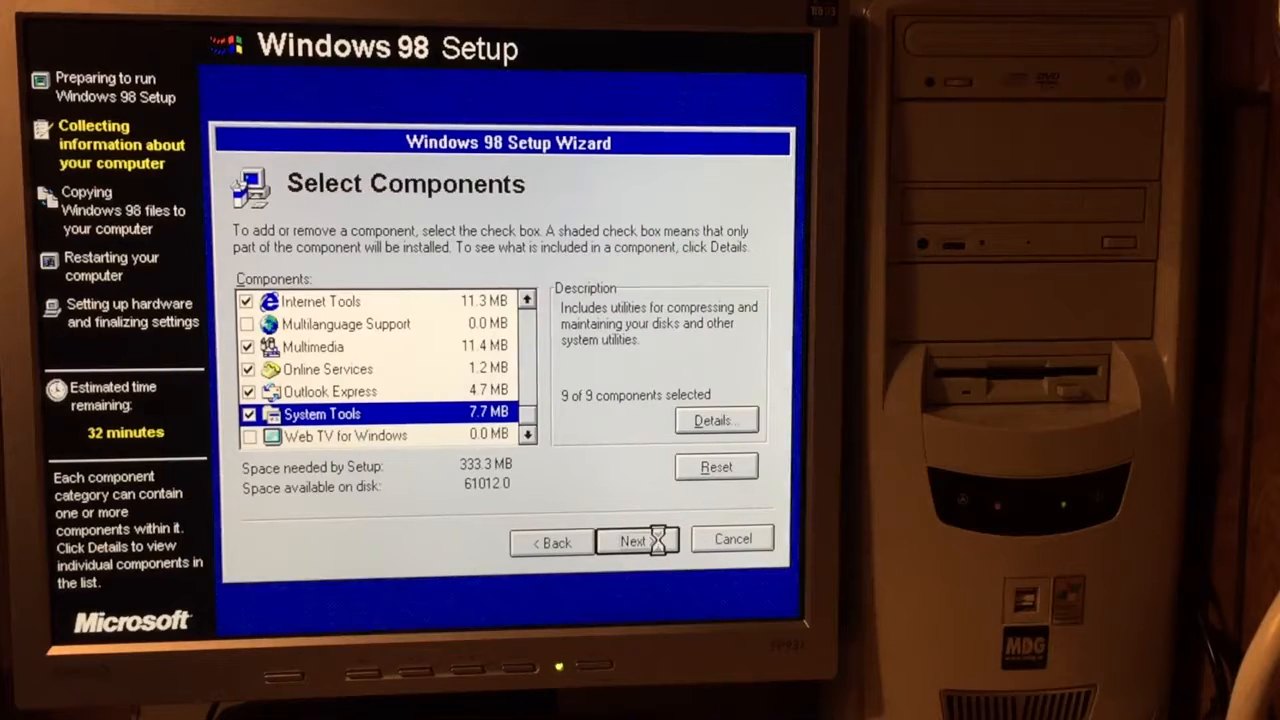
{"action": "left_click", "coordinate": [632, 541]}
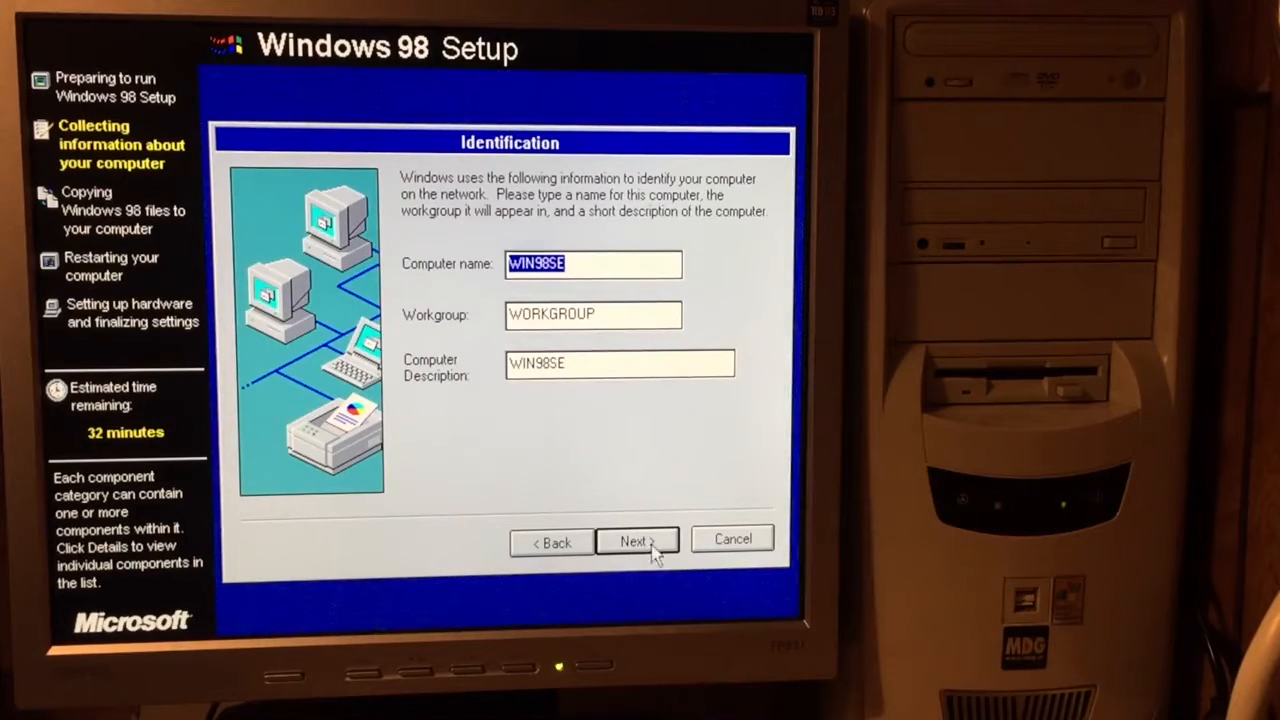
{"action": "left_click", "coordinate": [637, 541]}
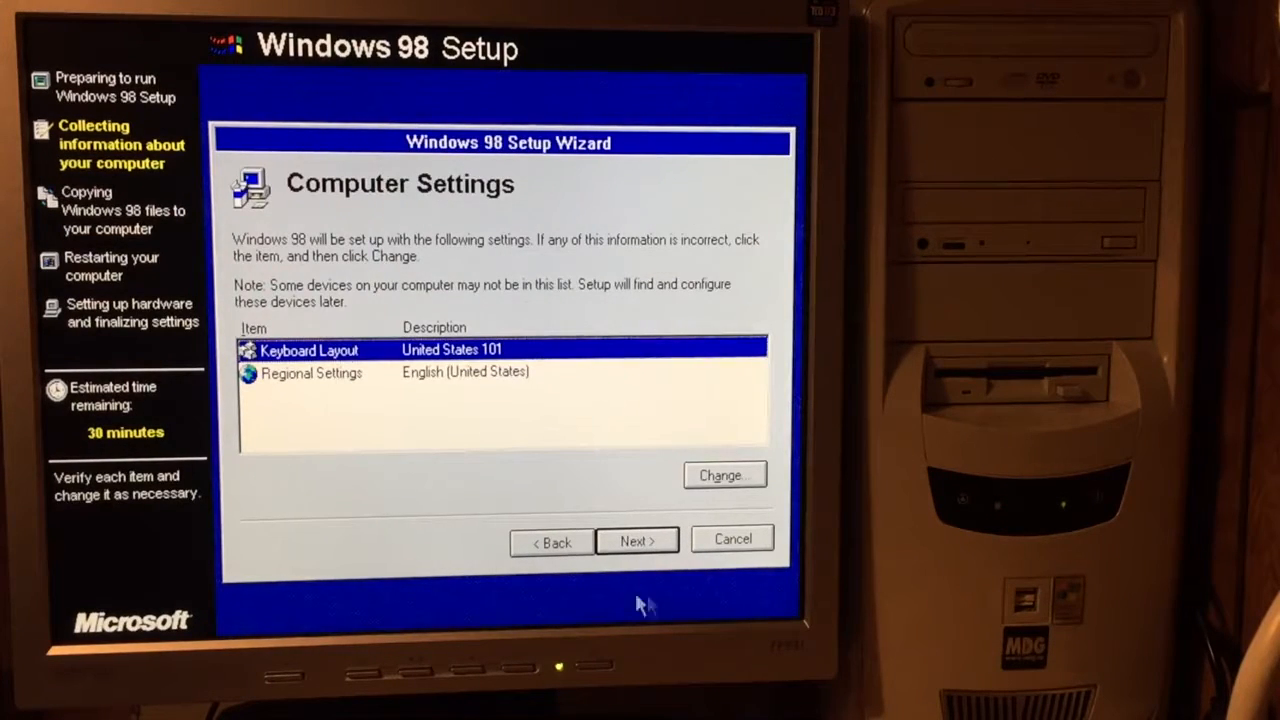
{"action": "left_click", "coordinate": [637, 540]}
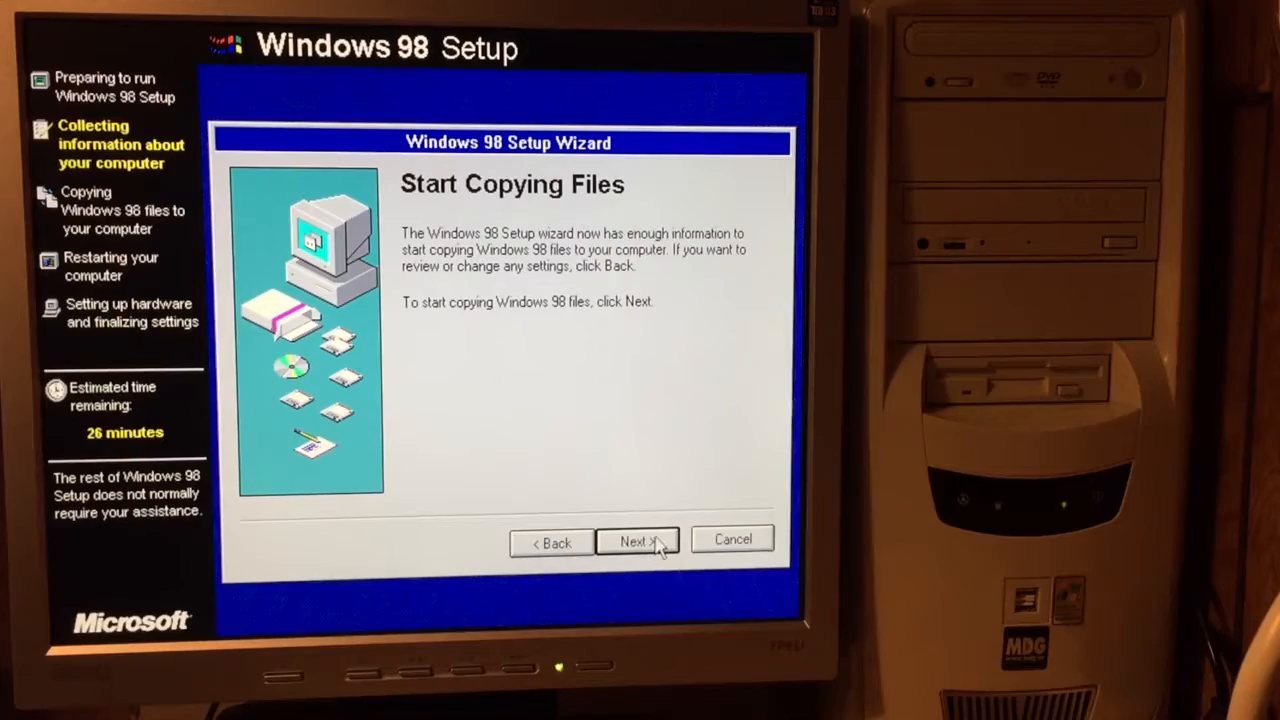
{"action": "left_click", "coordinate": [637, 540]}
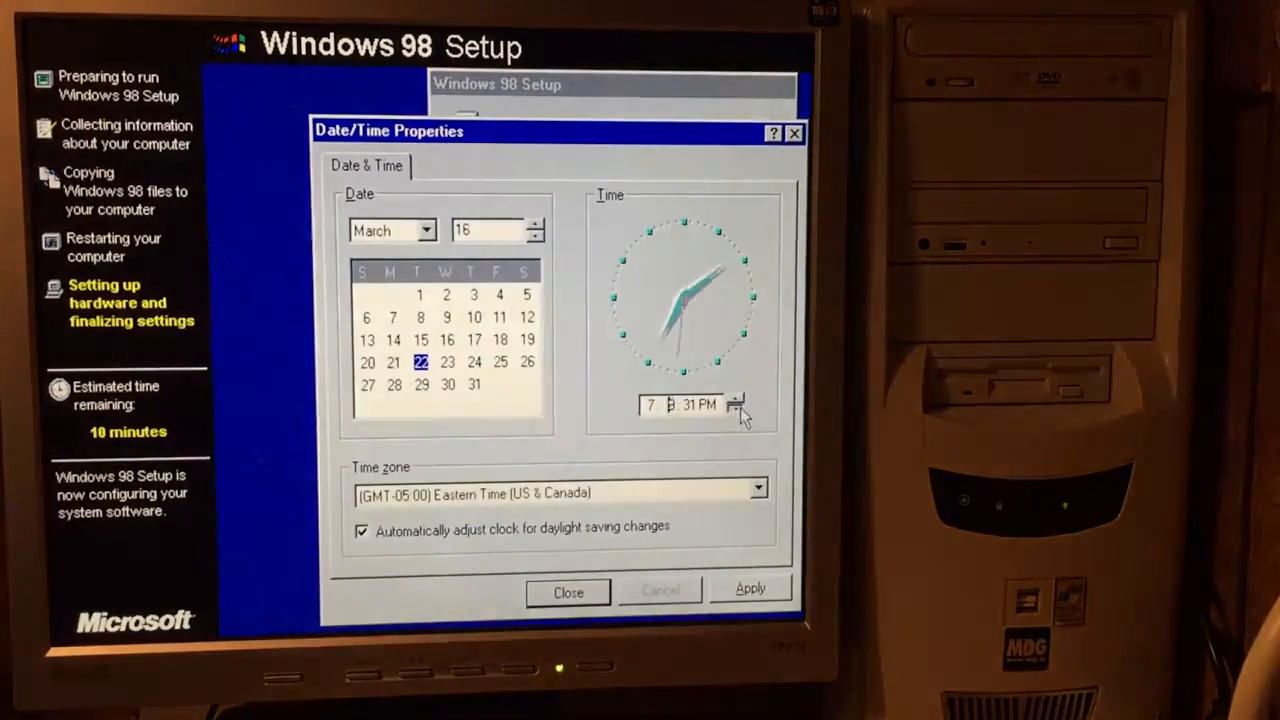
Correct the clock's hour in Date/Time Properties
{"action": "left_click", "coordinate": [568, 591]}
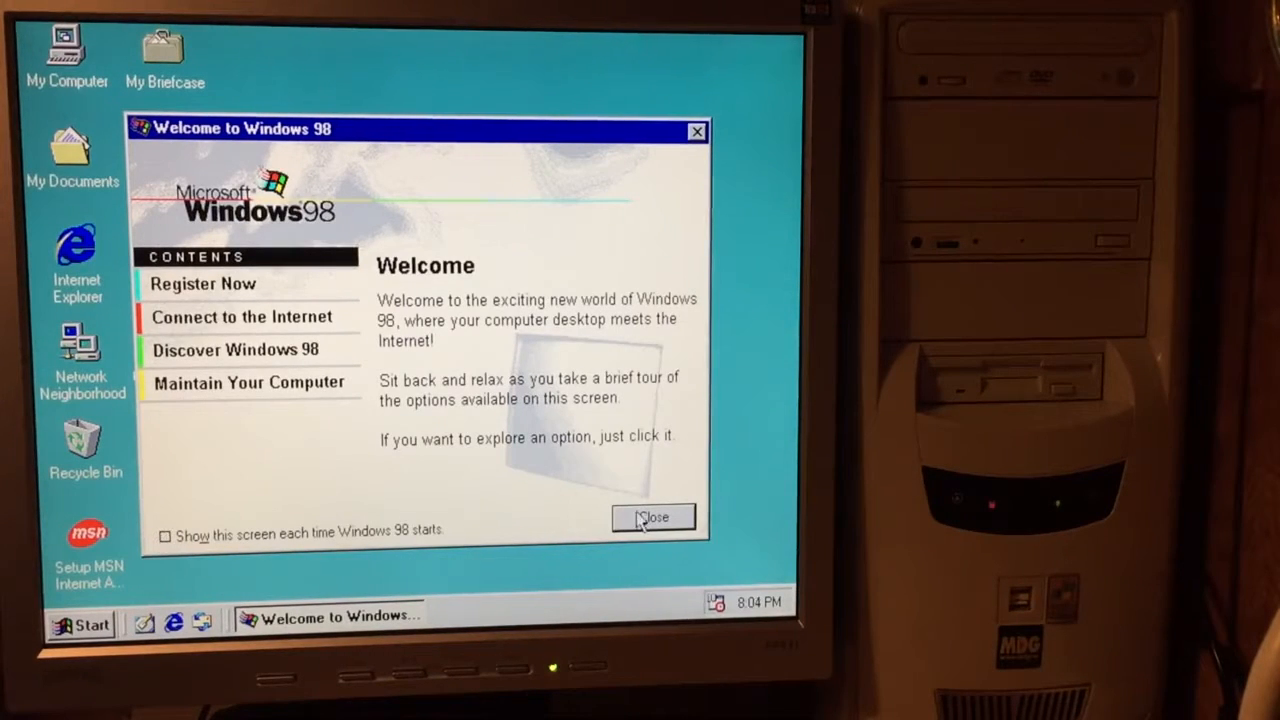
Close the Welcome screen and run Setup.exe from the 3½ Floppy (A:)
{"action": "left_click", "coordinate": [653, 517]}
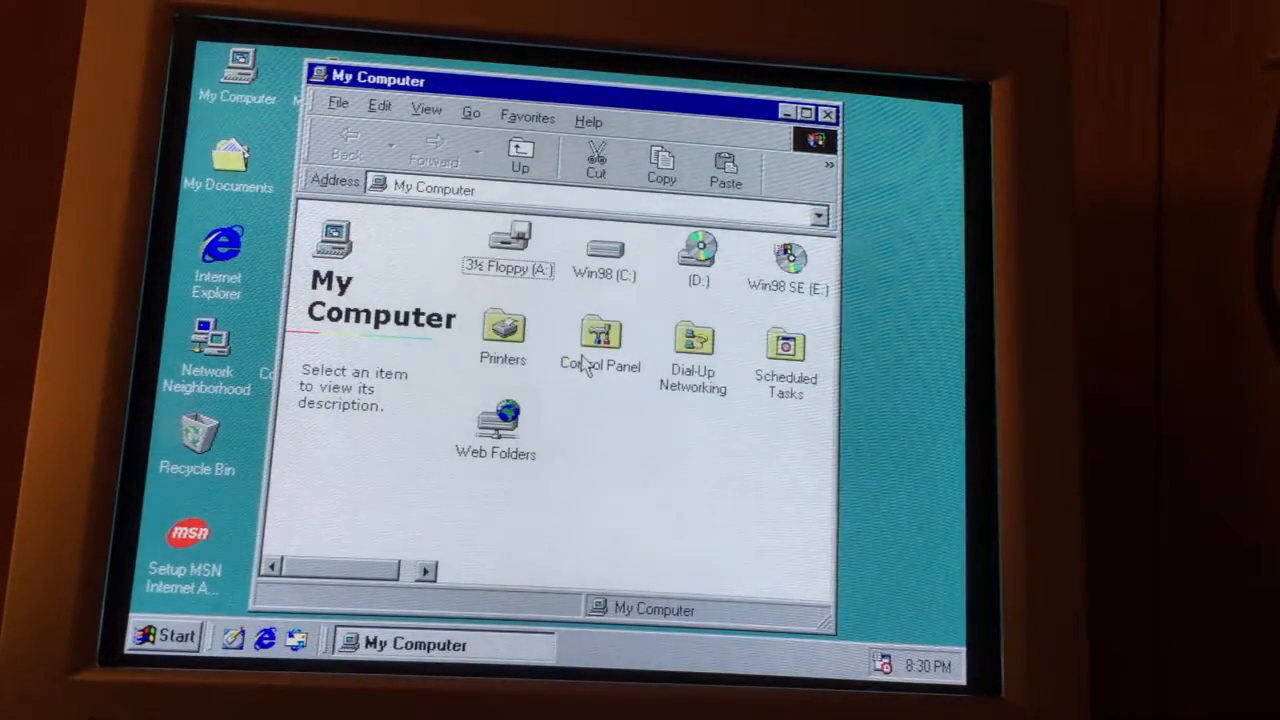
{"action": "double_click", "coordinate": [507, 240]}
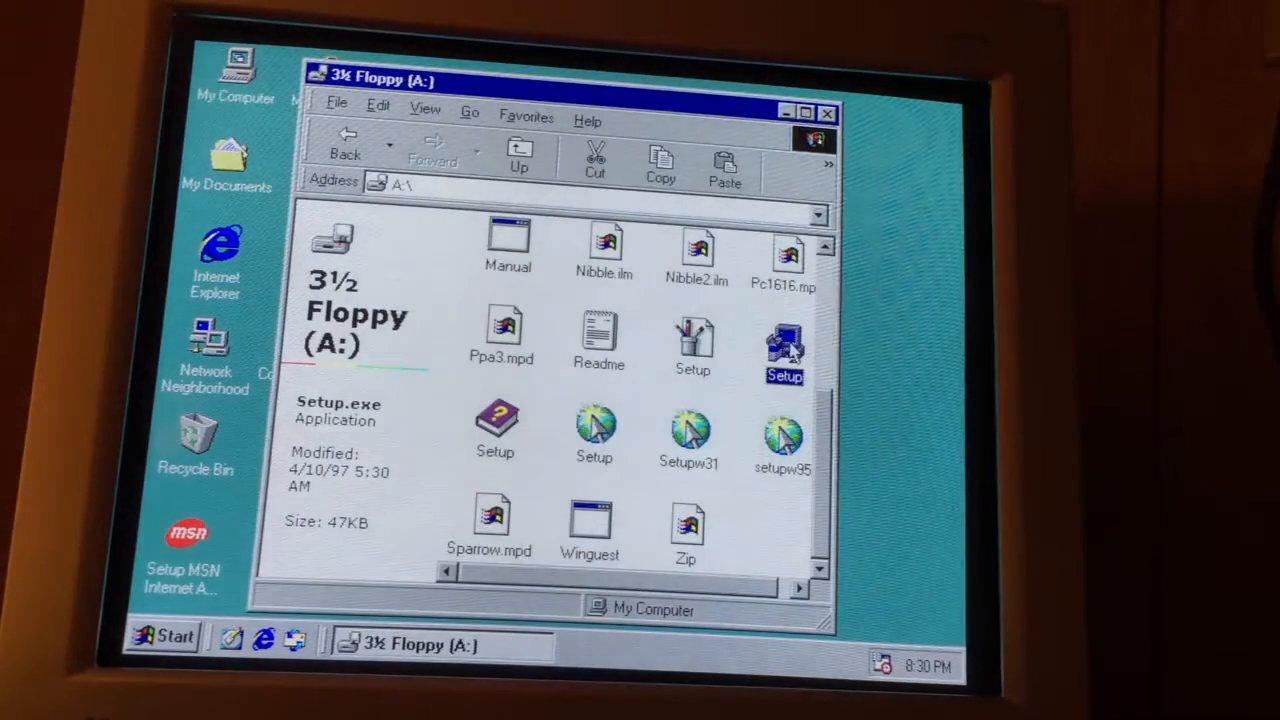
{"action": "double_click", "coordinate": [785, 345]}
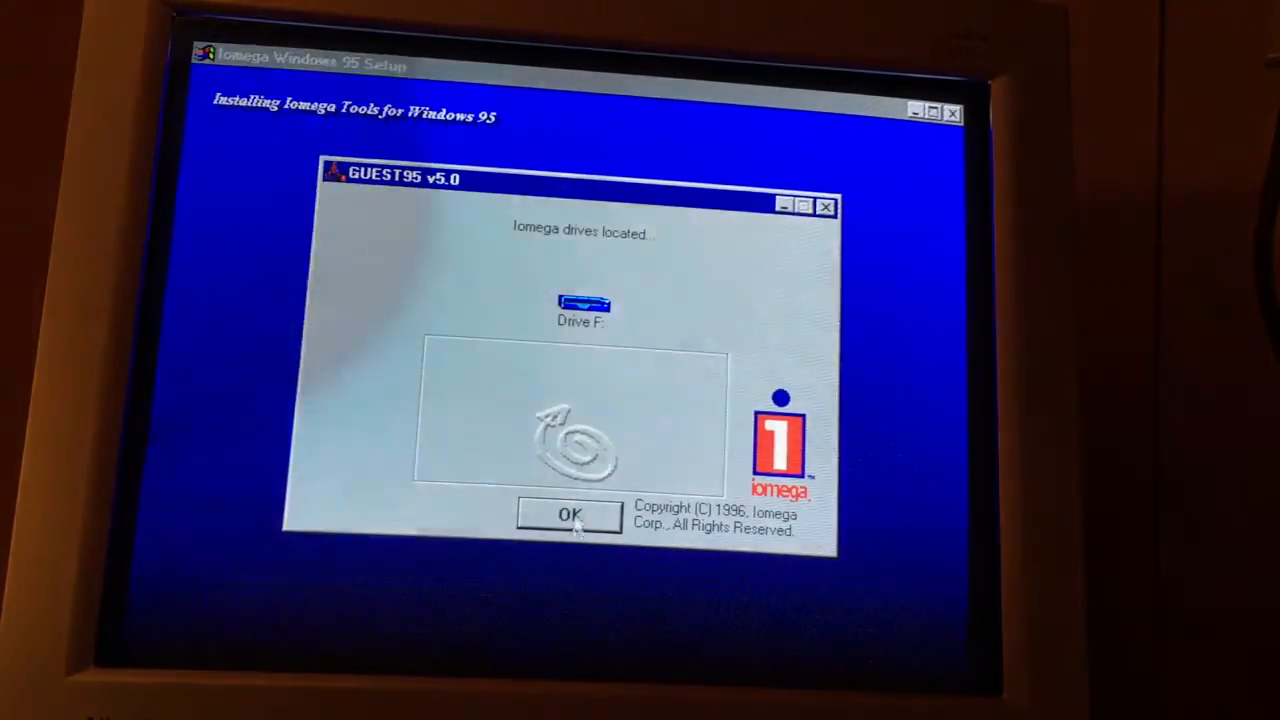
Install Iomega Tools from the Tools disk with default components, cancelling the registration form
{"action": "left_click", "coordinate": [570, 514]}
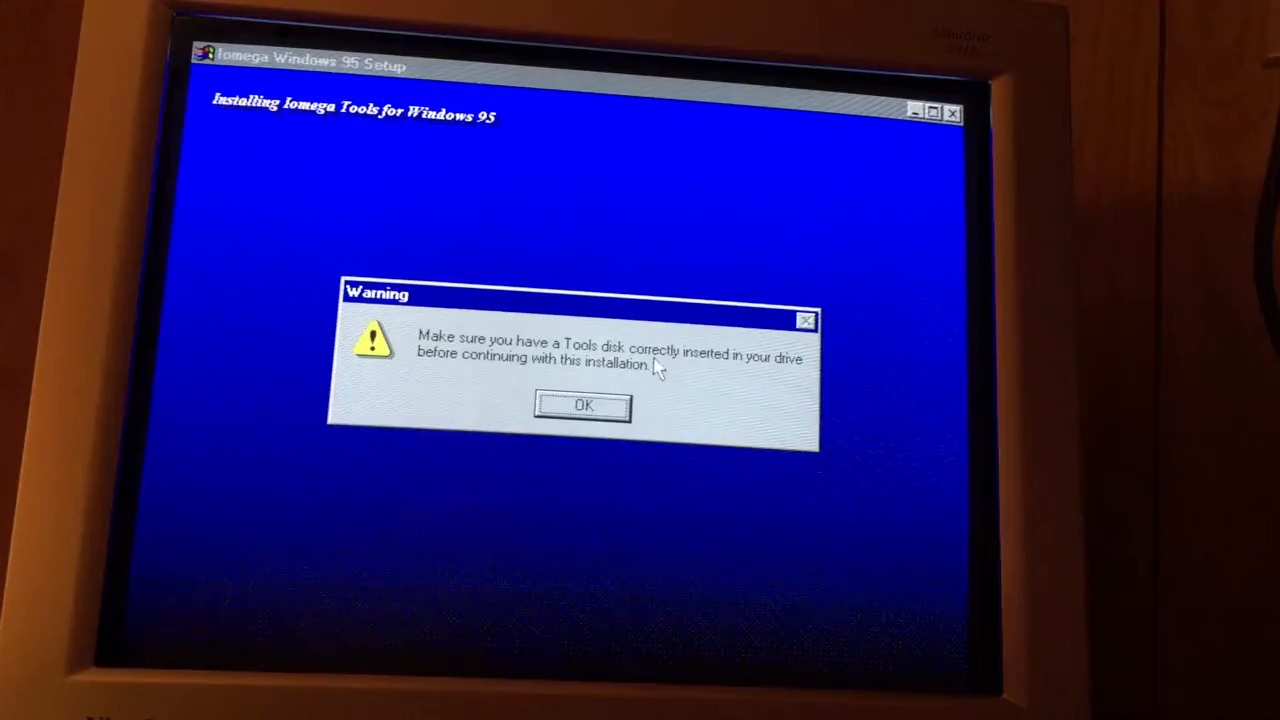
{"action": "mouse_move", "coordinate": [680, 378]}
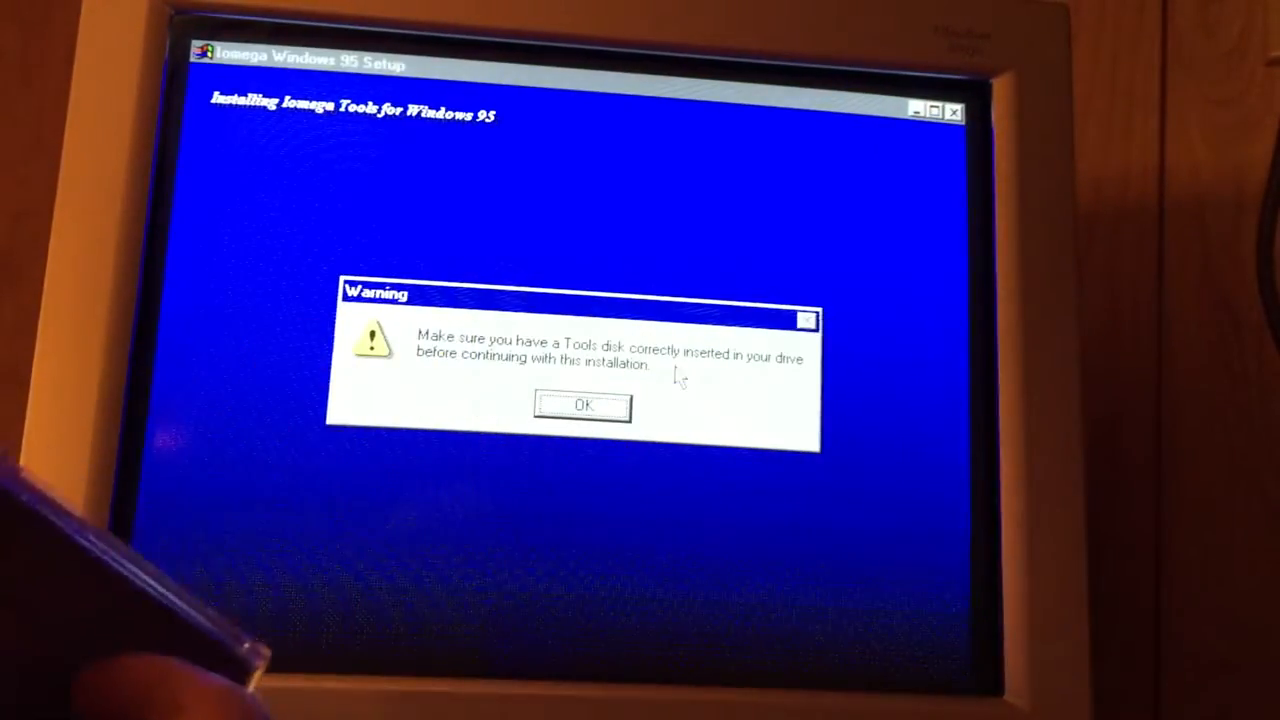
{"action": "left_click", "coordinate": [581, 405]}
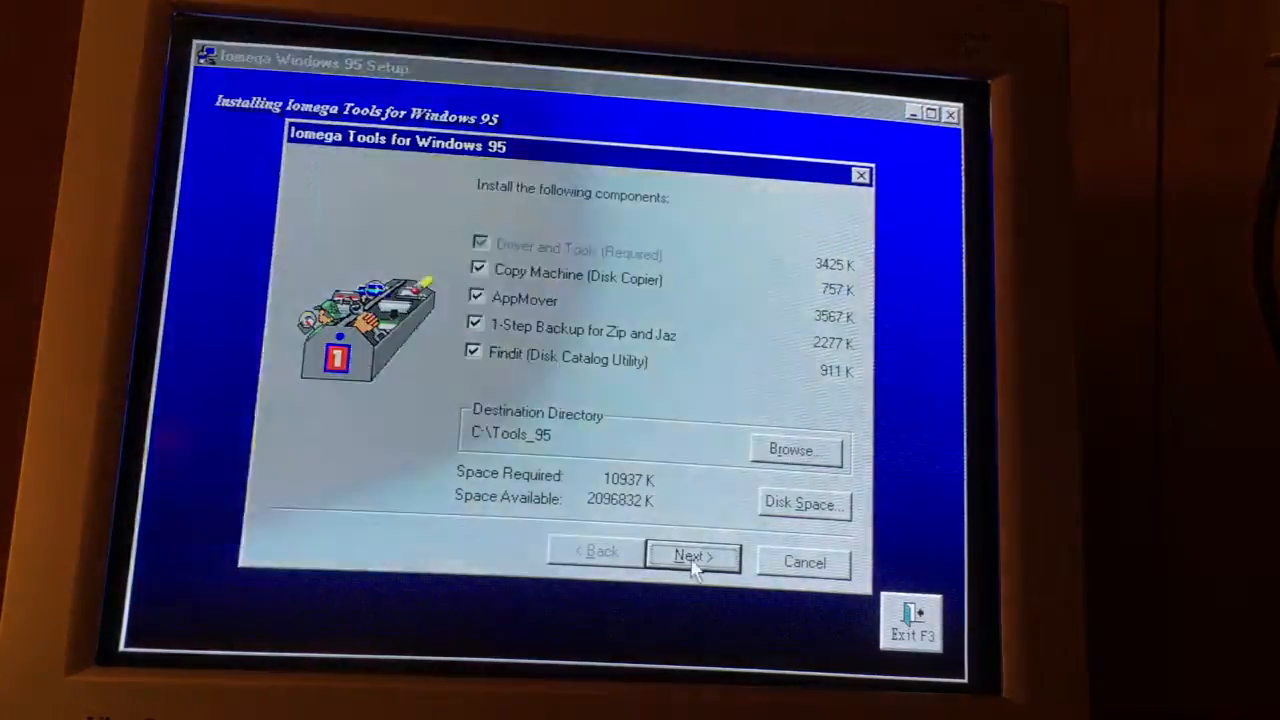
{"action": "left_click", "coordinate": [692, 556]}
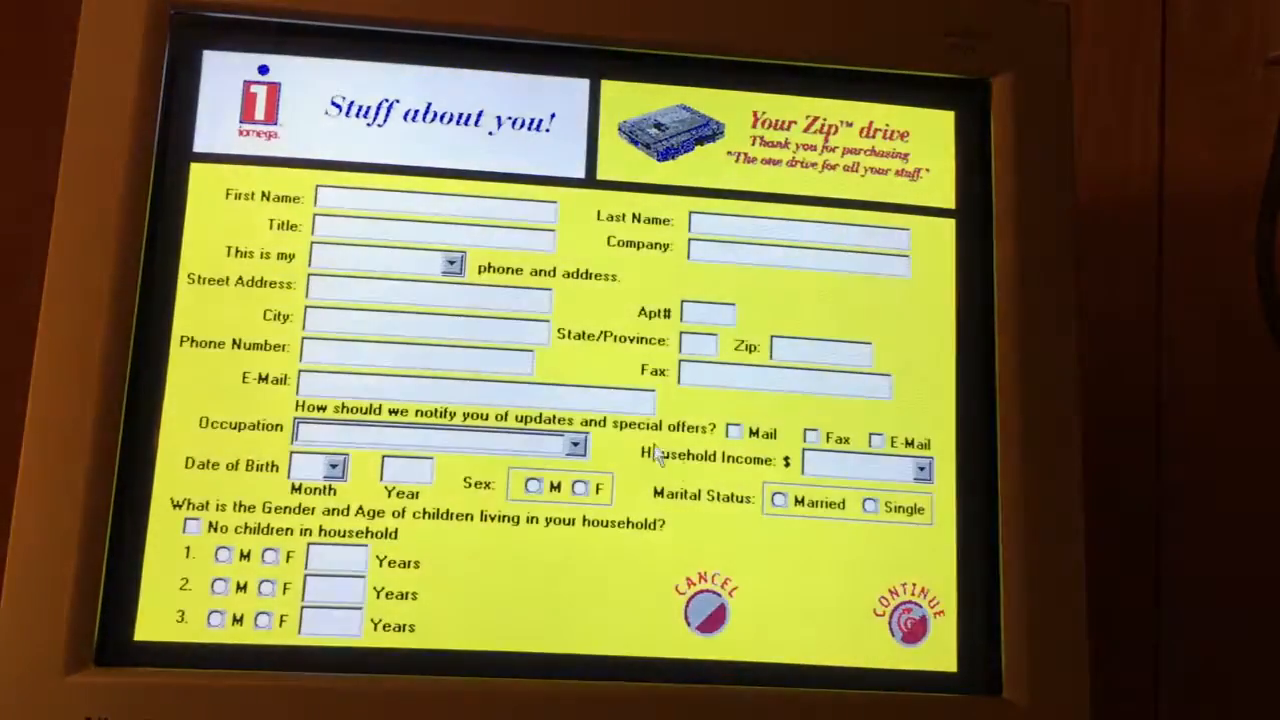
{"action": "left_click", "coordinate": [708, 605]}
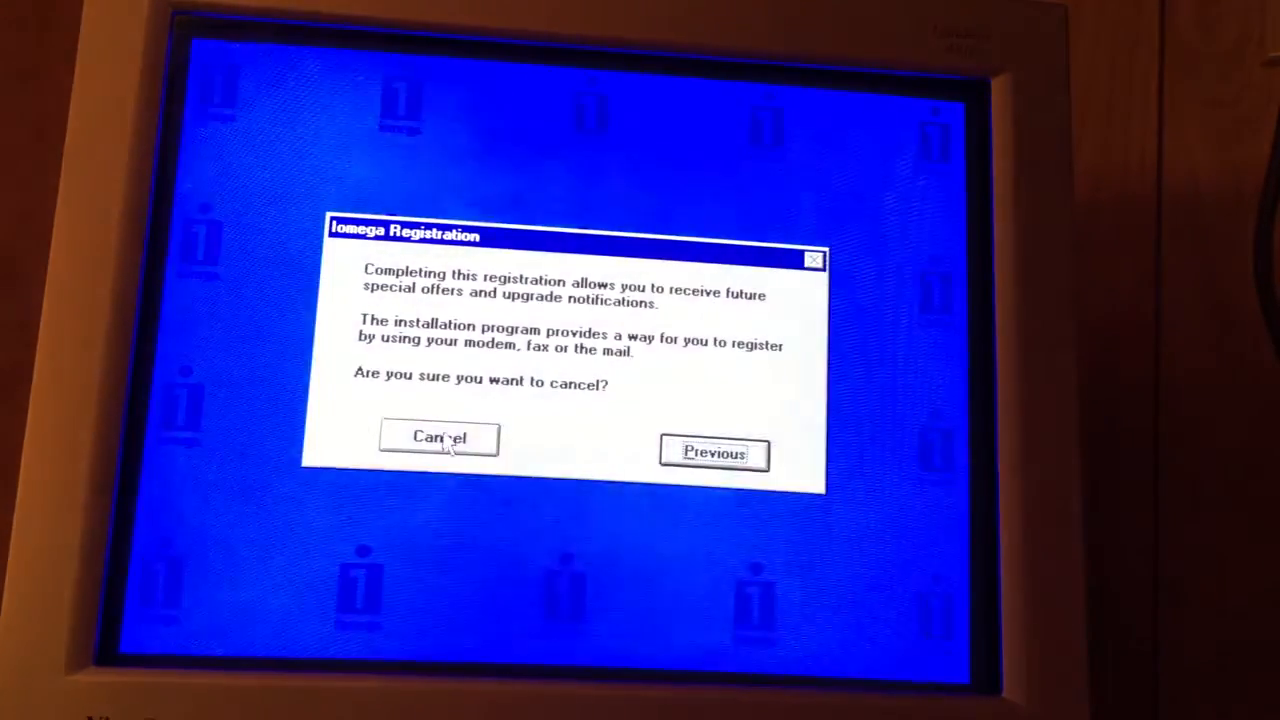
{"action": "left_click", "coordinate": [438, 438]}
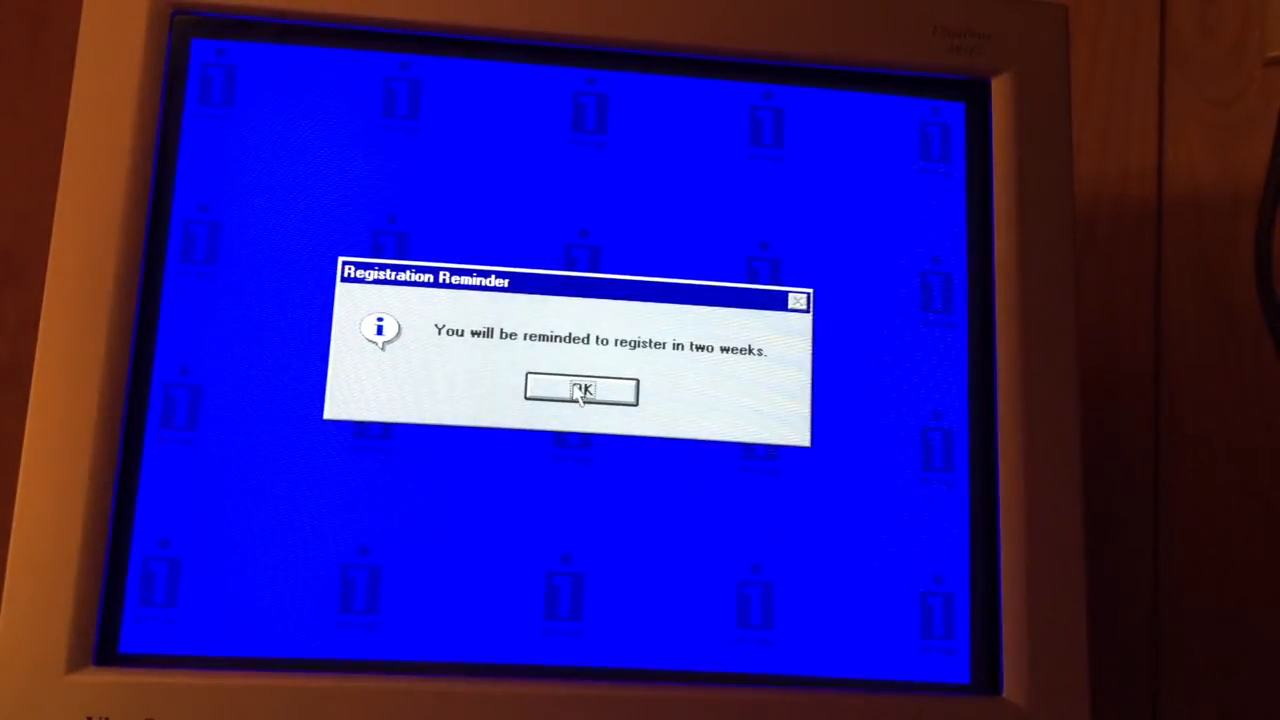
{"action": "left_click", "coordinate": [581, 390]}
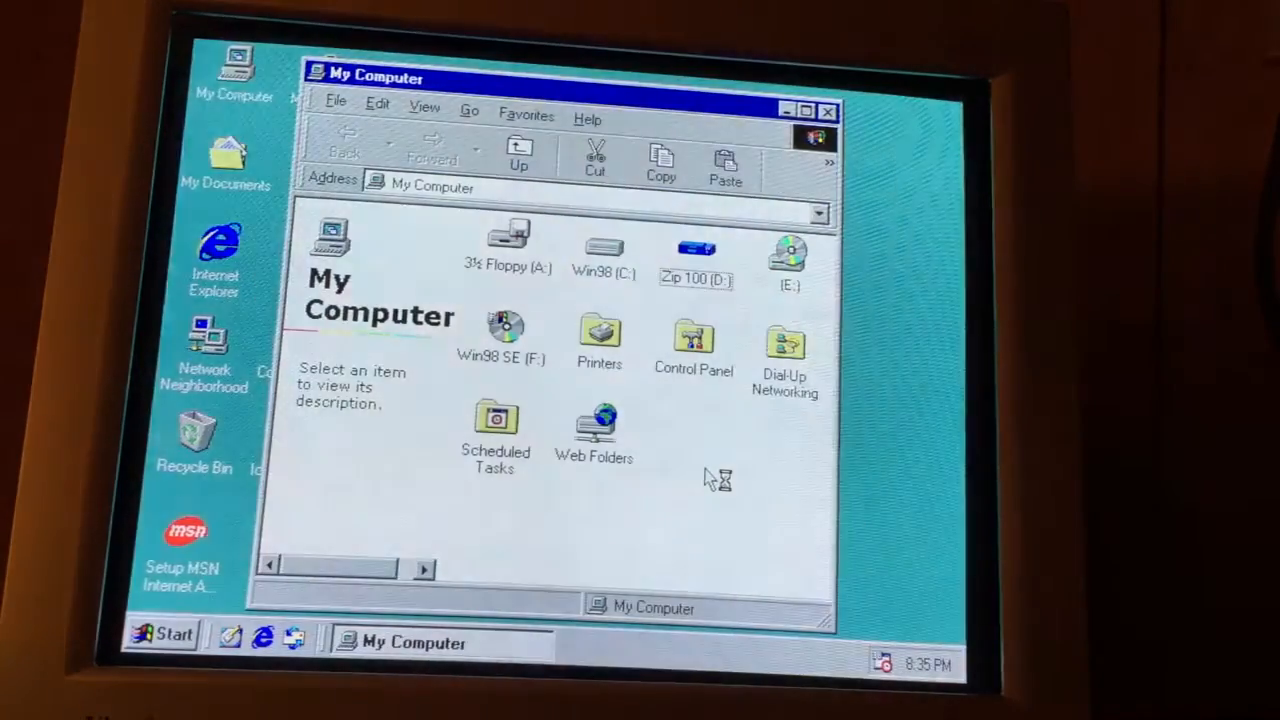
Copy the seven installer files from Zip 100 (D:) into a new folder, then eject the disk
{"action": "double_click", "coordinate": [695, 250]}
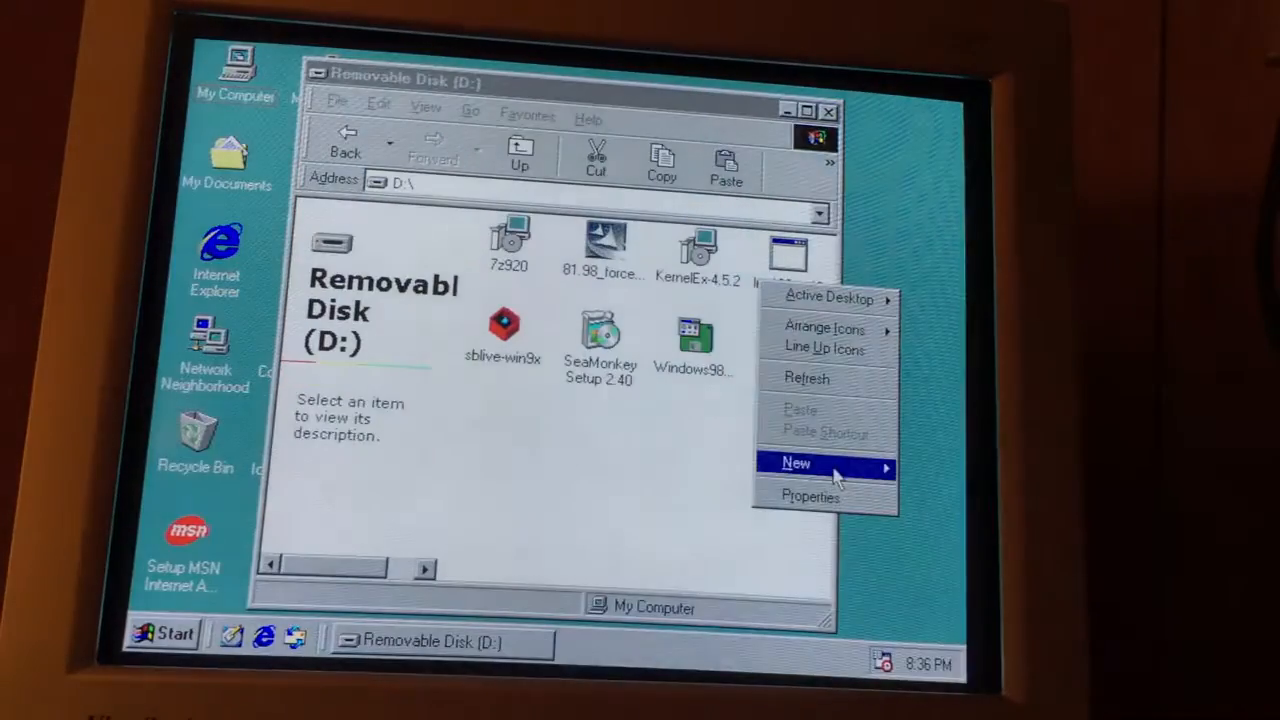
{"action": "left_click", "coordinate": [797, 462]}
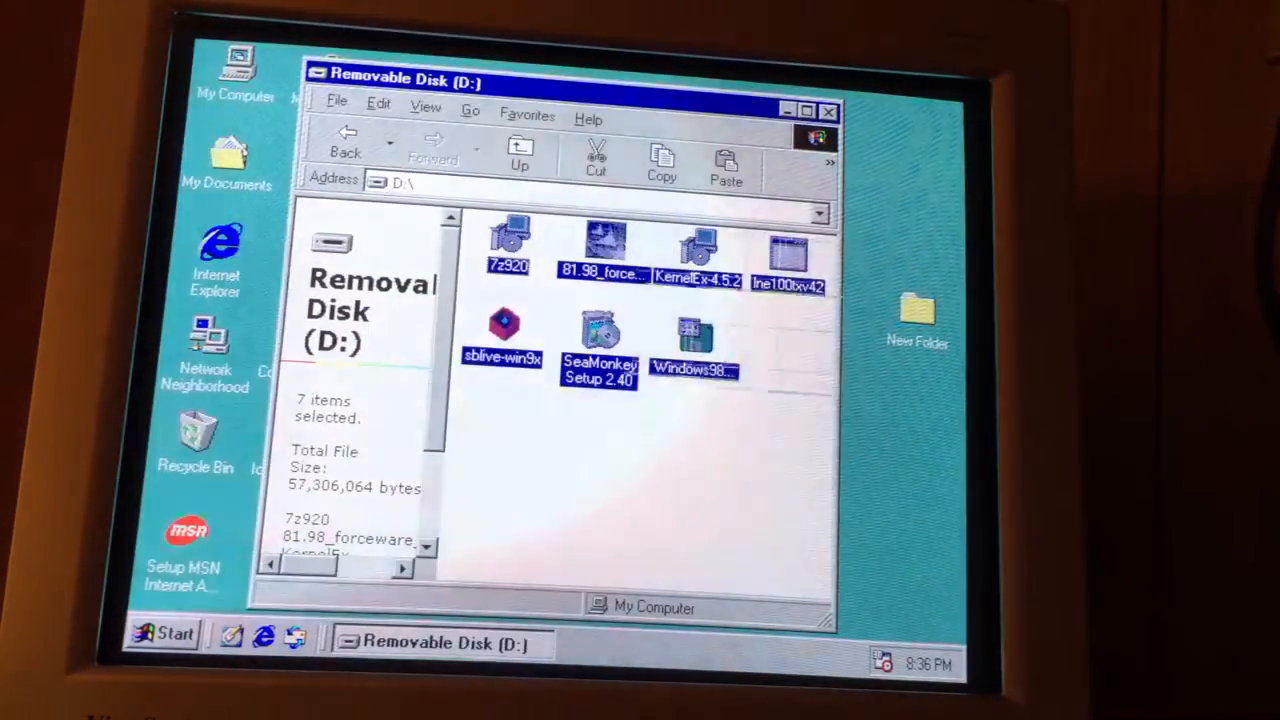
{"action": "left_click", "coordinate": [917, 315]}
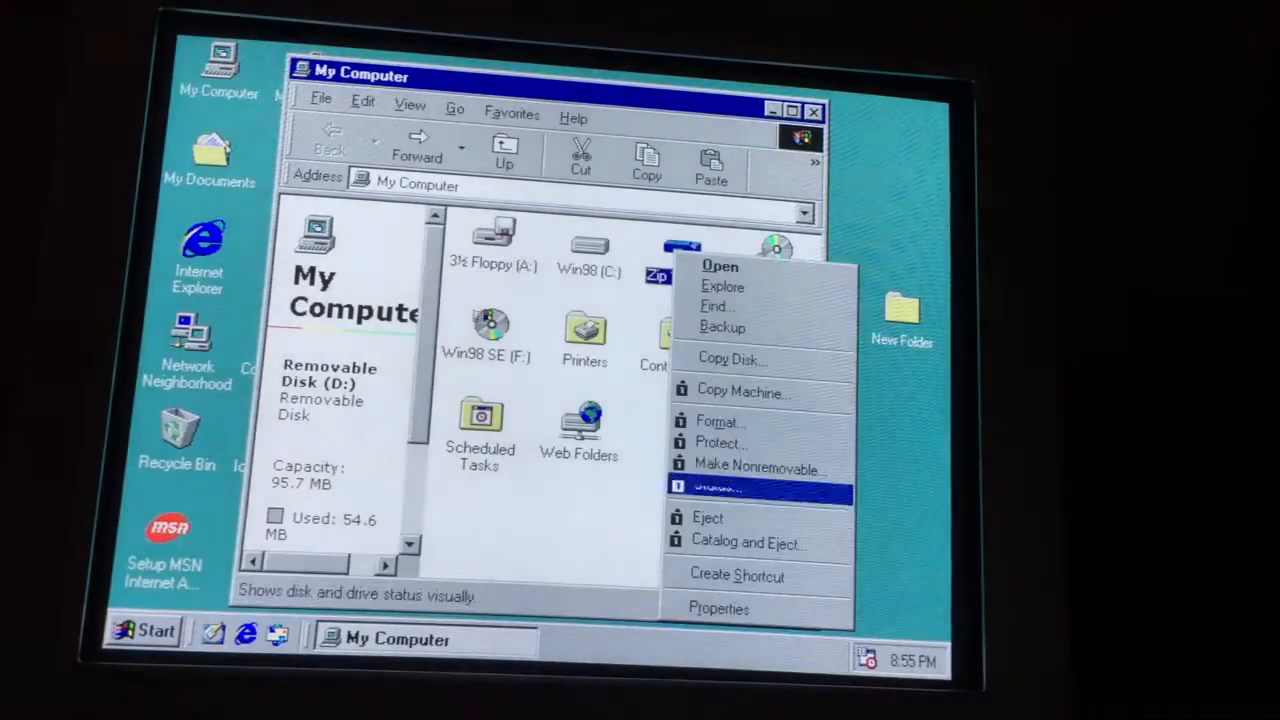
{"action": "mouse_move", "coordinate": [707, 517]}
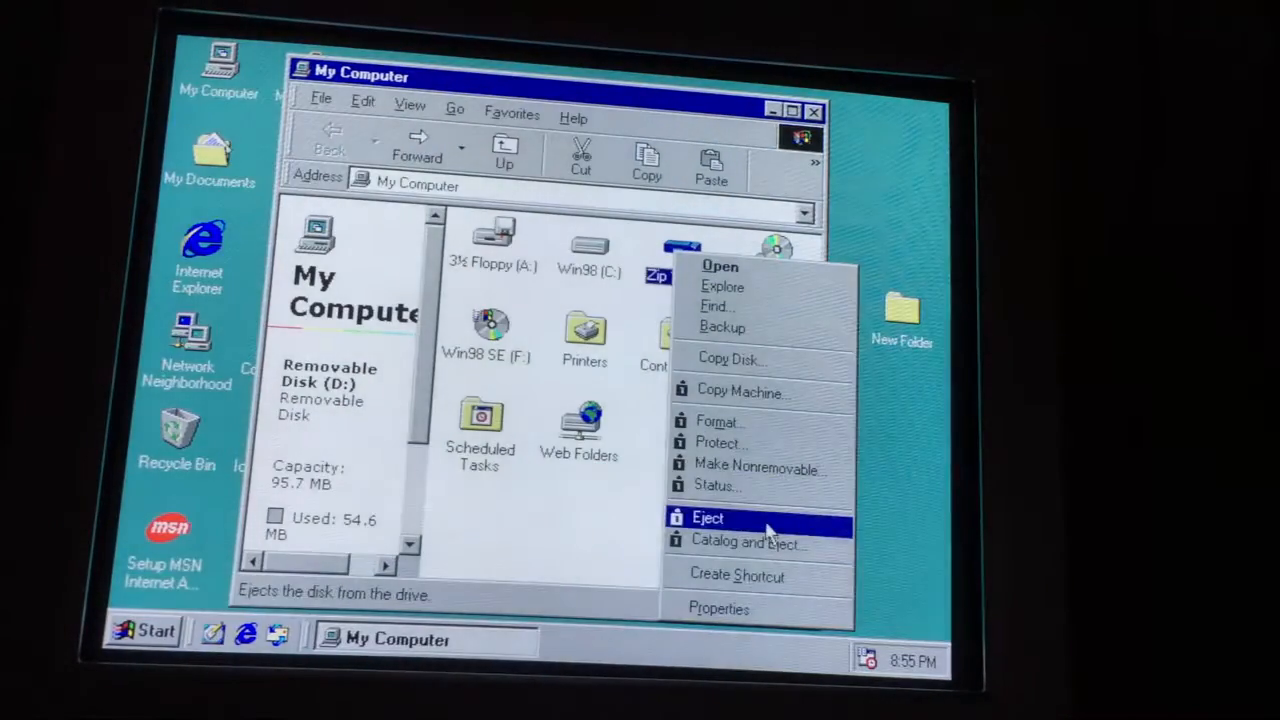
{"action": "left_click", "coordinate": [707, 517]}
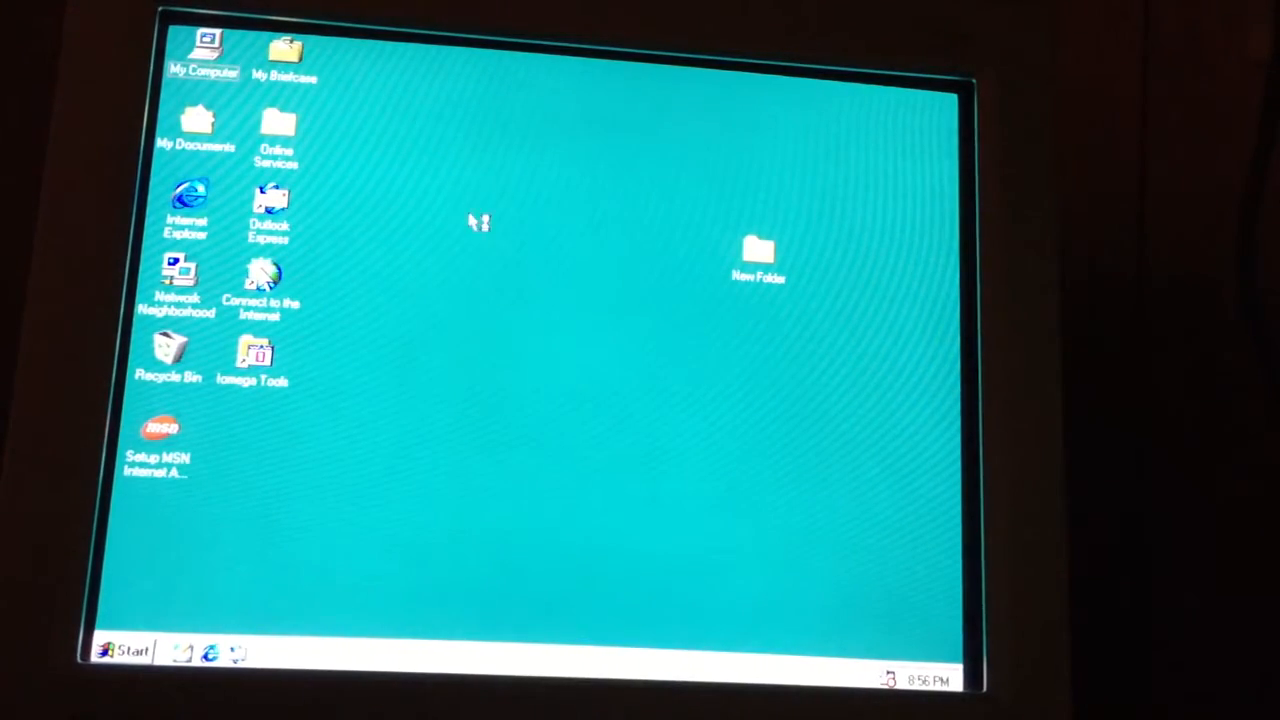
Apply True Color (32 bit) without restarting and close Display Properties
{"action": "double_click", "coordinate": [757, 255]}
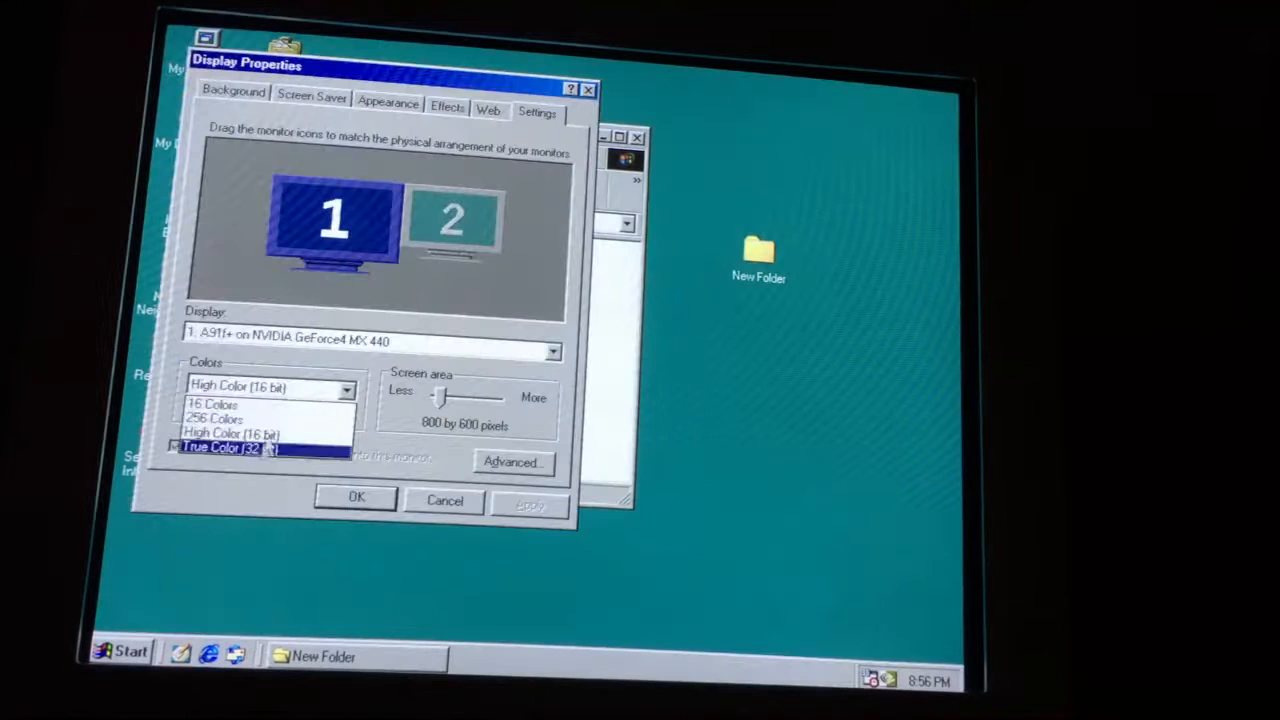
{"action": "left_click", "coordinate": [230, 448]}
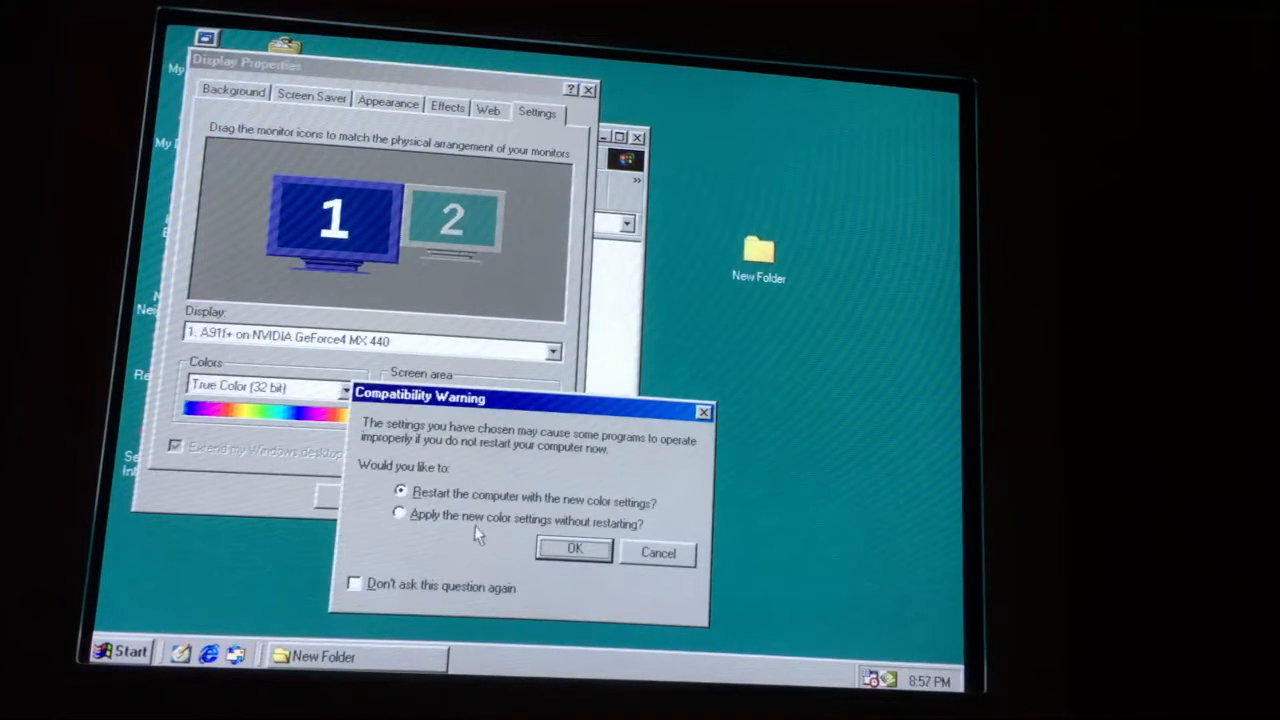
{"action": "left_click", "coordinate": [400, 514]}
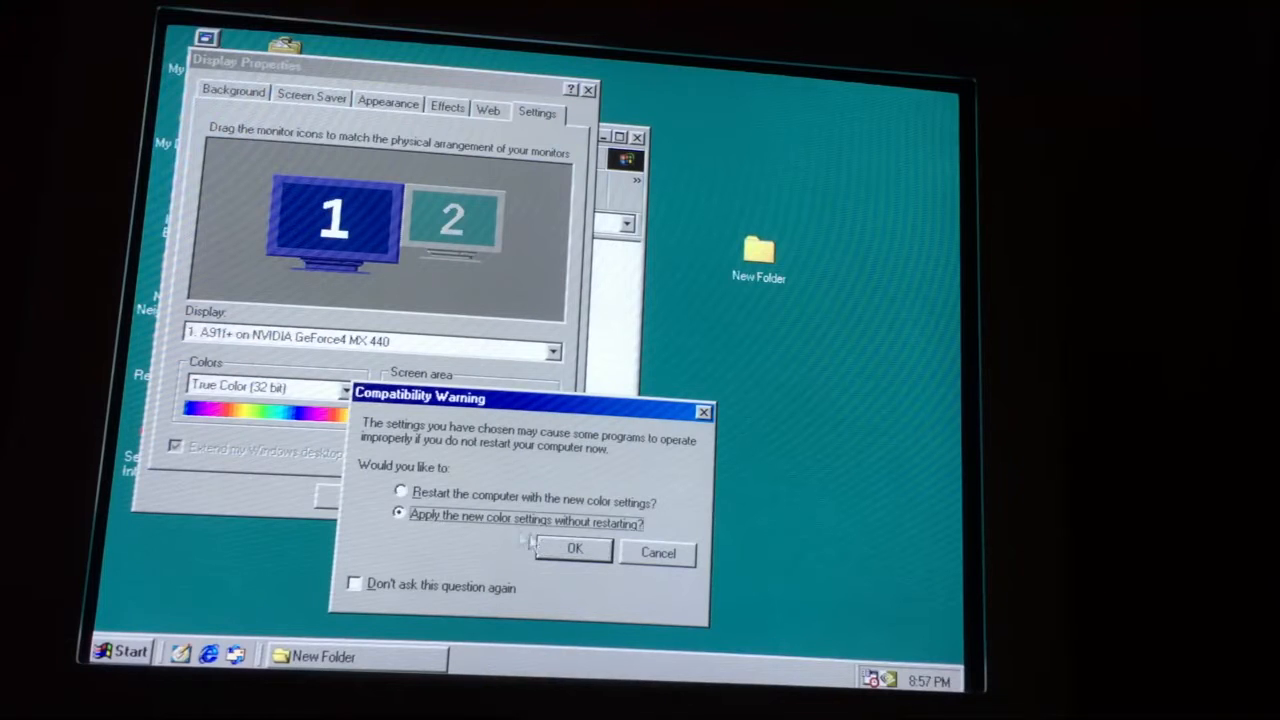
{"action": "left_click", "coordinate": [574, 550]}
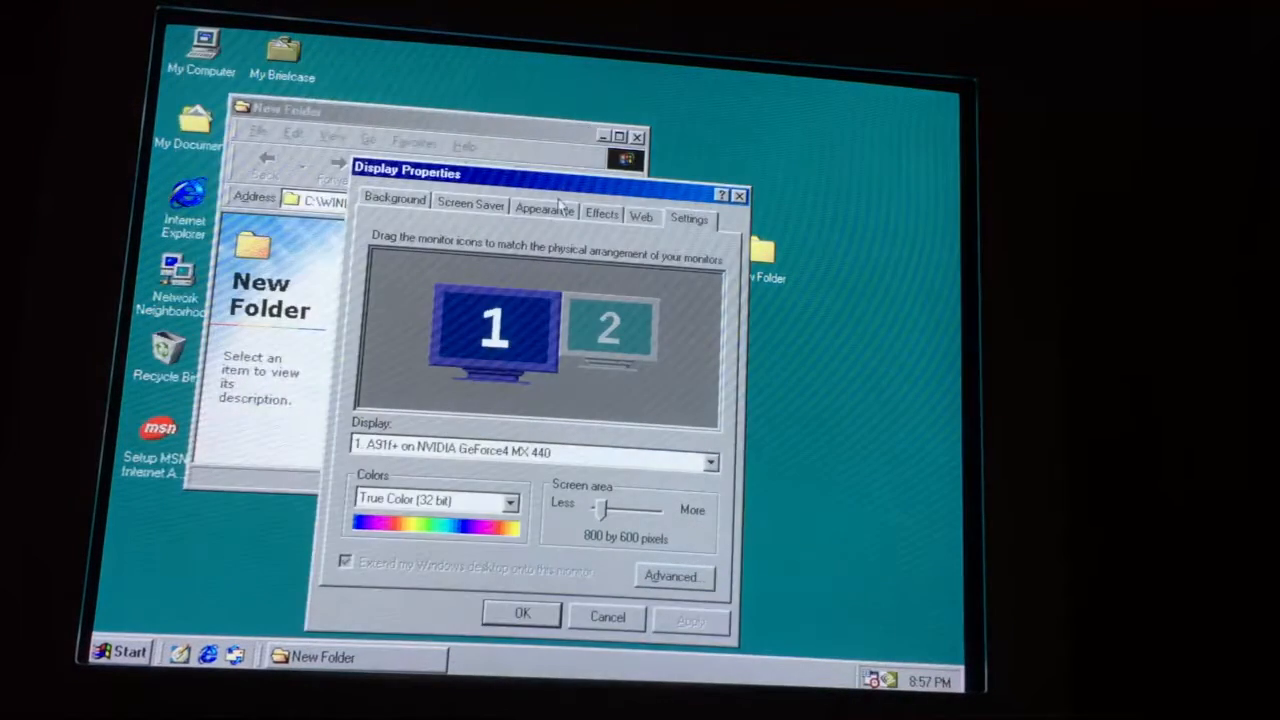
{"action": "left_click", "coordinate": [673, 576]}
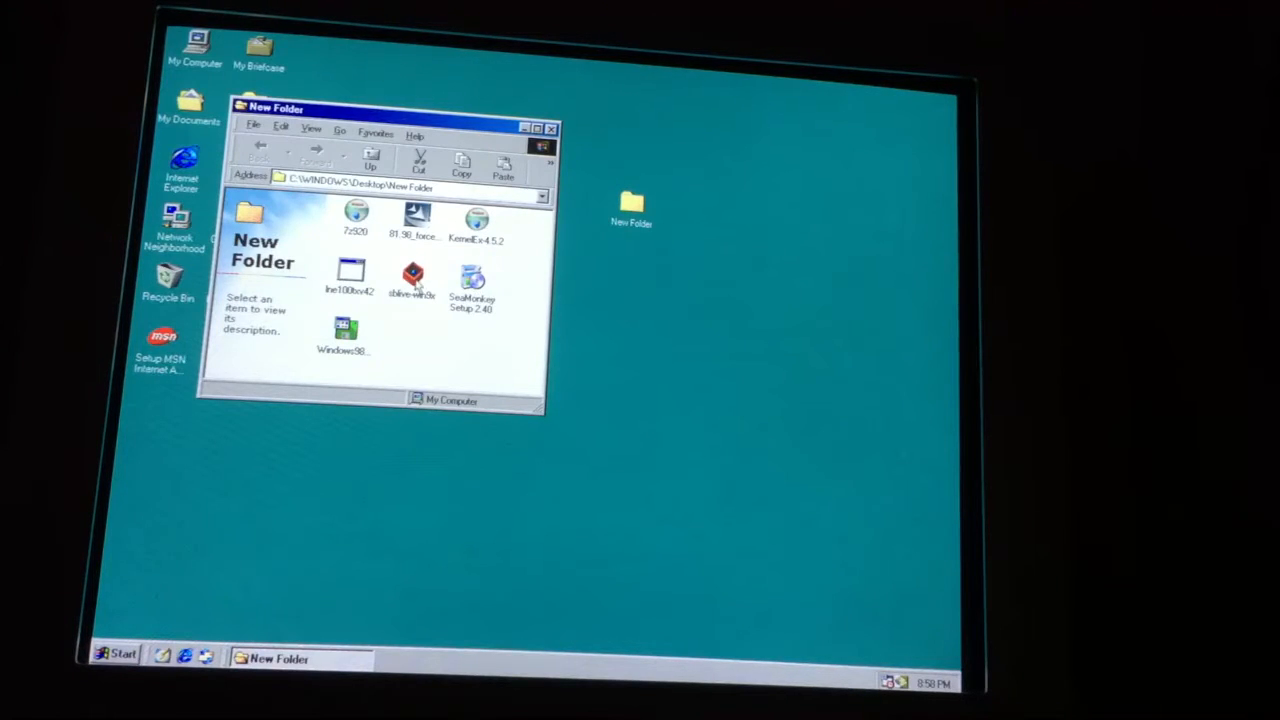
Run the sblive Sound Blaster Live! installer, close Device Manager, and confirm the restart
{"action": "double_click", "coordinate": [414, 280]}
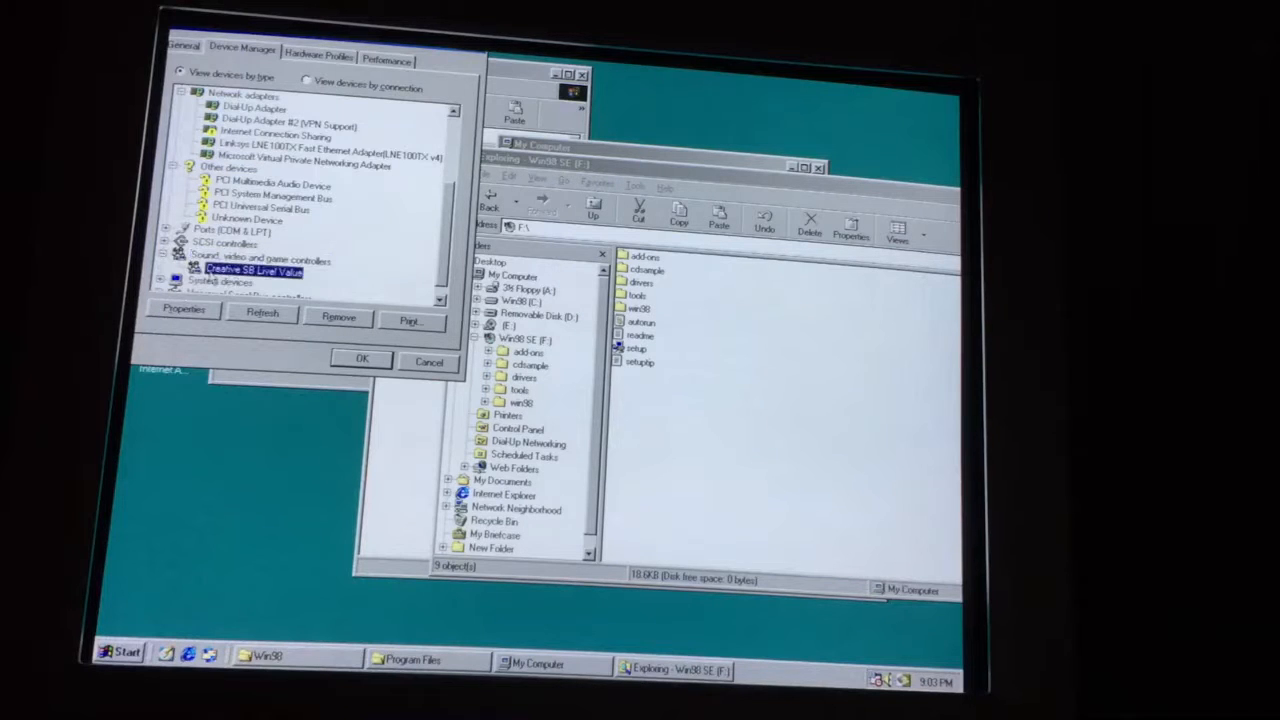
{"action": "left_click", "coordinate": [362, 360]}
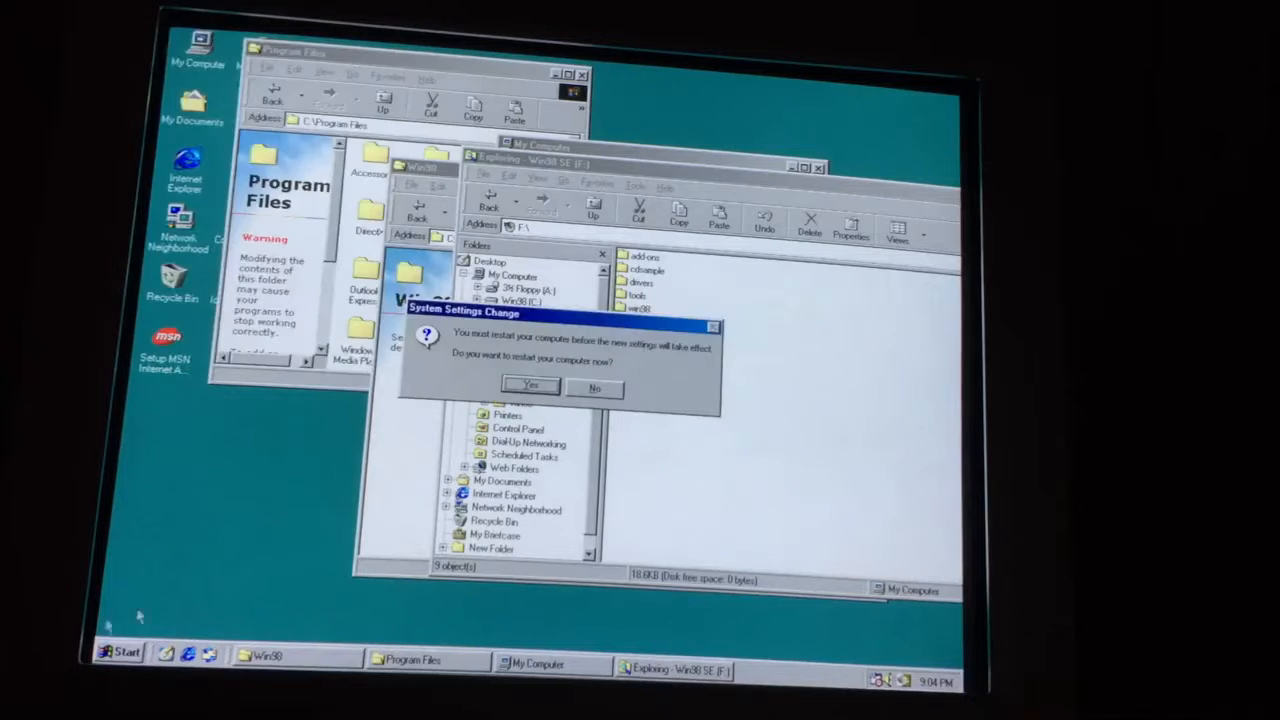
{"action": "left_click", "coordinate": [529, 385]}
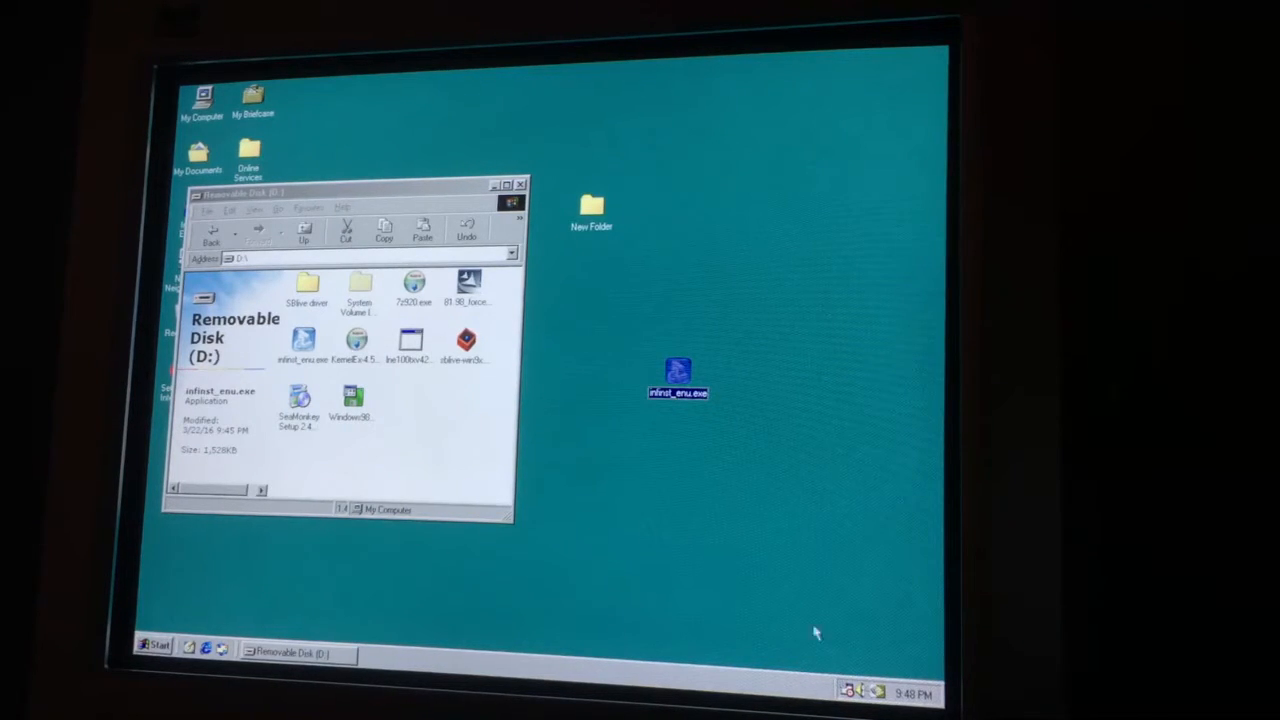
Set the speaker volume, run infinst_enu.exe, and cancel the Add New Hardware folder search
{"action": "left_click", "coordinate": [850, 691]}
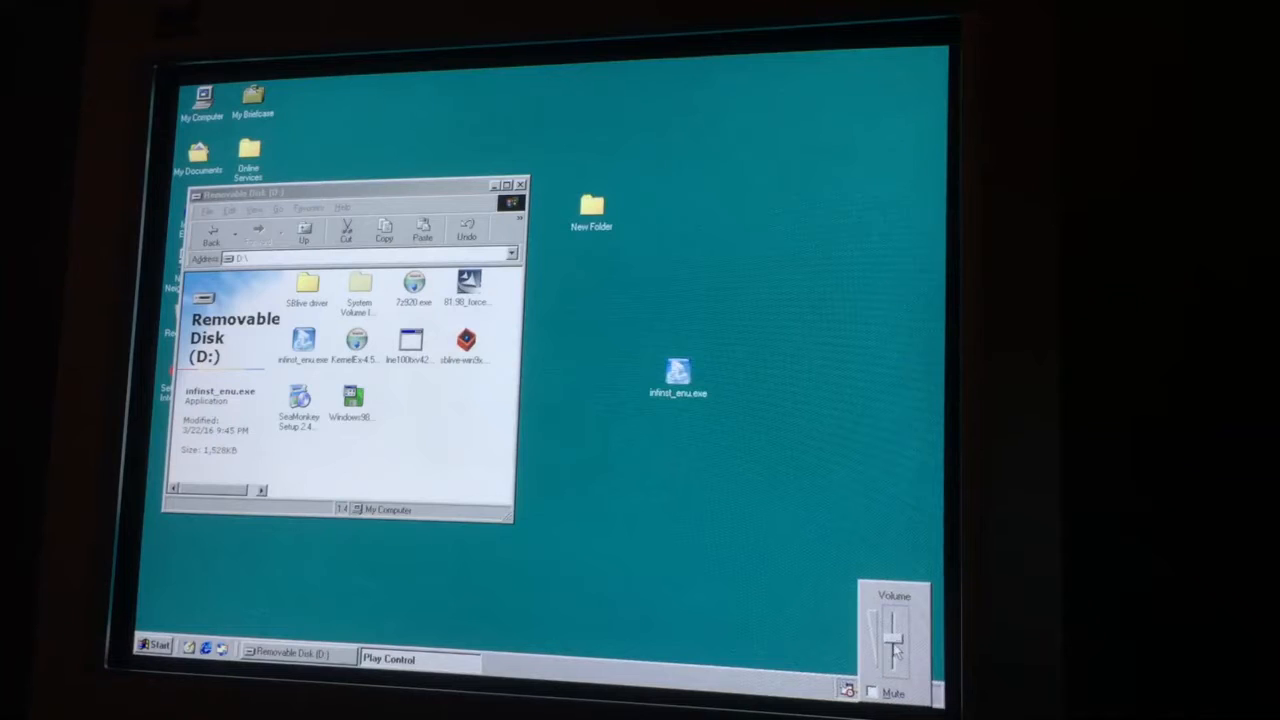
{"action": "left_click", "coordinate": [678, 375]}
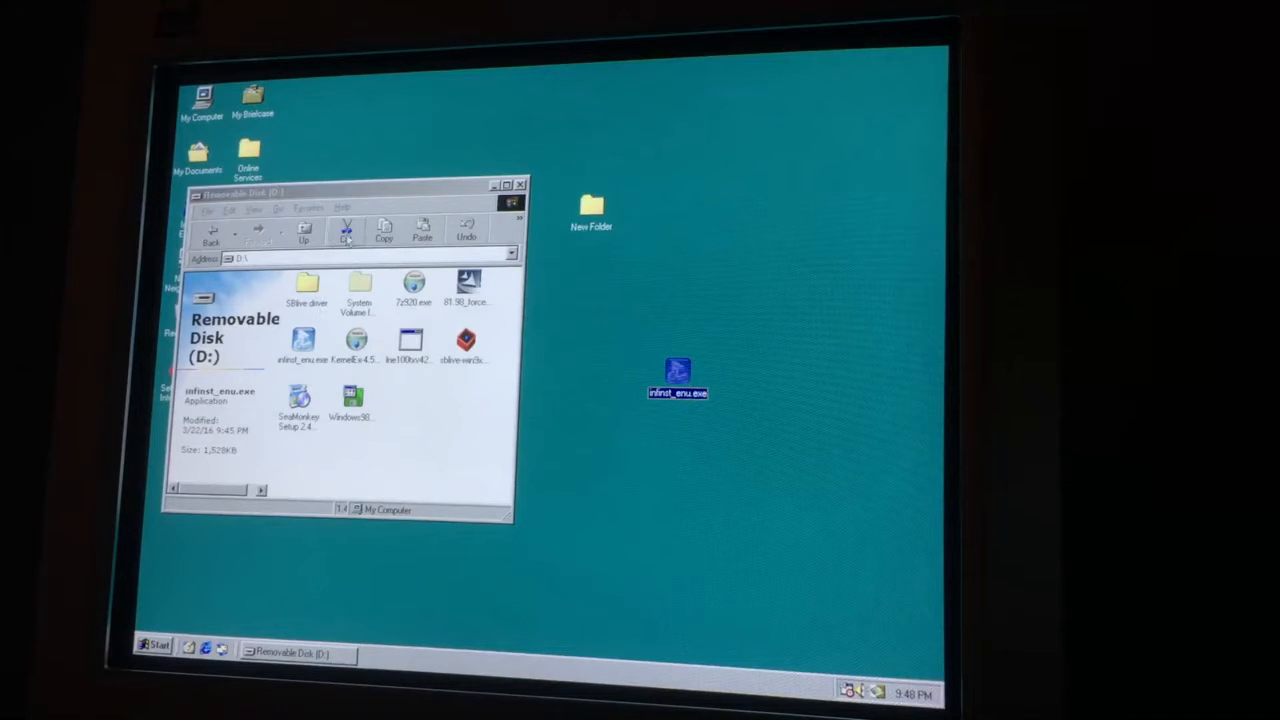
{"action": "mouse_move", "coordinate": [640, 358]}
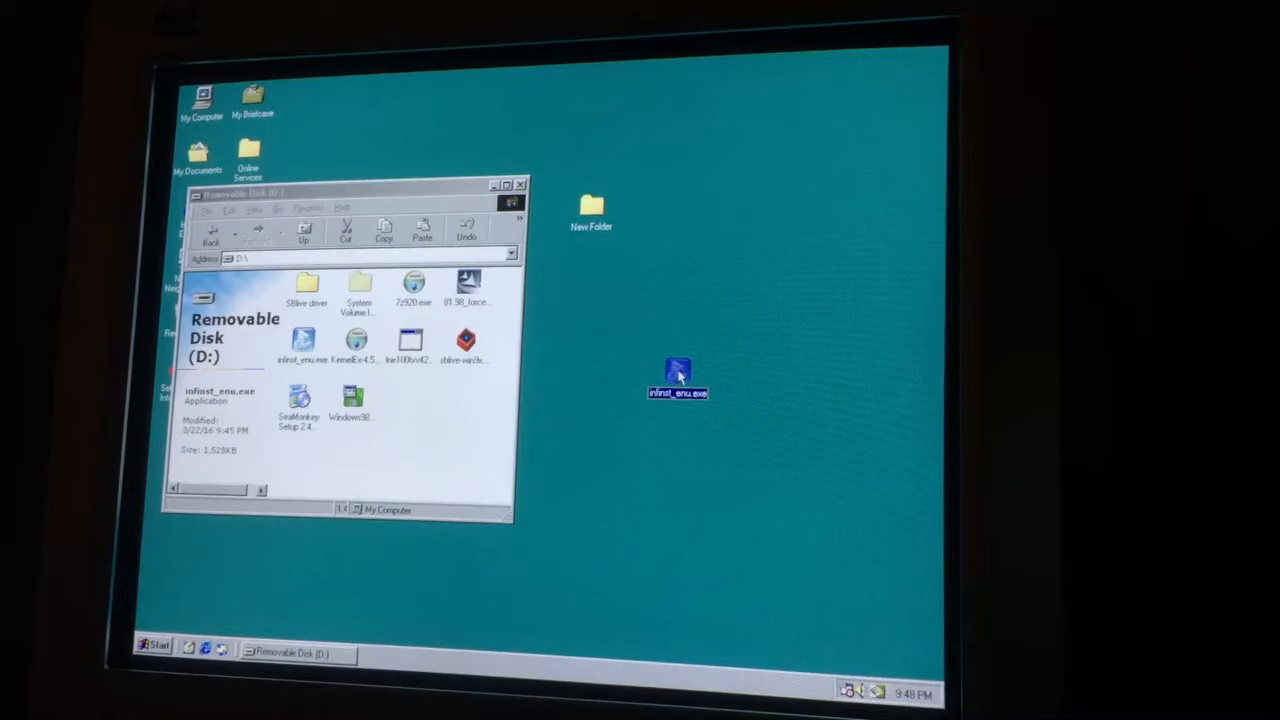
{"action": "double_click", "coordinate": [678, 375]}
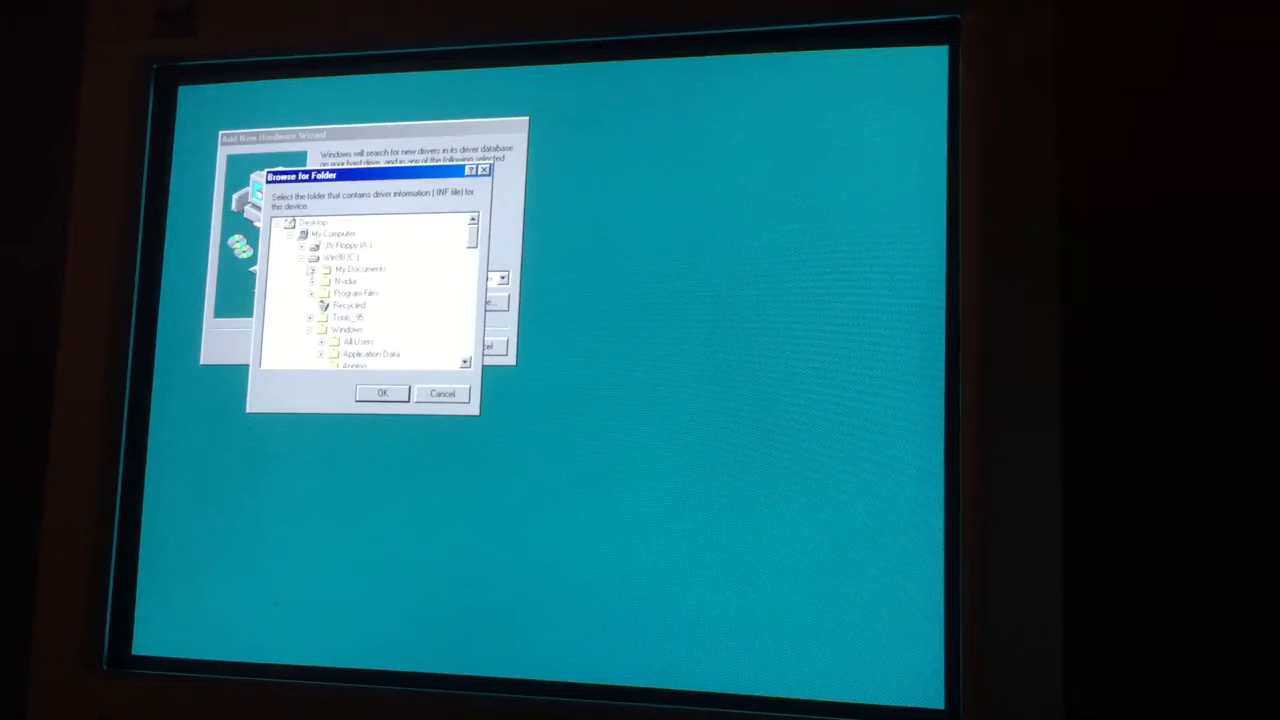
{"action": "left_click", "coordinate": [442, 393]}
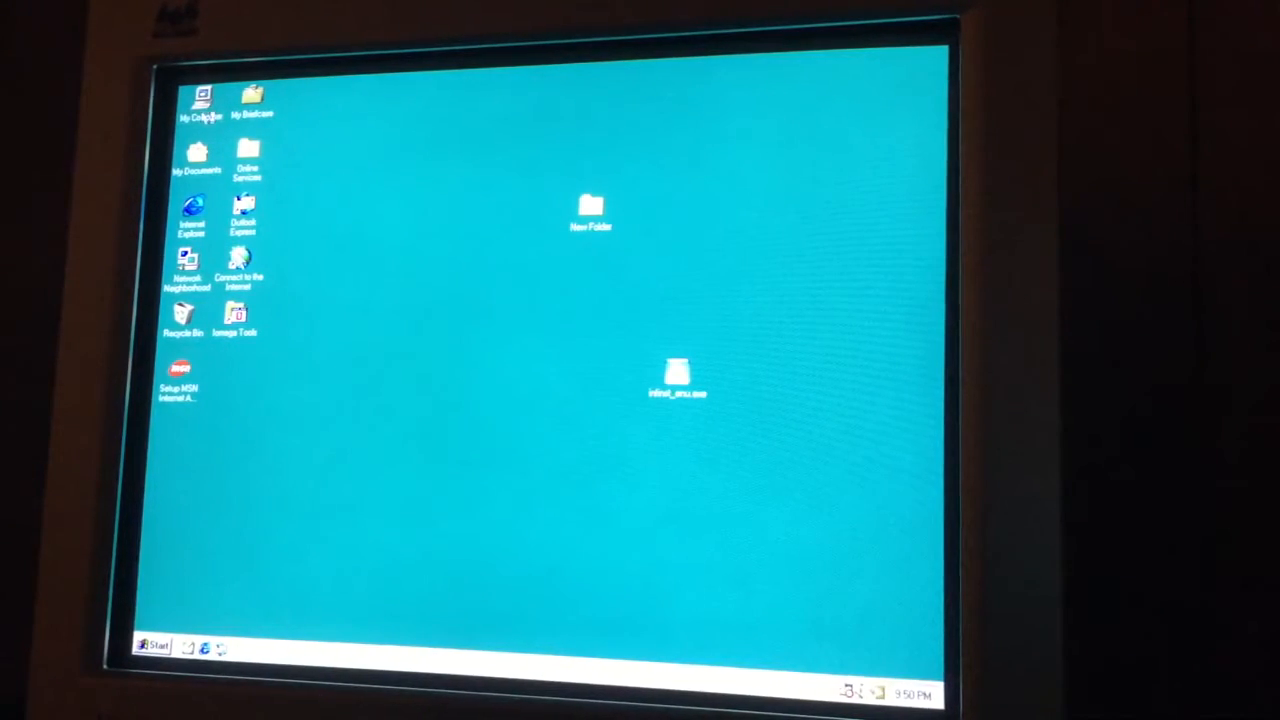
Remove the Internet Connection Sharing device in Device Manager and confirm the removal
{"action": "left_click", "coordinate": [200, 100]}
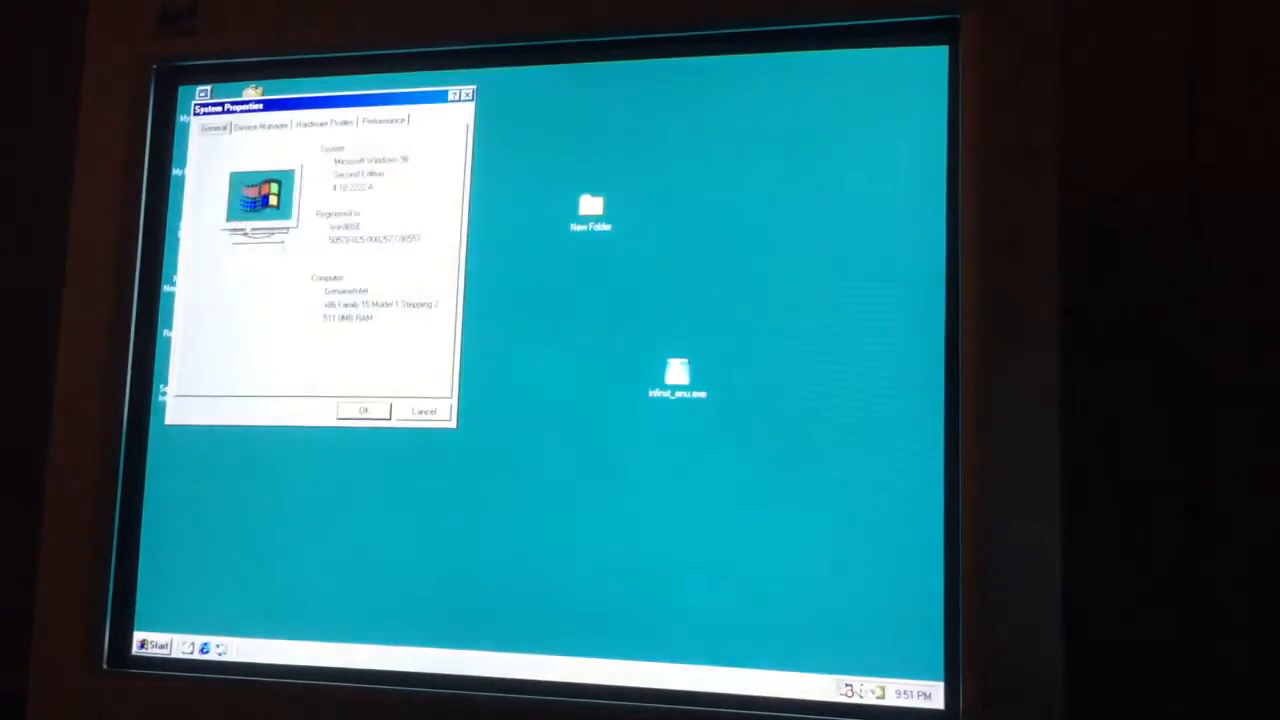
{"action": "left_click", "coordinate": [260, 122]}
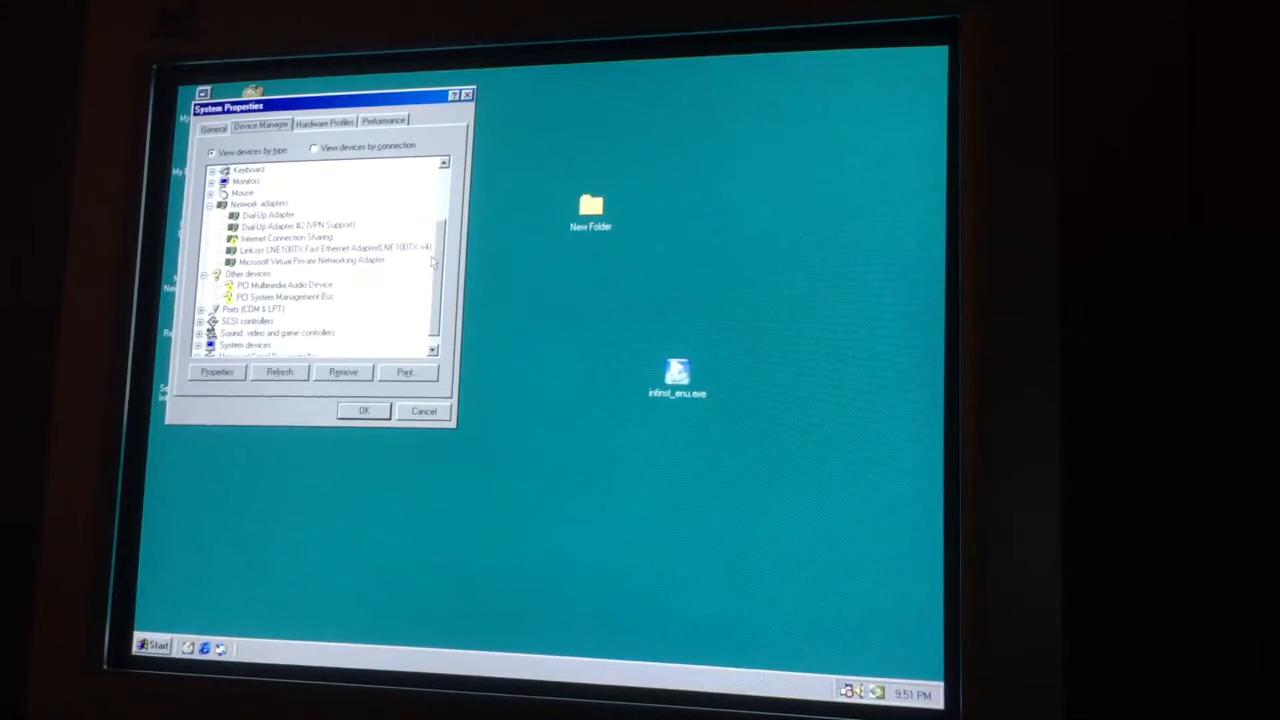
{"action": "left_click", "coordinate": [283, 296]}
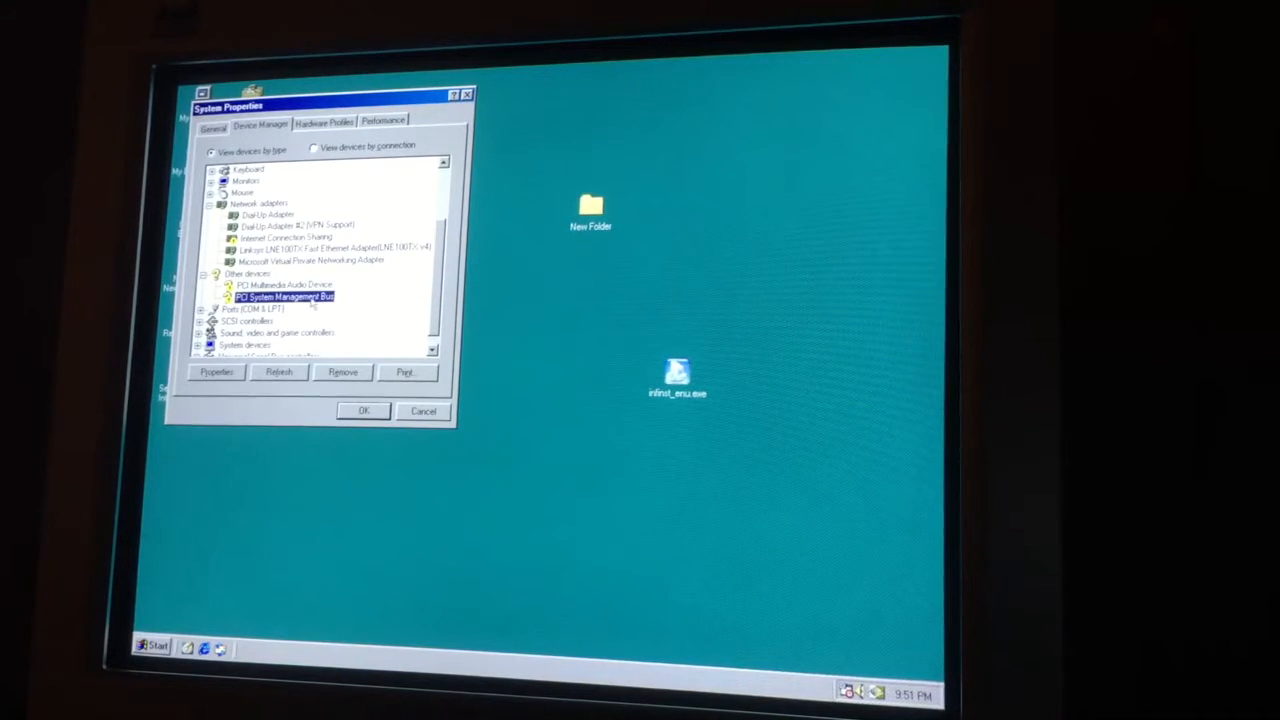
{"action": "right_click", "coordinate": [290, 247]}
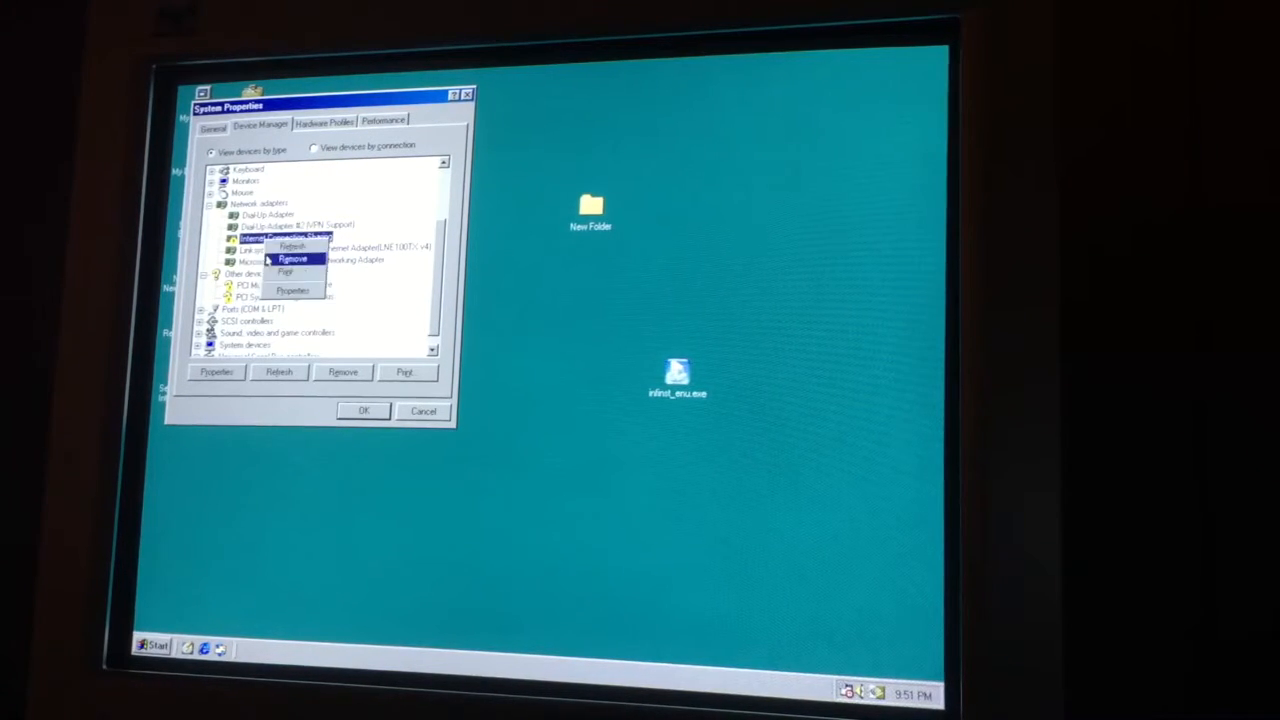
{"action": "left_click", "coordinate": [291, 258]}
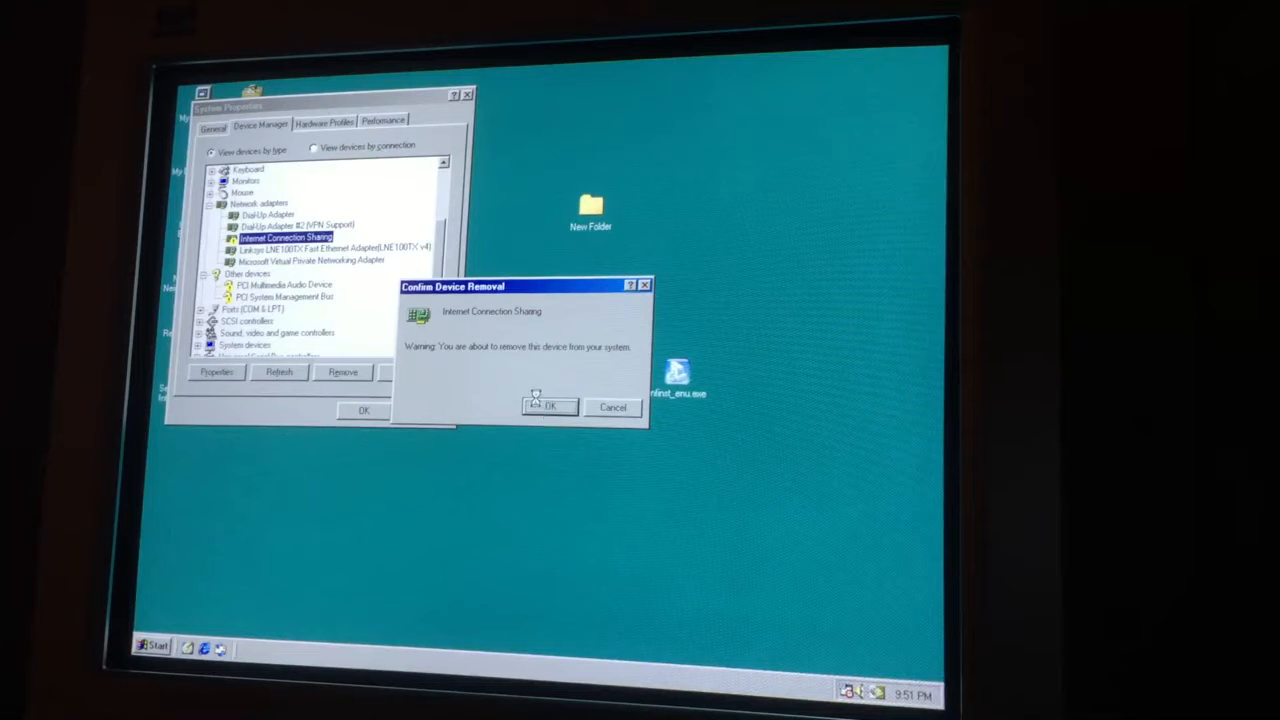
{"action": "left_click", "coordinate": [549, 407]}
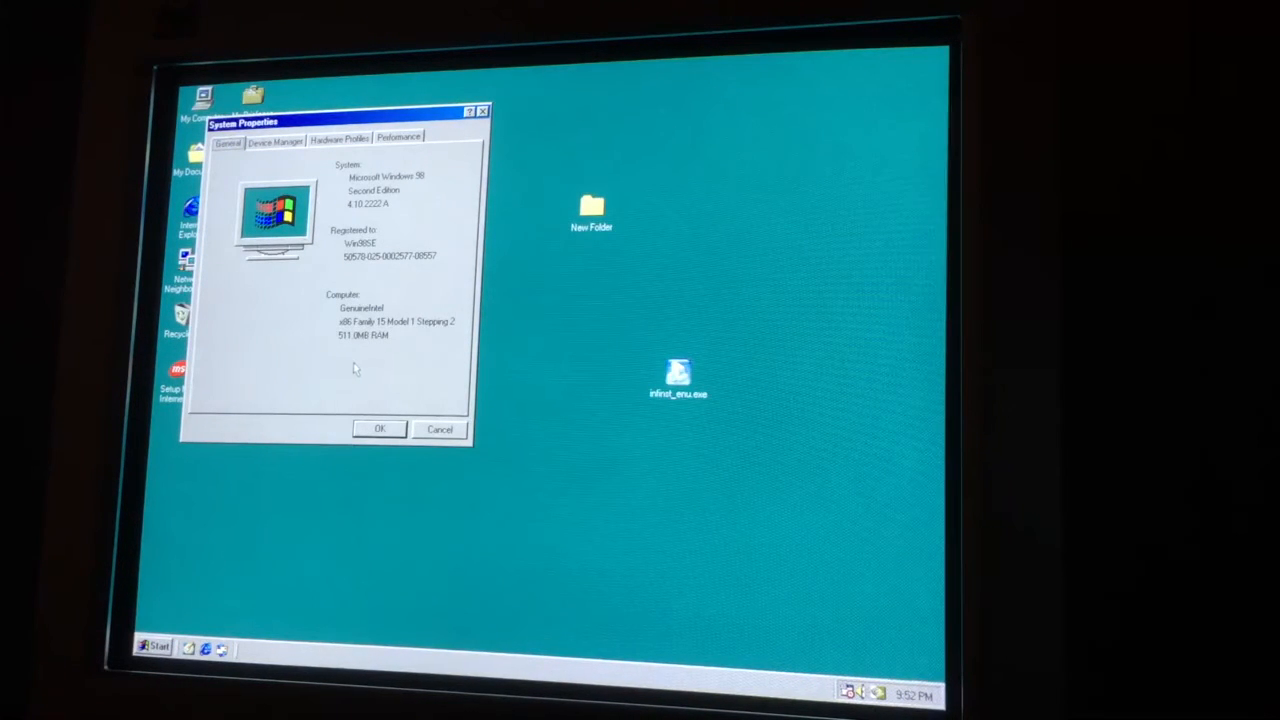
Close System Properties and install Max Payne fully into the default C:\Program Files\Max Payne folder
{"action": "left_click", "coordinate": [439, 429]}
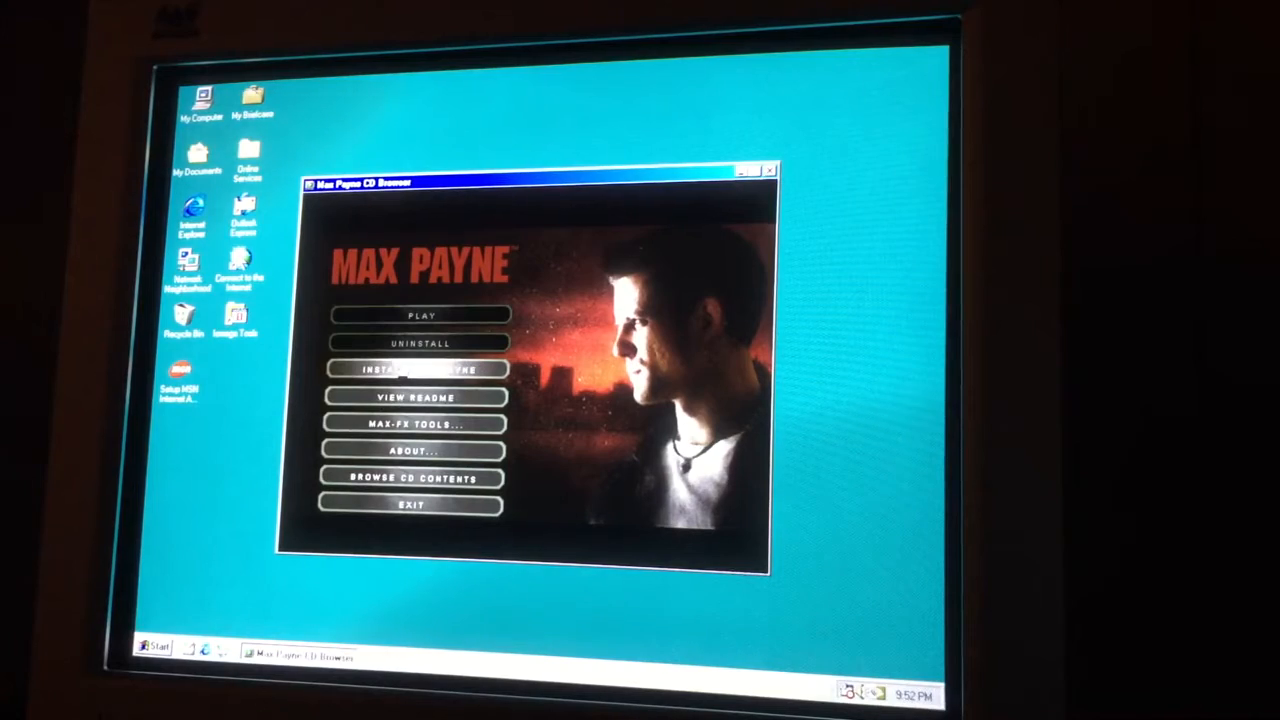
{"action": "left_click", "coordinate": [420, 369]}
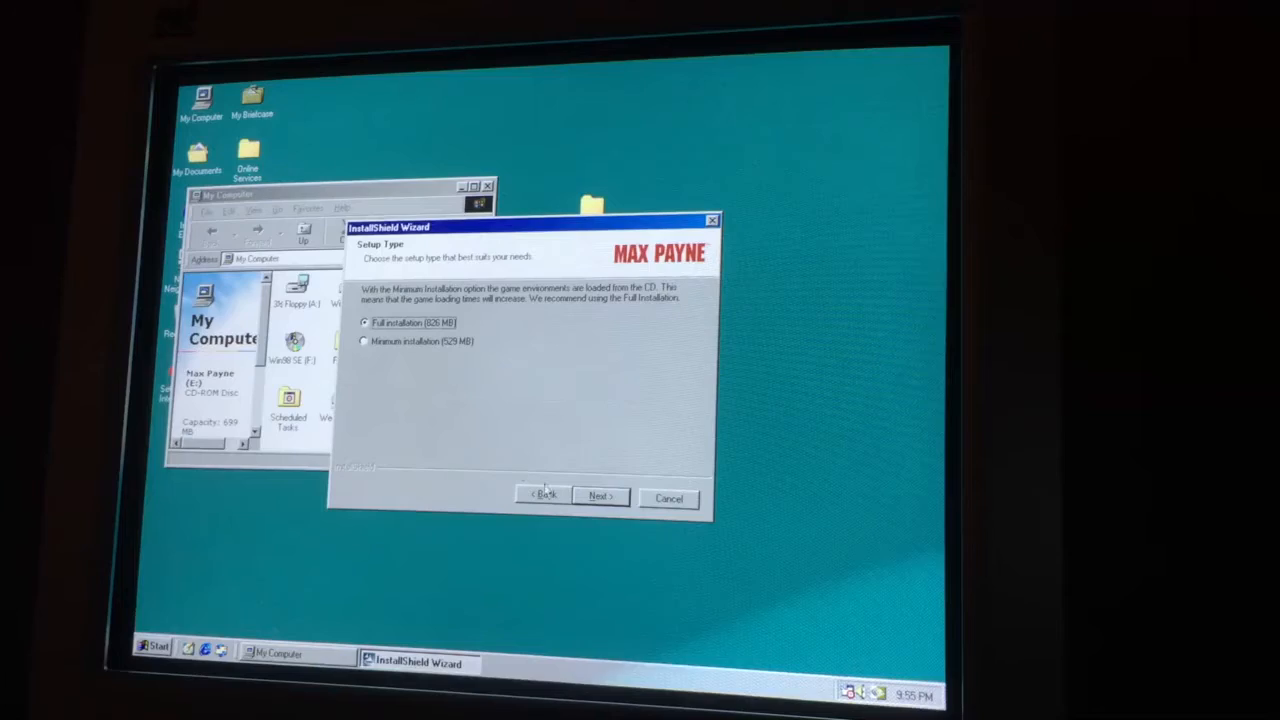
{"action": "left_click", "coordinate": [600, 496]}
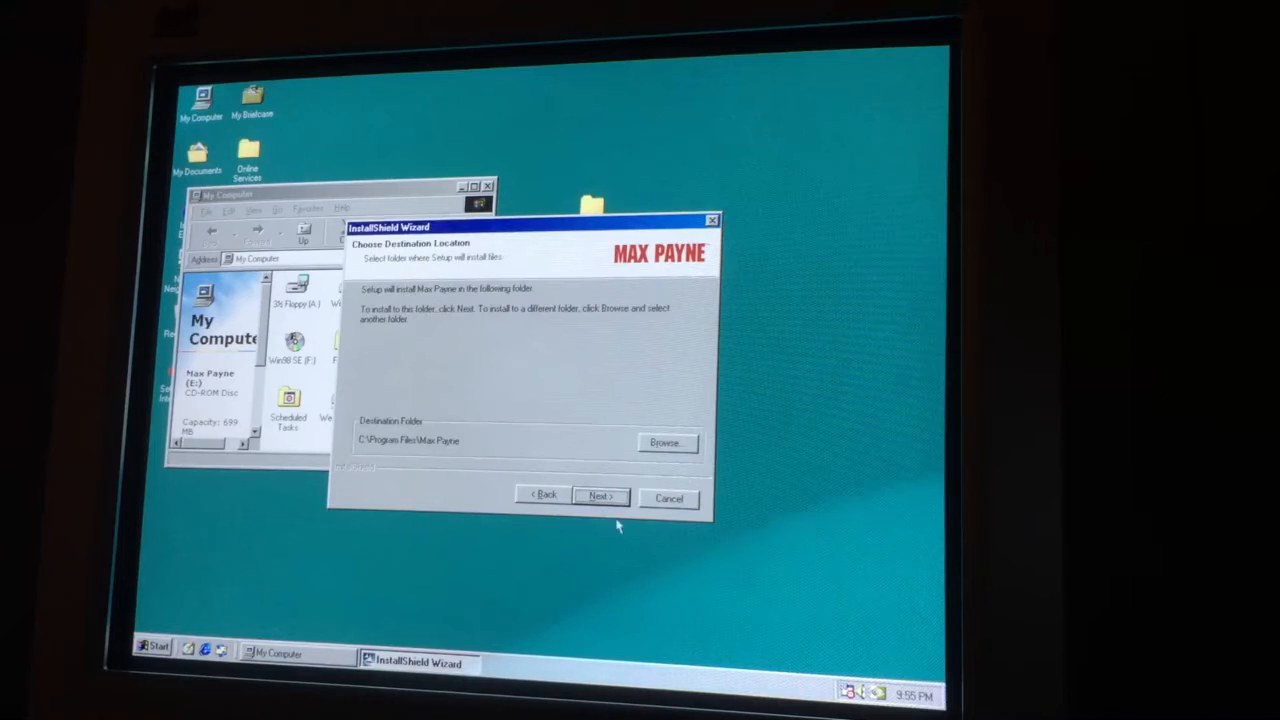
{"action": "left_click", "coordinate": [600, 497]}
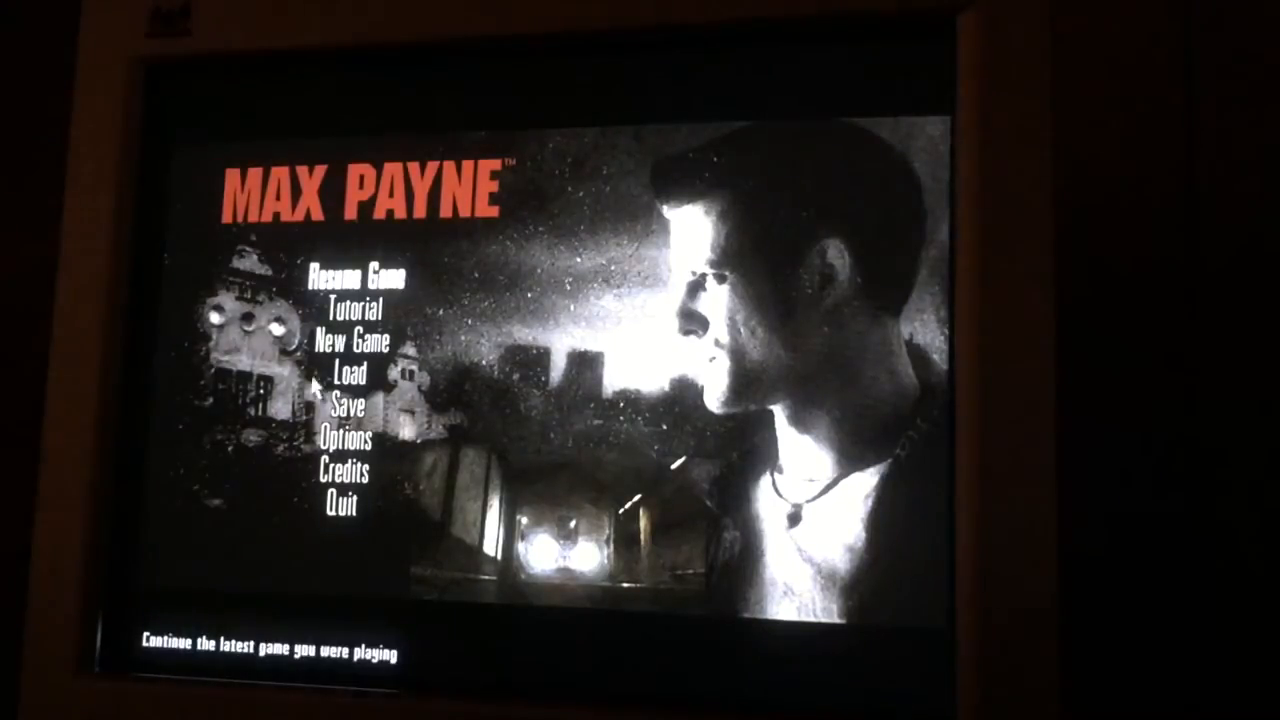
Save the game into the first empty save slot from the main menu
{"action": "left_click", "coordinate": [348, 409]}
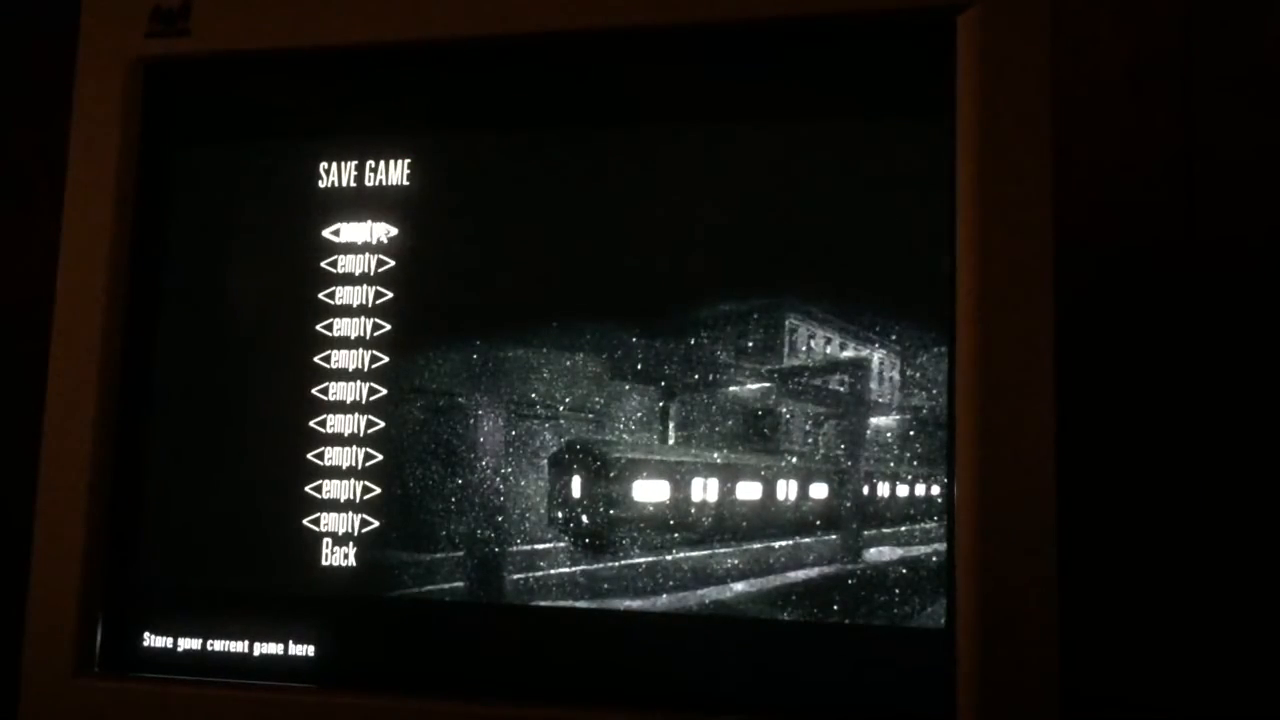
{"action": "left_click", "coordinate": [360, 234]}
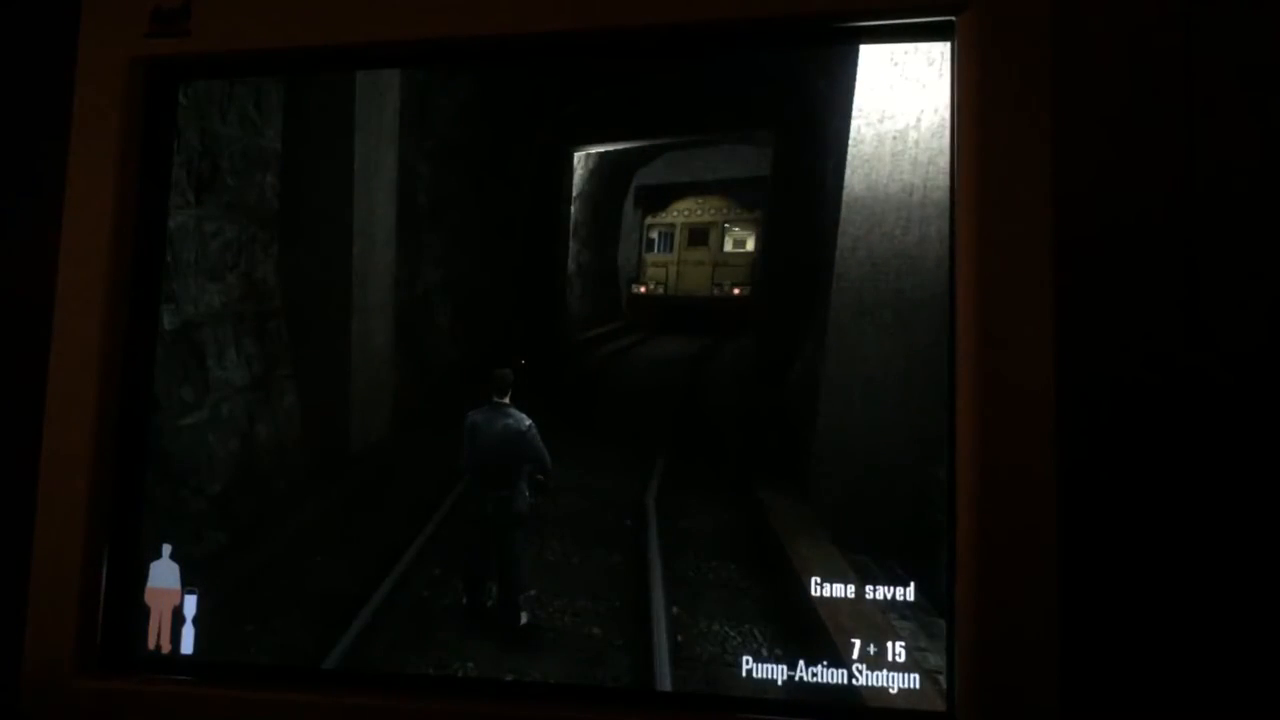